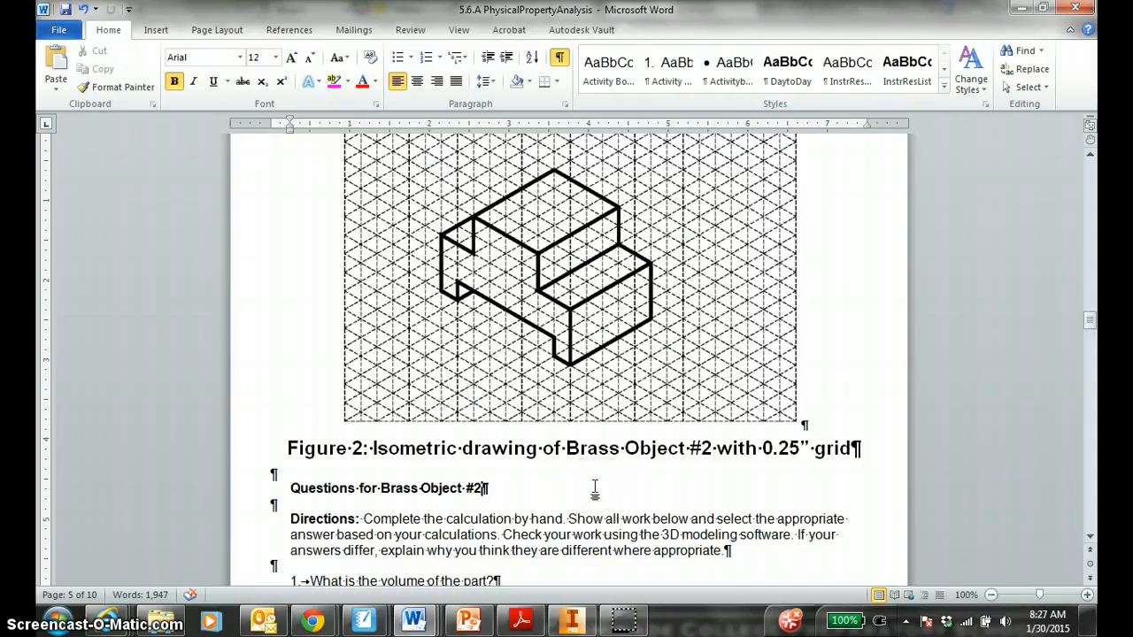
# Select part of the Figure 2 caption in the Brass Object #2 worksheet.
pyautogui.doubleClick(553, 449)
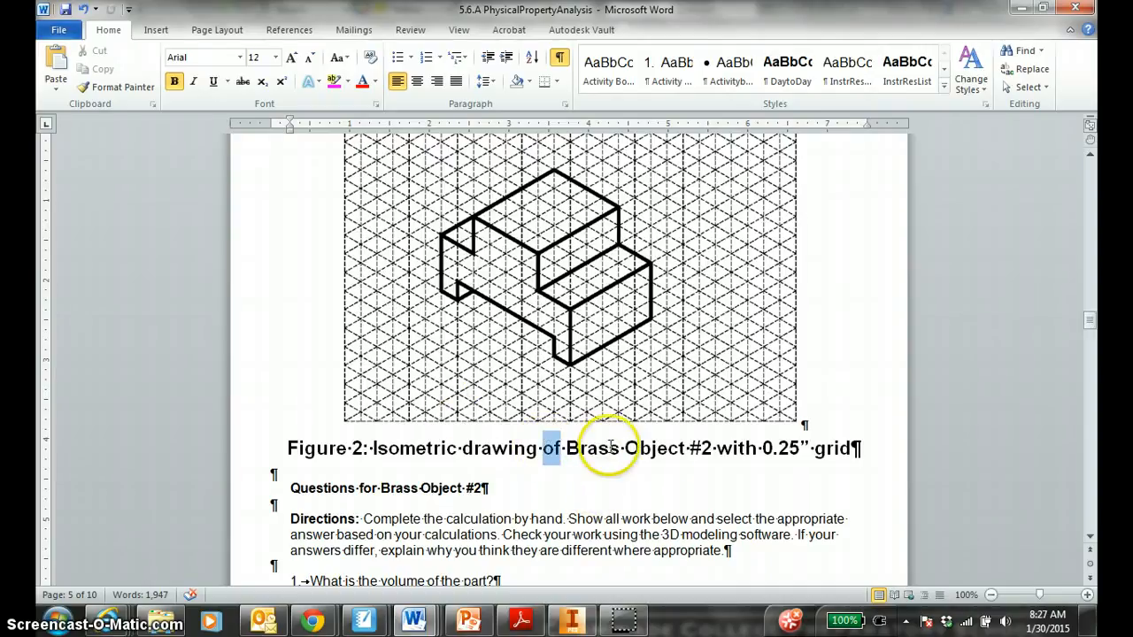
pyautogui.moveTo(551, 450); pyautogui.dragTo(860, 449)
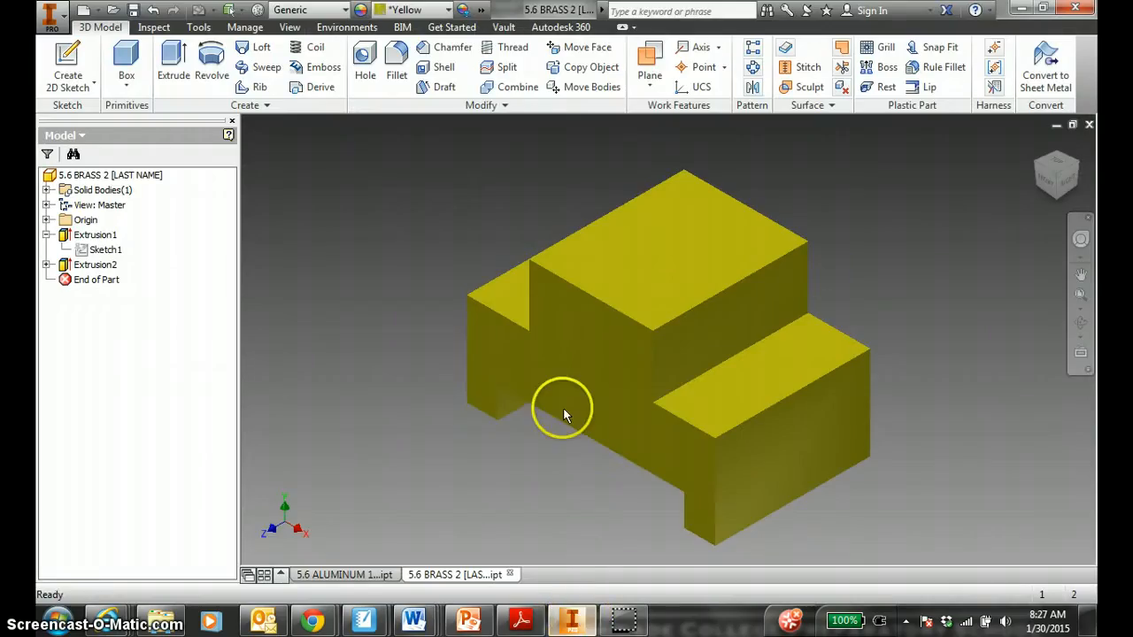
# Assign Brass, Soft Yellow as the stepped block's material from the material list.
pyautogui.click(305, 11)
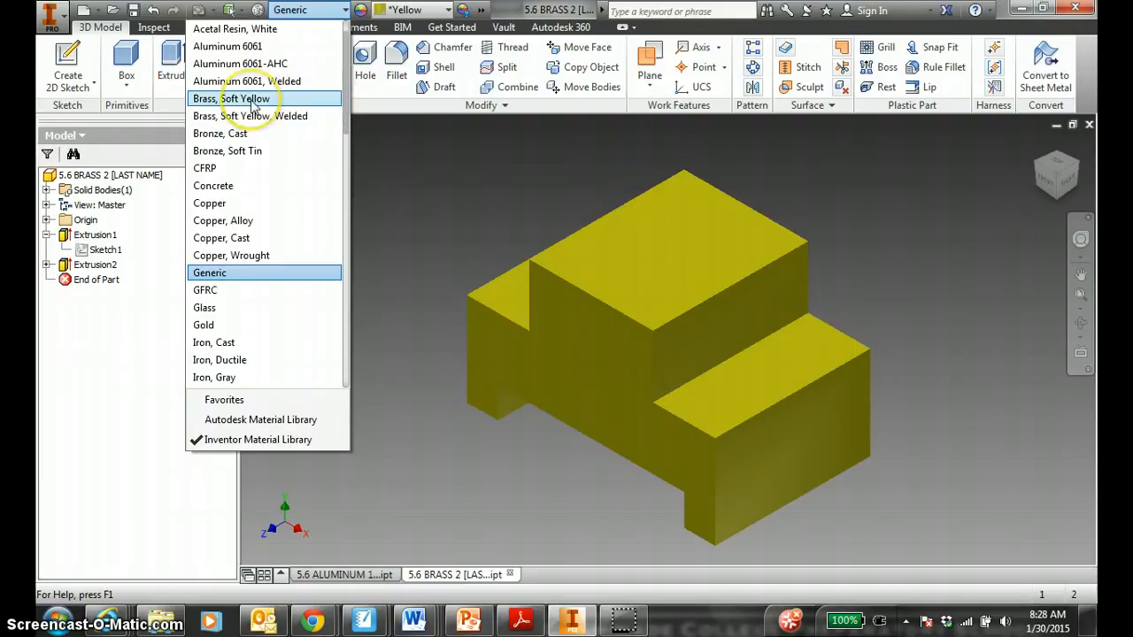
pyautogui.click(244, 100)
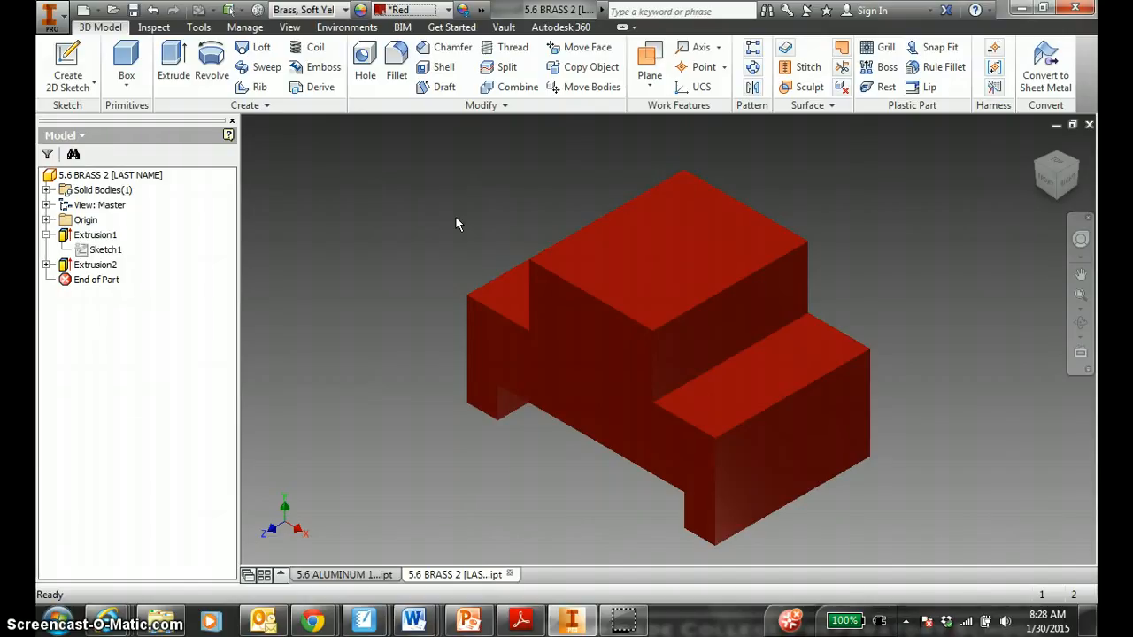
# Recalculate the brass block's physical properties in iProperties via Update.
pyautogui.click(50, 15)
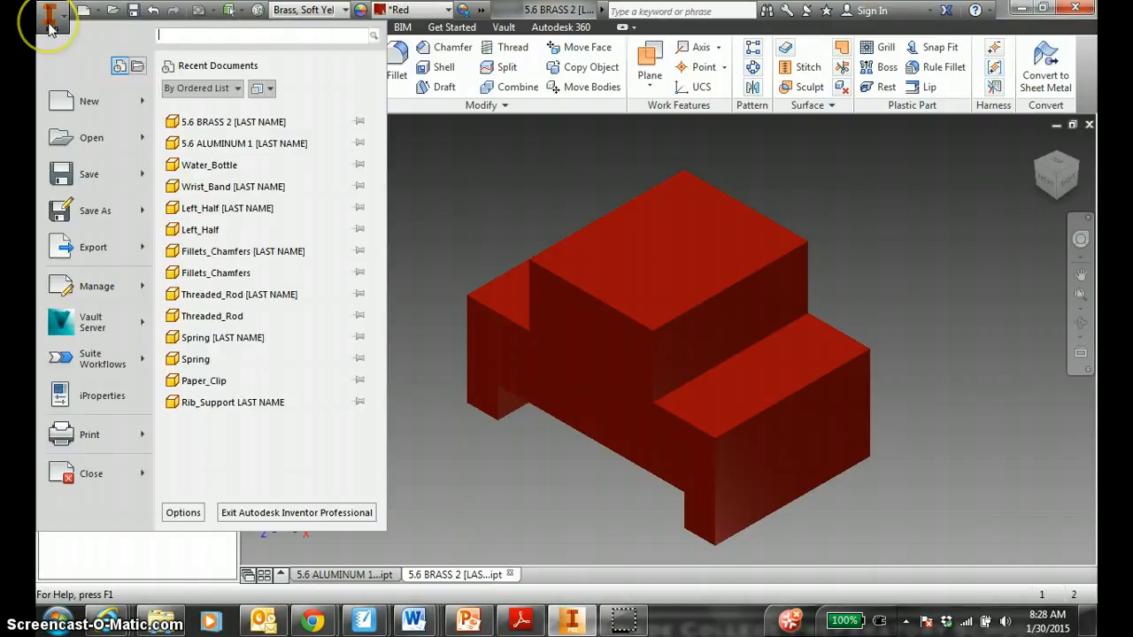
pyautogui.click(103, 397)
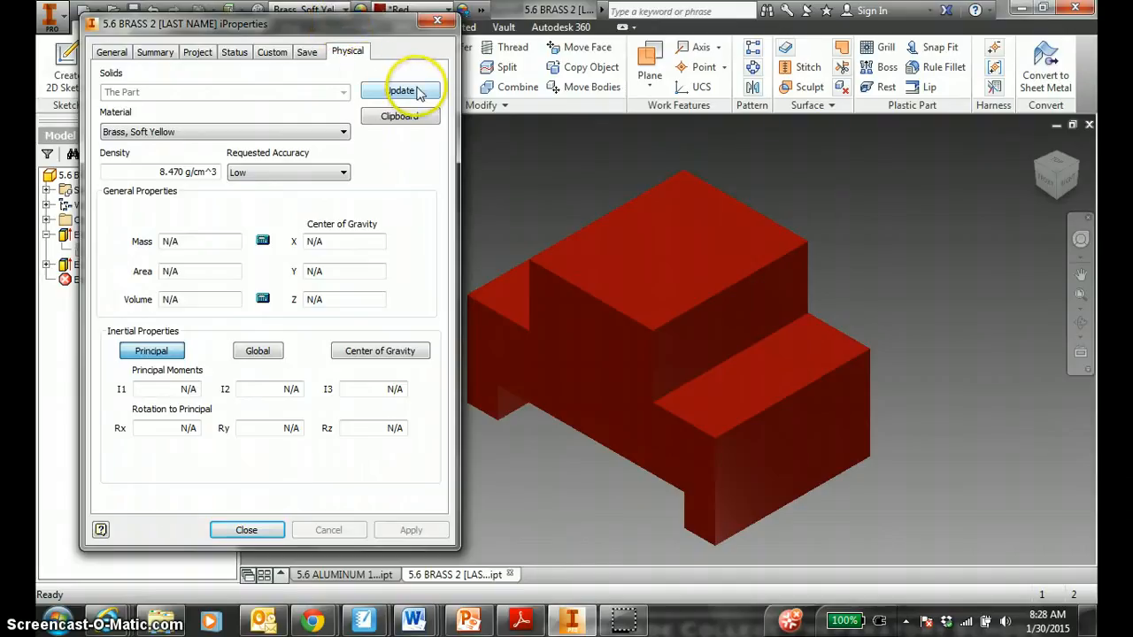
pyautogui.click(400, 90)
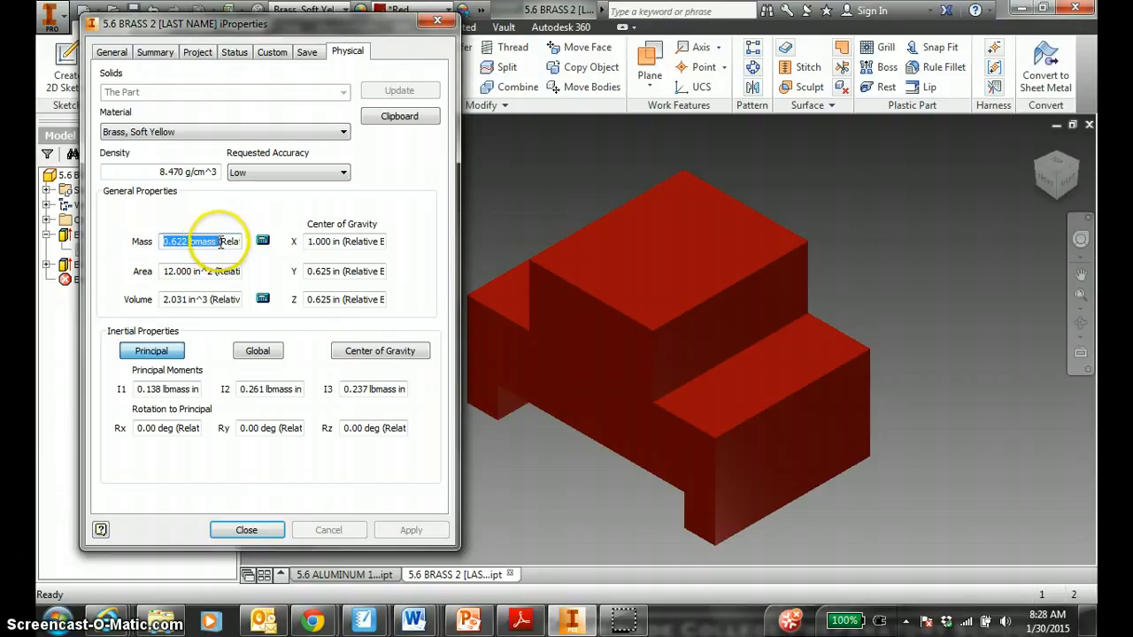
pyautogui.moveTo(193, 274)
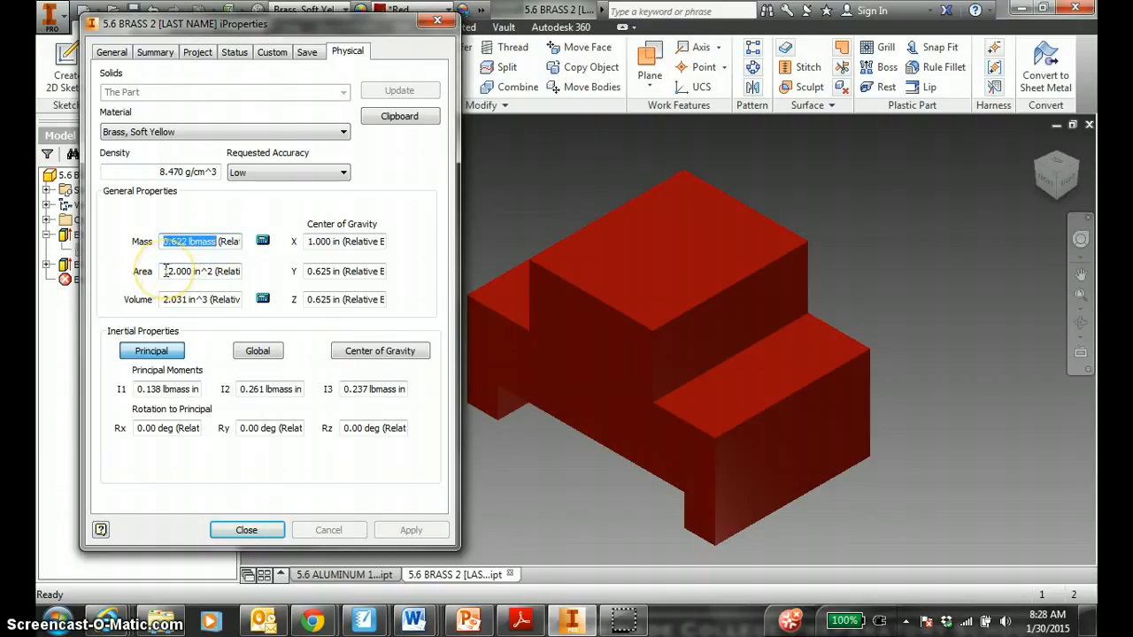
# Review the computed area 12.000 in² and volume 2.031 in³, then close iProperties.
pyautogui.click(198, 270)
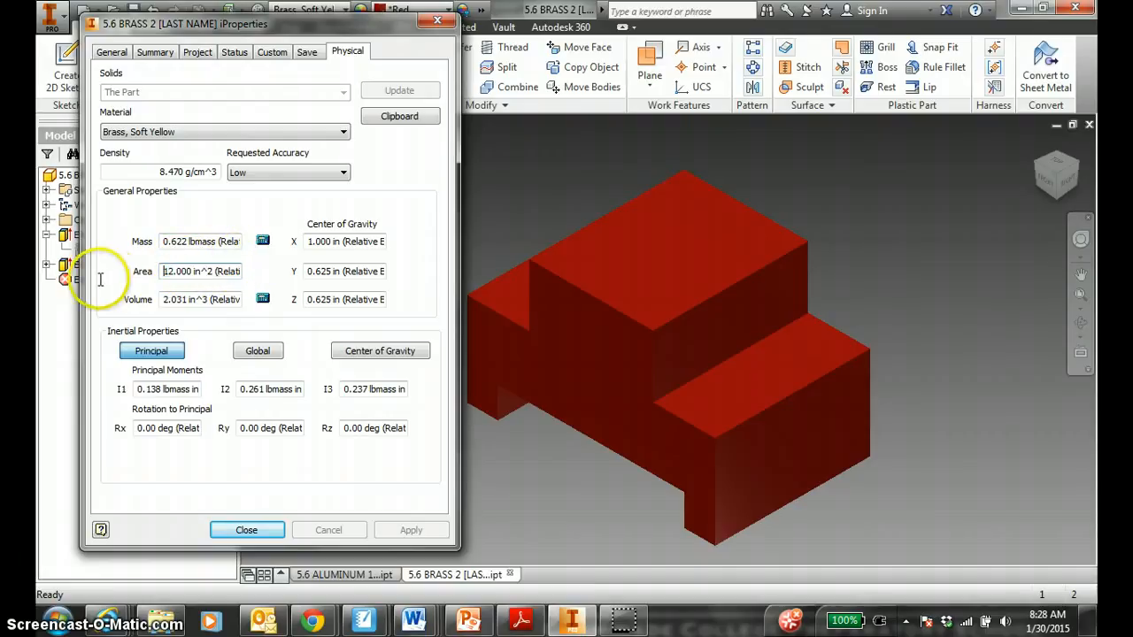
pyautogui.tripleClick(199, 299)
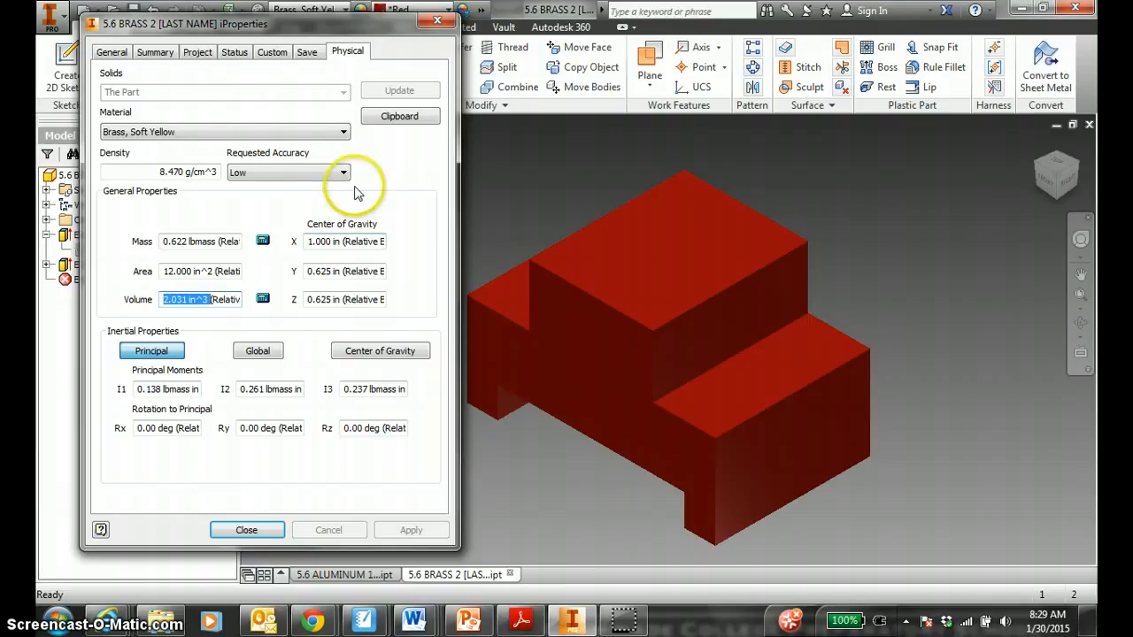
pyautogui.moveTo(416, 175)
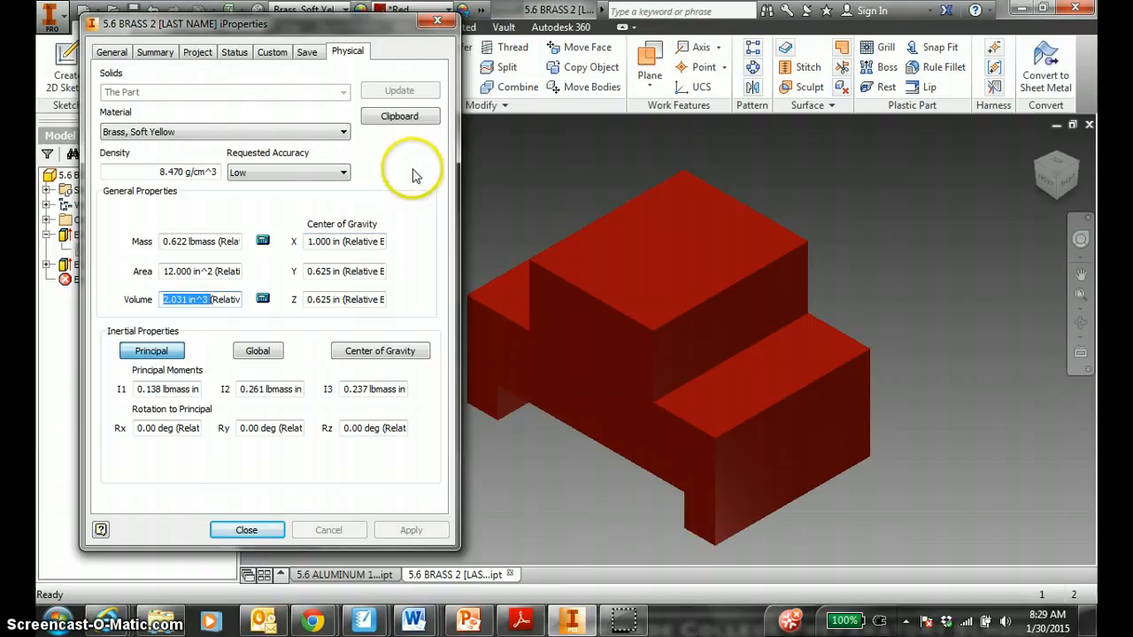
pyautogui.moveTo(326, 459)
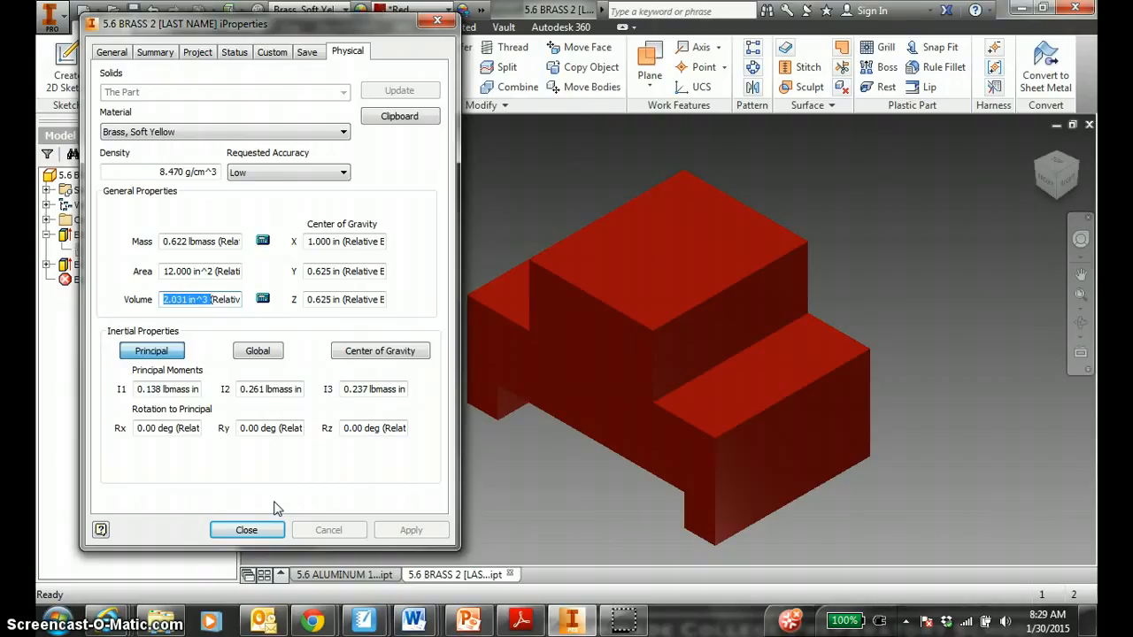
pyautogui.click(246, 530)
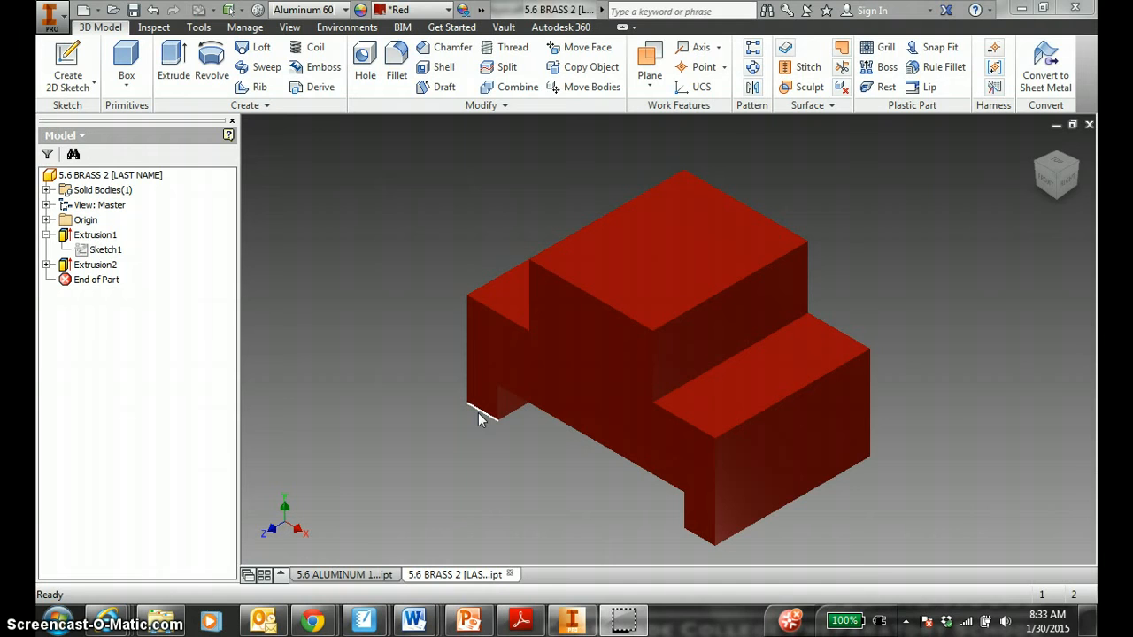
pyautogui.moveTo(415, 619)
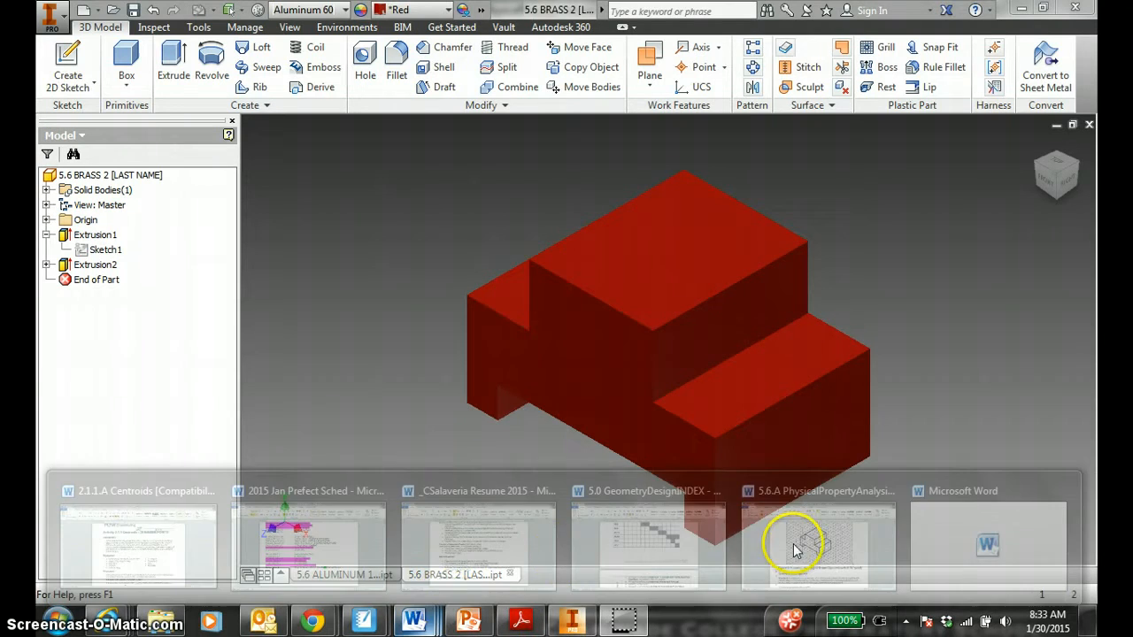
pyautogui.click(816, 545)
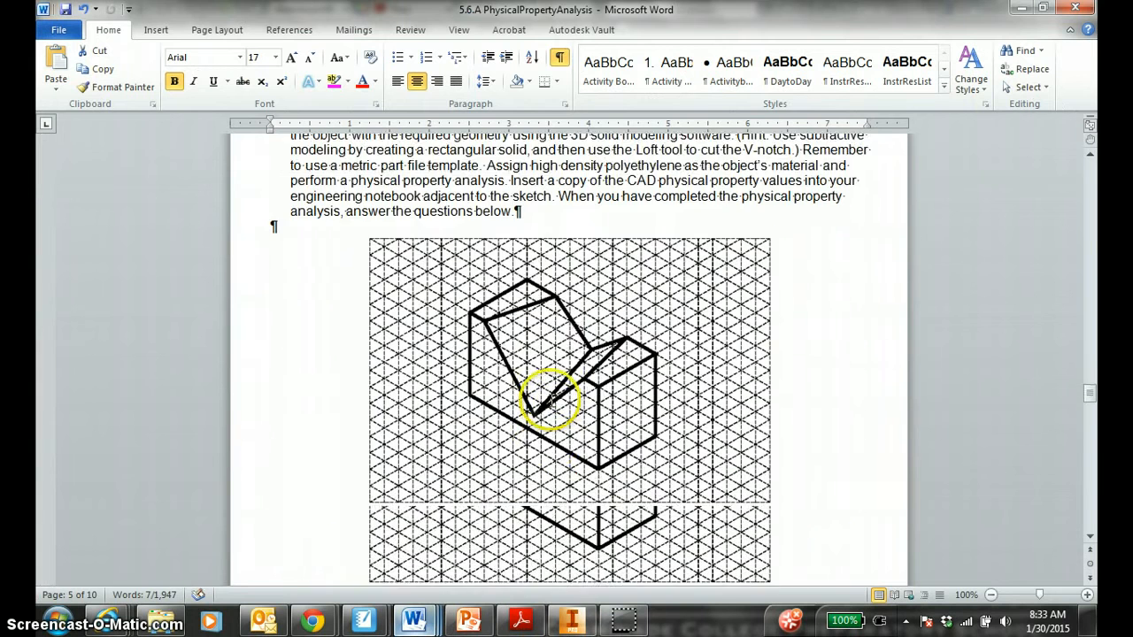
pyautogui.scroll(-3)
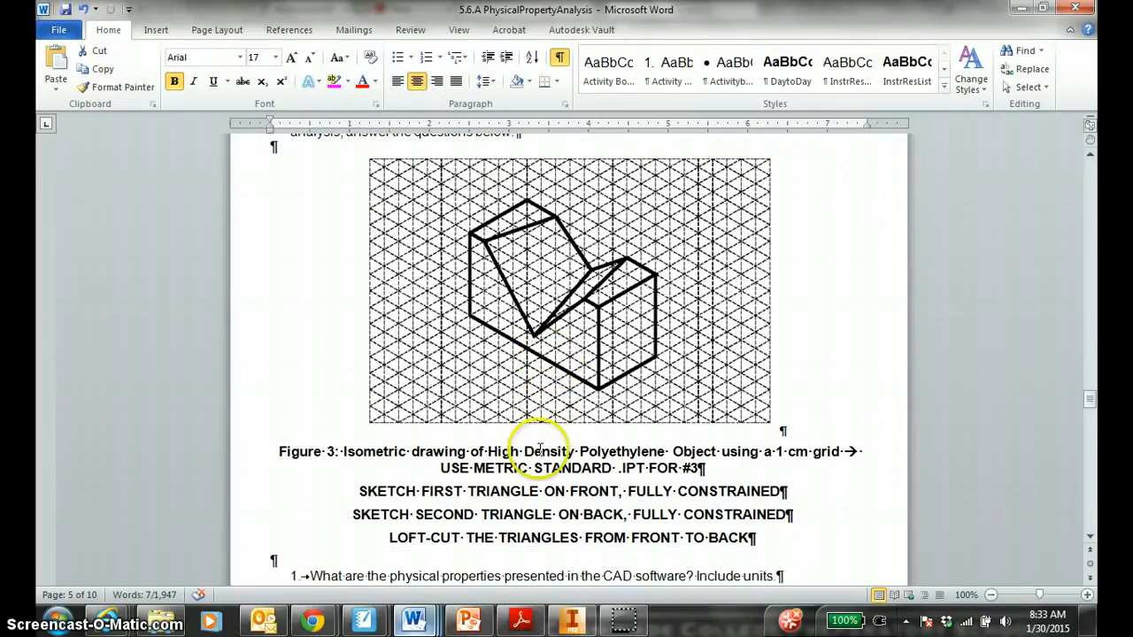
pyautogui.moveTo(538, 452); pyautogui.dragTo(582, 521)
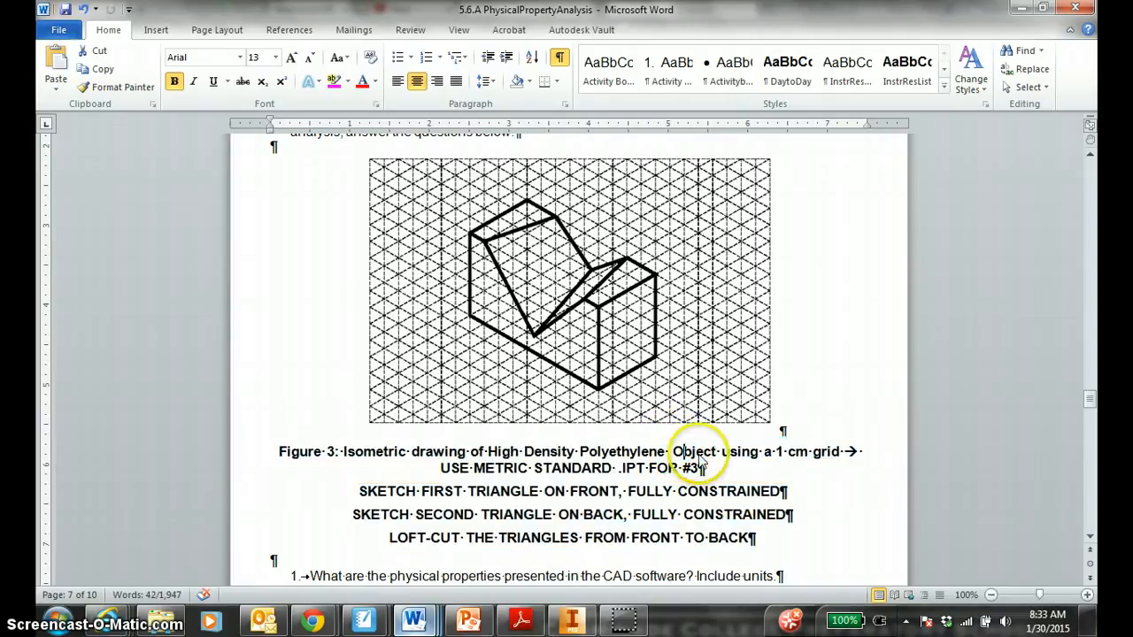
pyautogui.moveTo(682, 451); pyautogui.dragTo(699, 467)
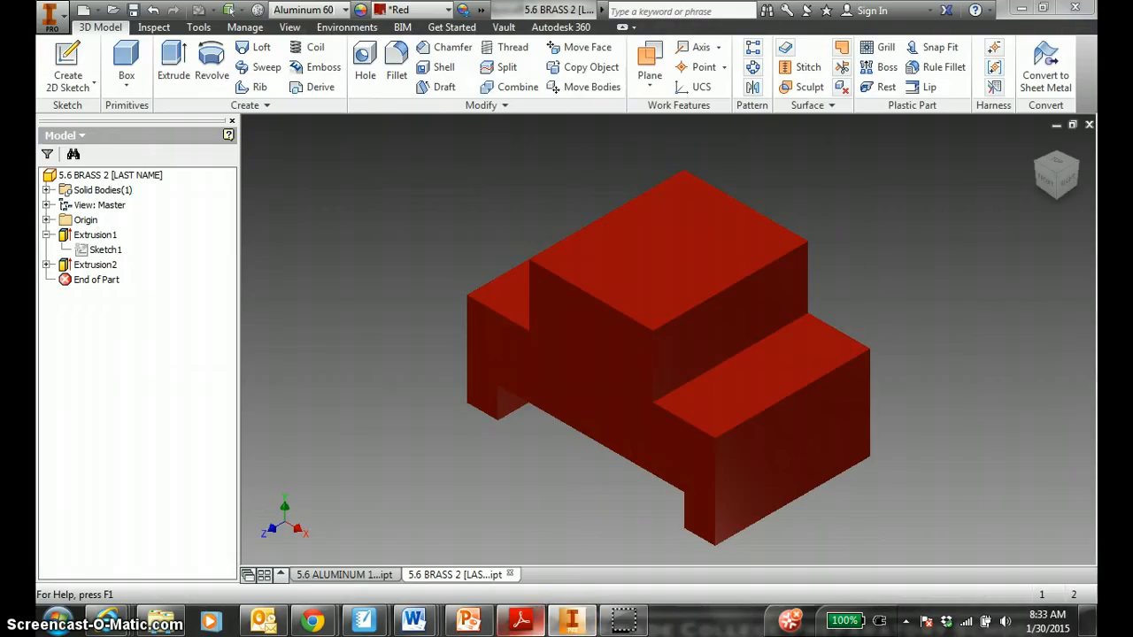
pyautogui.click(82, 11)
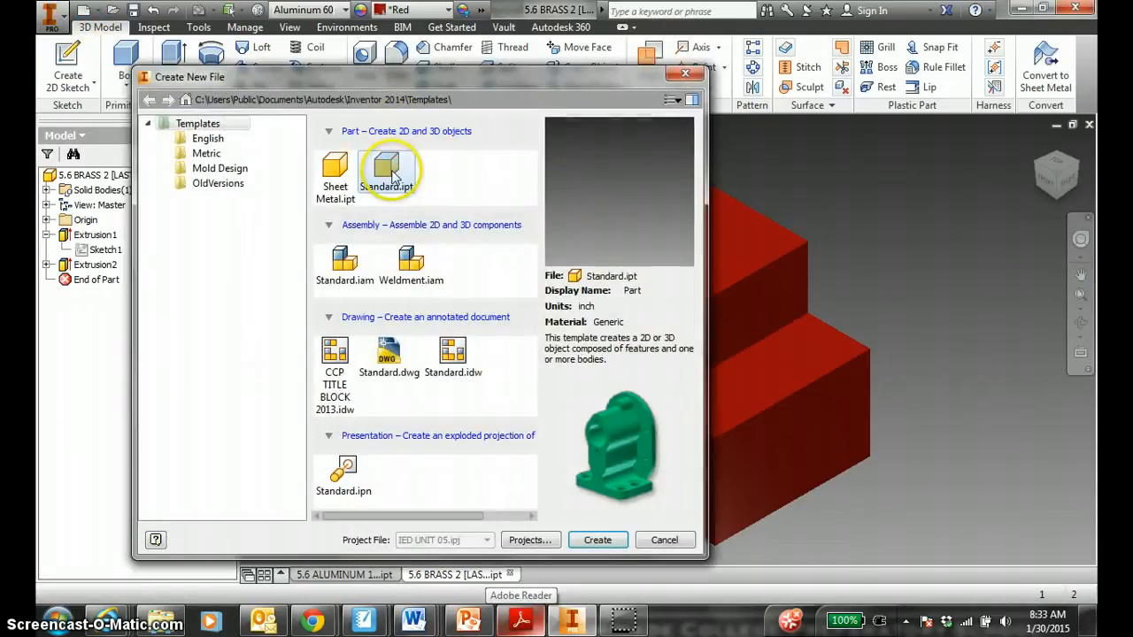
pyautogui.click(598, 540)
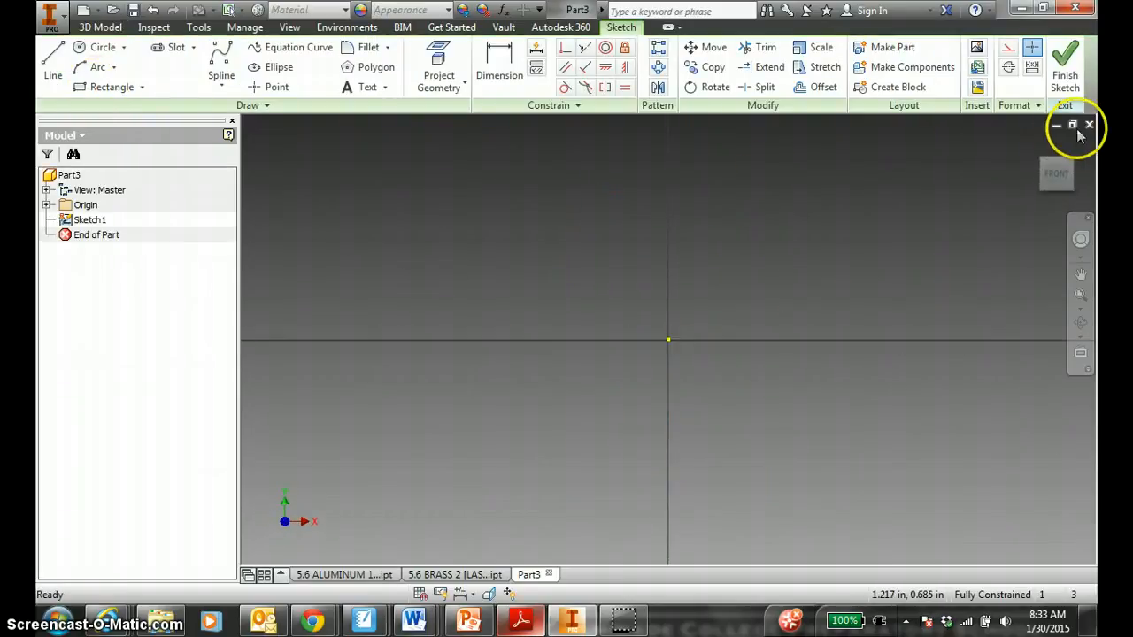
pyautogui.click(1090, 124)
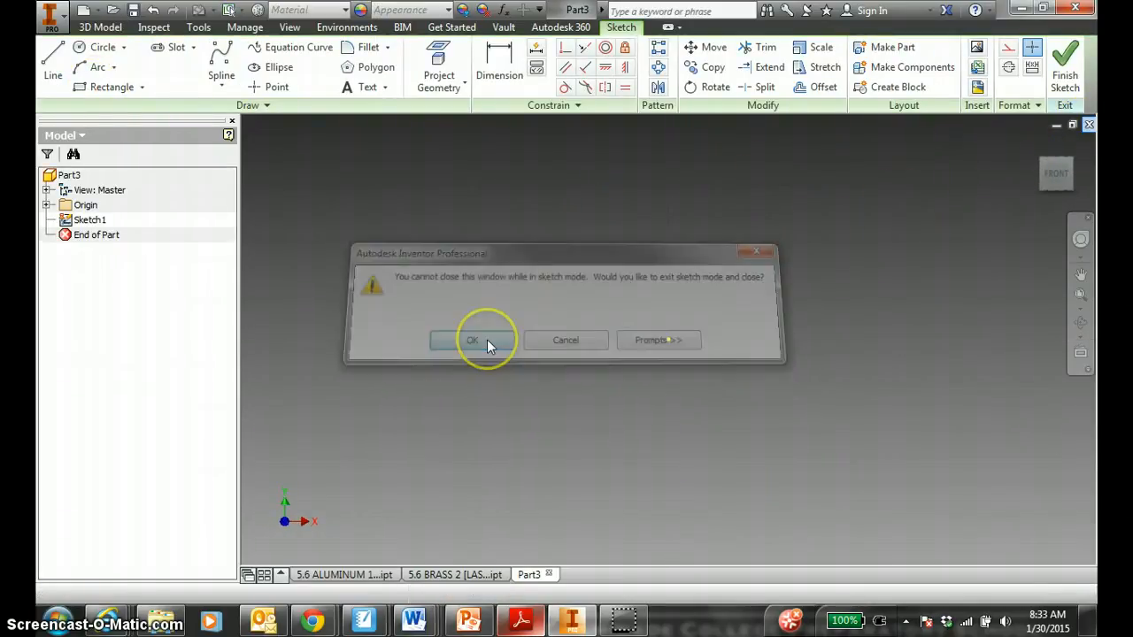
pyautogui.click(471, 340)
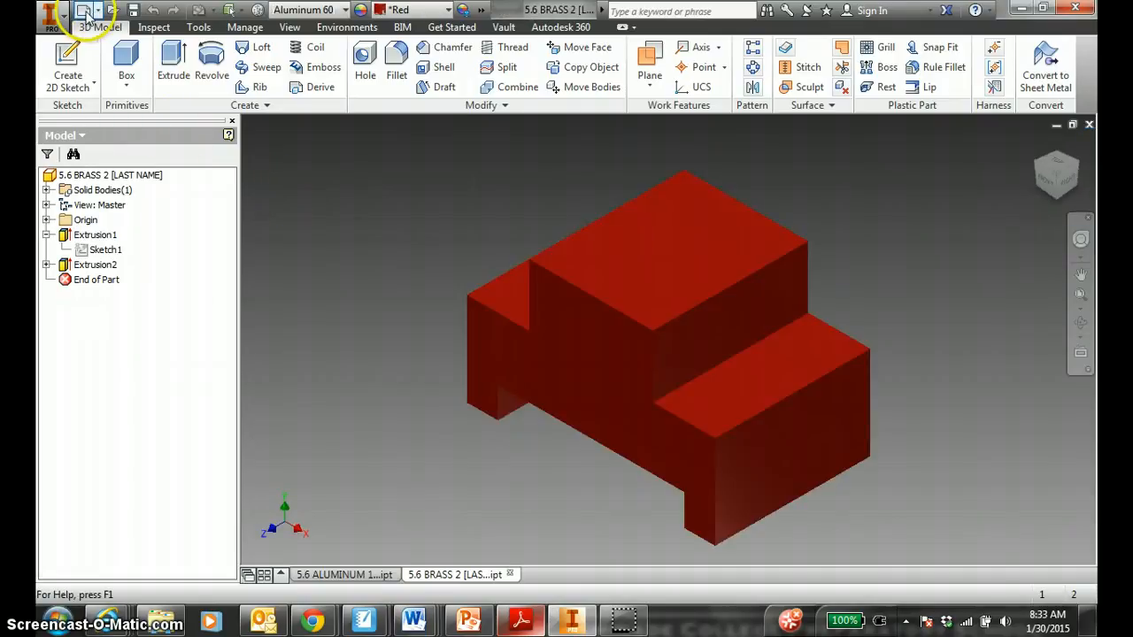
# Create a new part from the metric Standard (mm) part template.
pyautogui.click(83, 11)
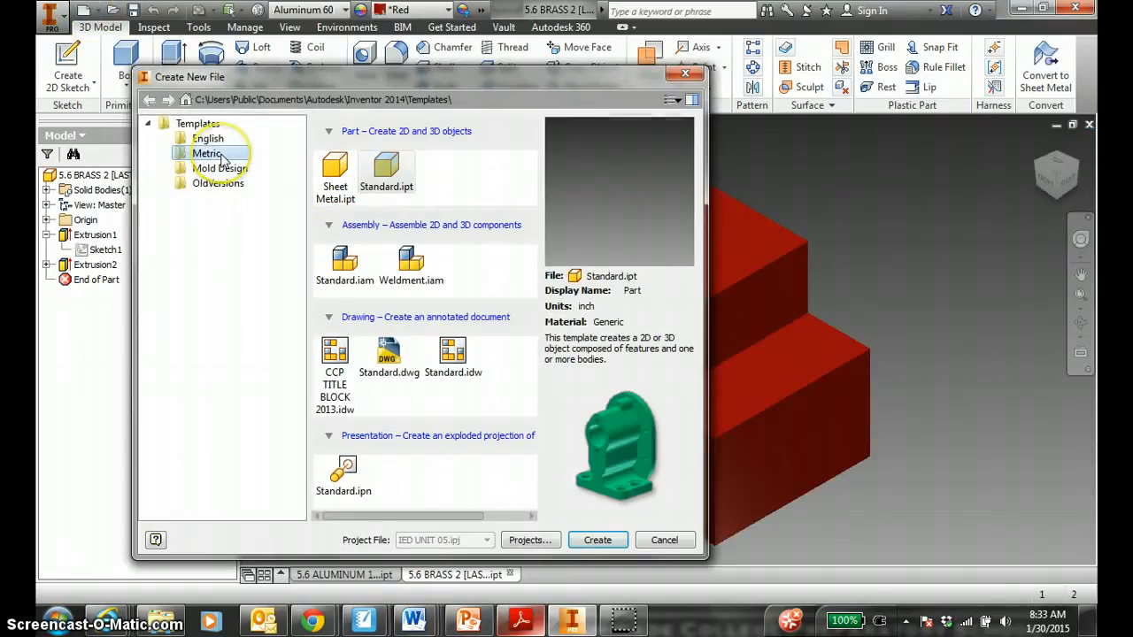
pyautogui.click(206, 152)
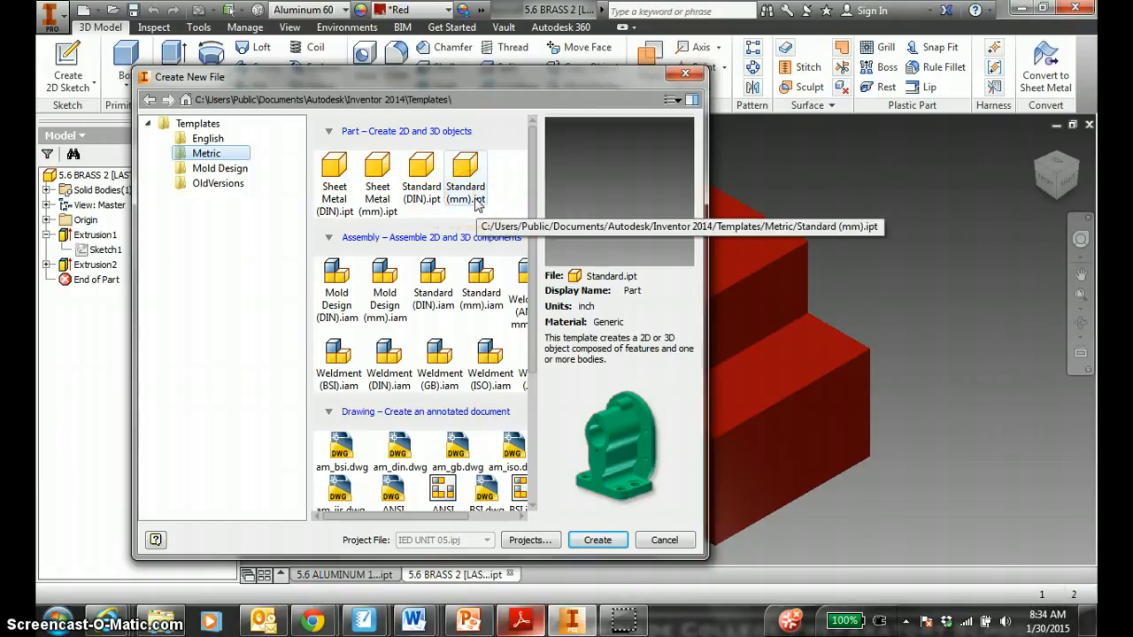
pyautogui.click(599, 540)
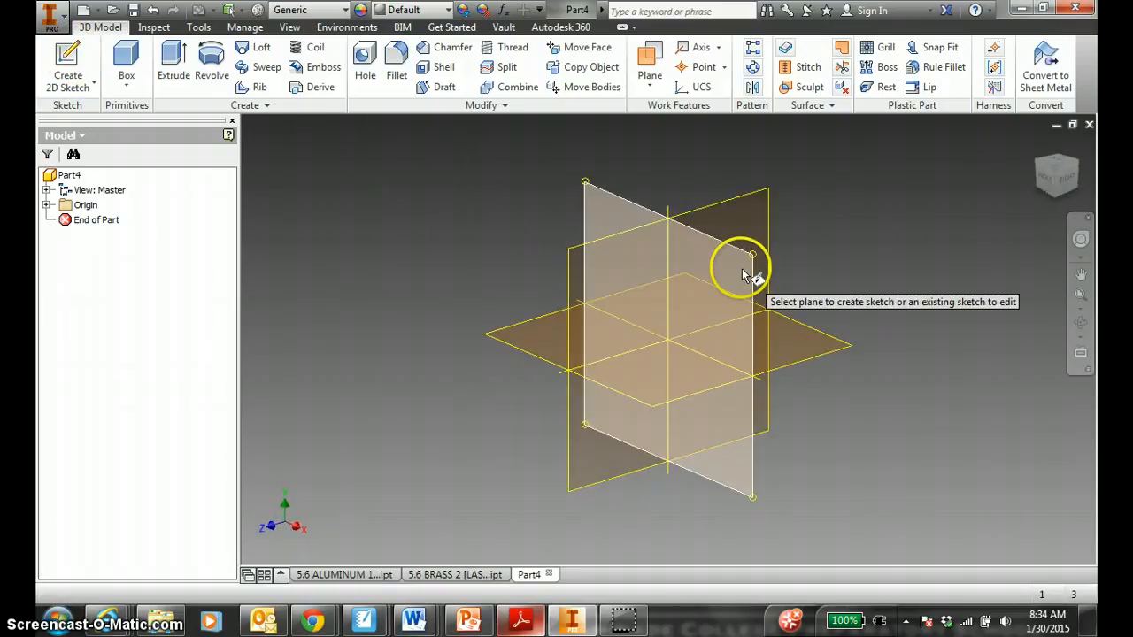
# Sketch a roughly 90 x 50 mm rectangle on an origin plane.
pyautogui.click(744, 266)
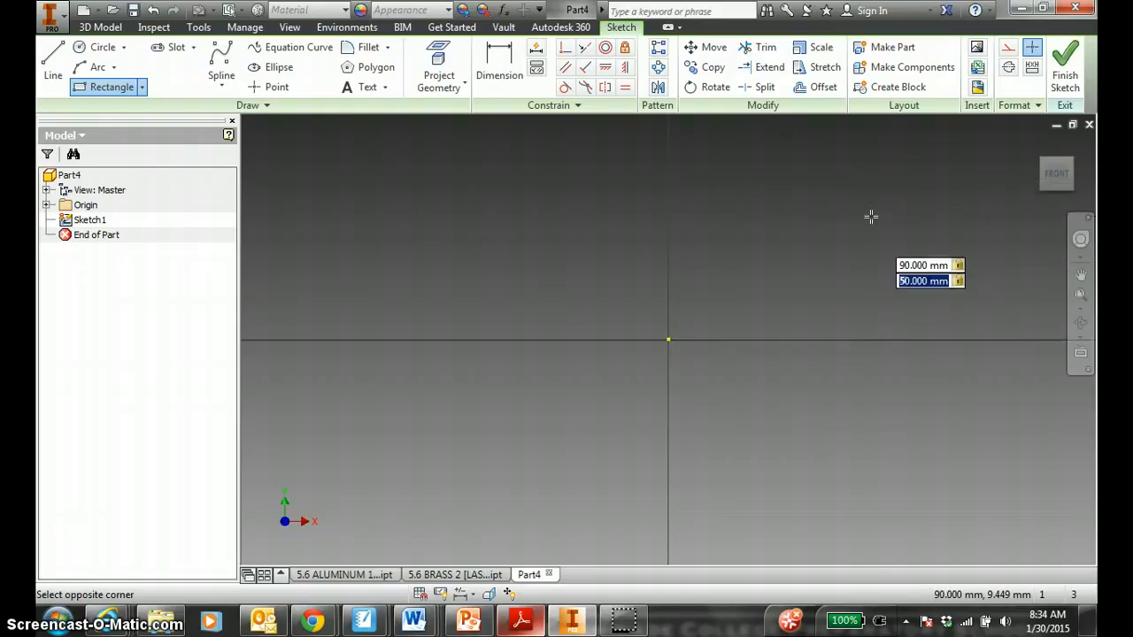
pyautogui.click(1055, 174)
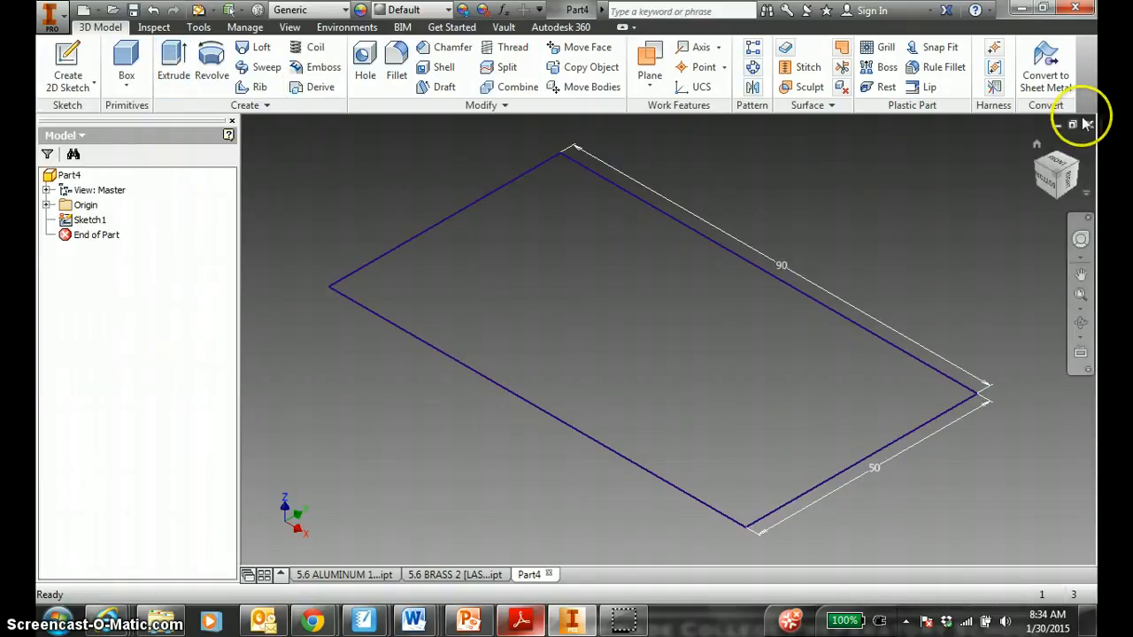
pyautogui.moveTo(1088, 124)
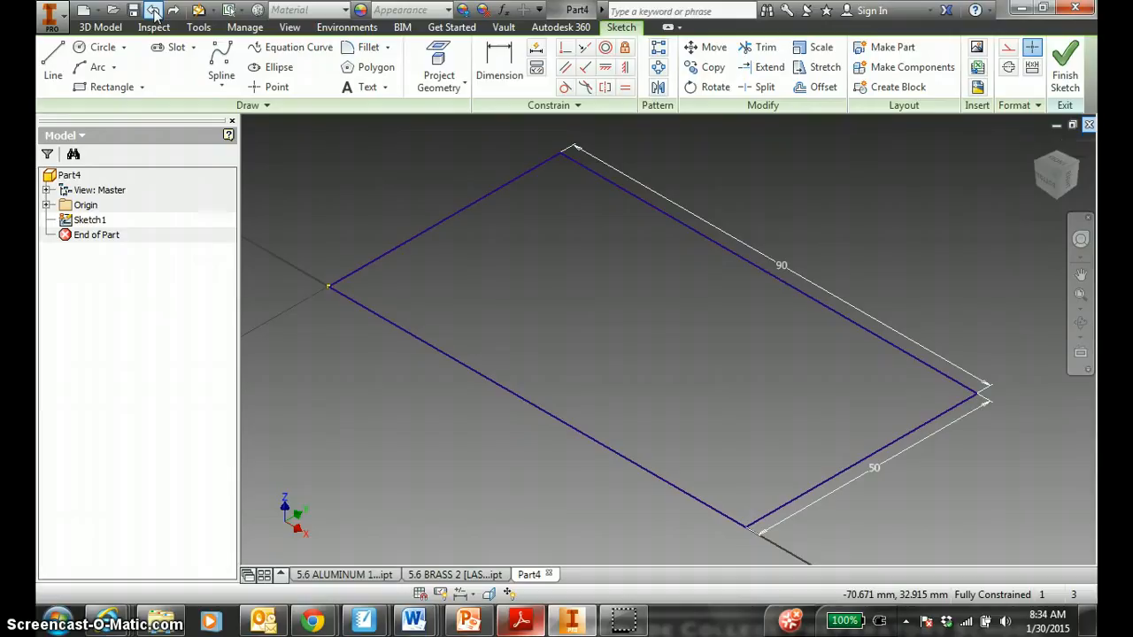
# Undo the sketch and start a new rectangle sketch on the XZ origin plane.
pyautogui.click(1066, 67)
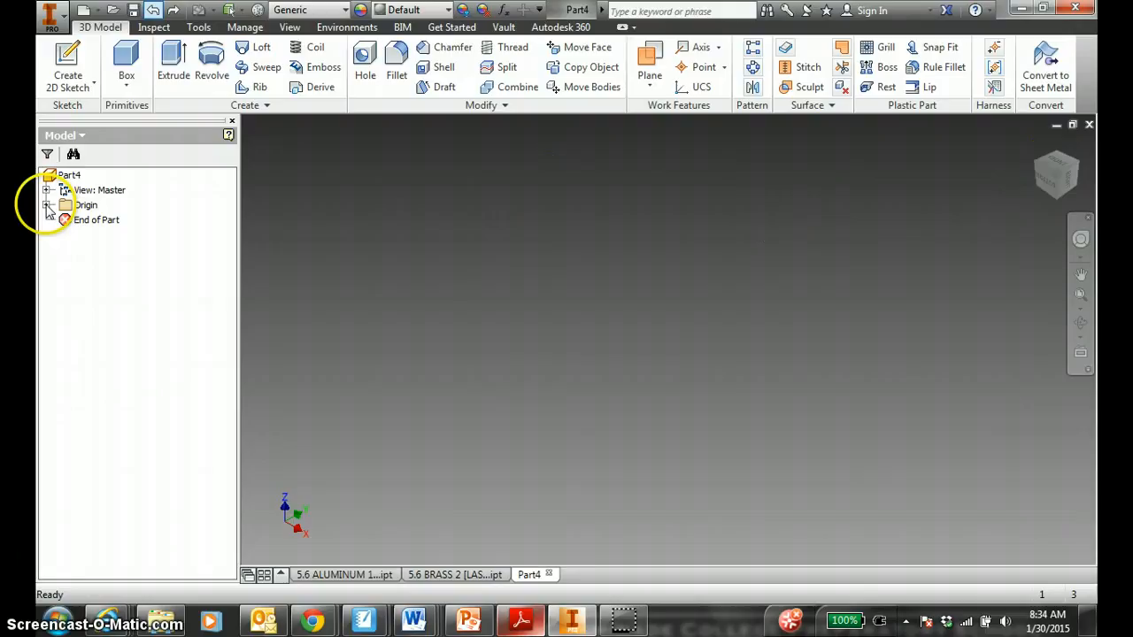
pyautogui.click(48, 205)
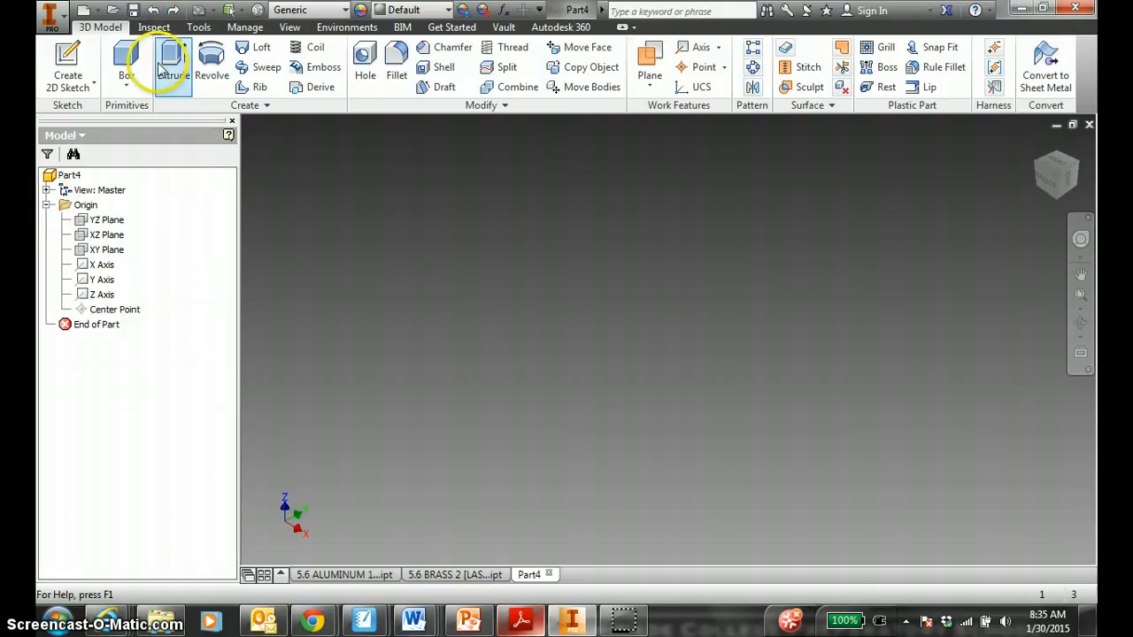
pyautogui.click(67, 68)
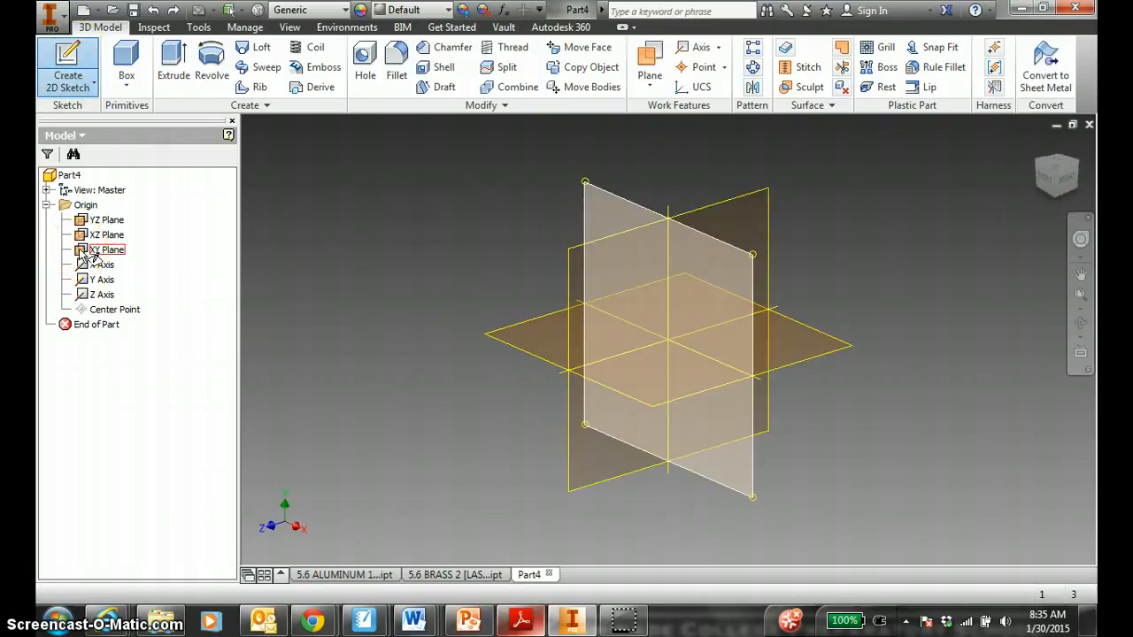
pyautogui.click(106, 248)
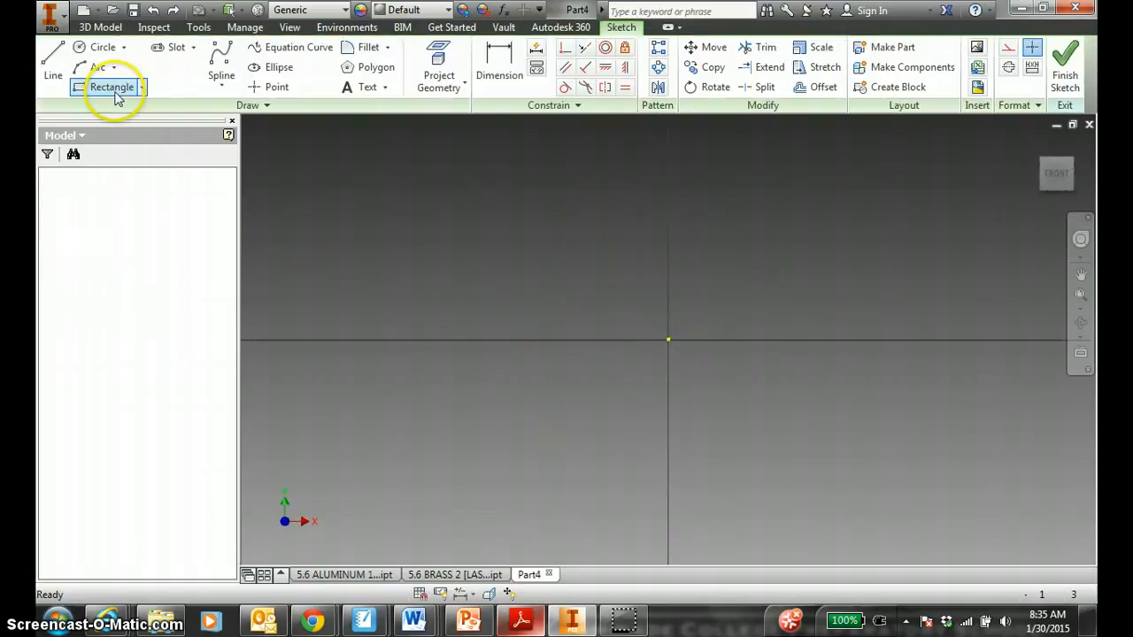
pyautogui.click(112, 86)
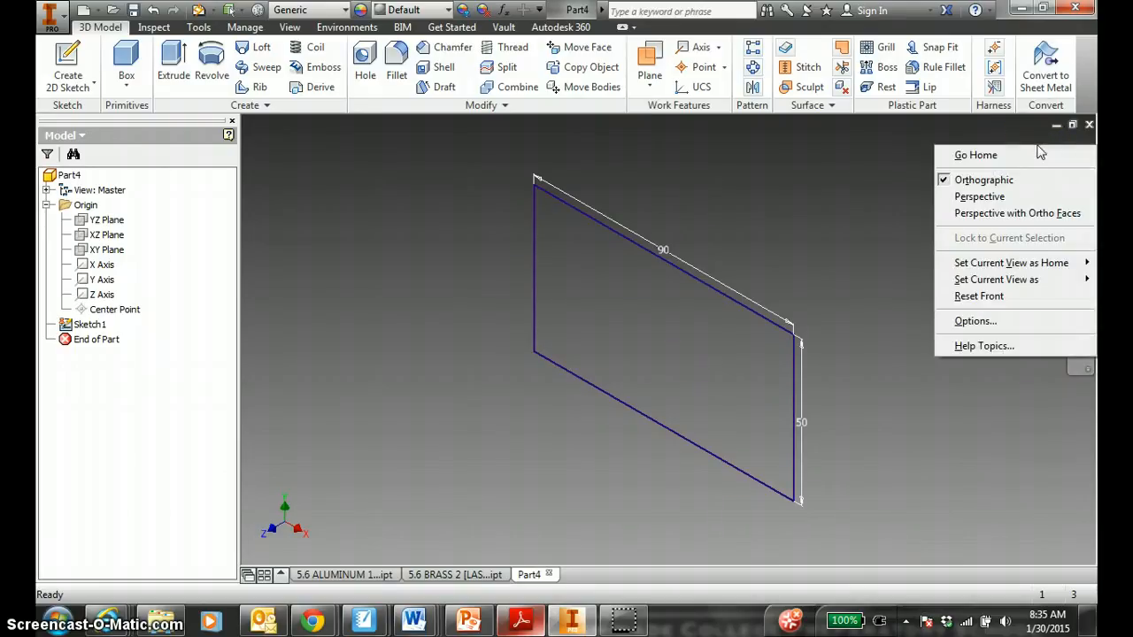
pyautogui.moveTo(1011, 262)
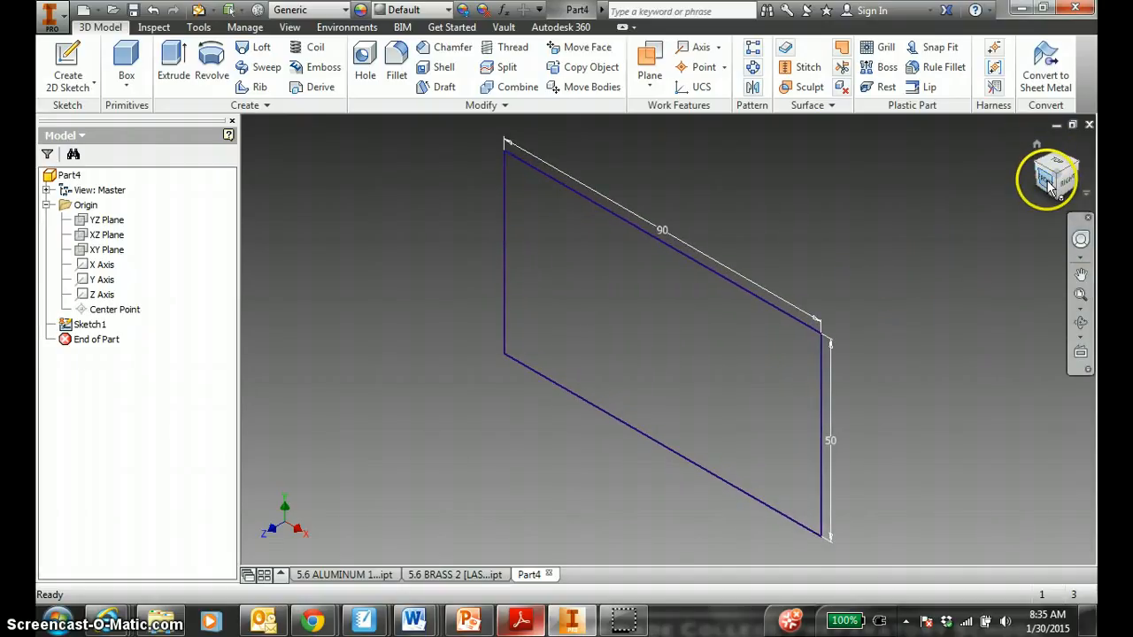
pyautogui.moveTo(1054, 177)
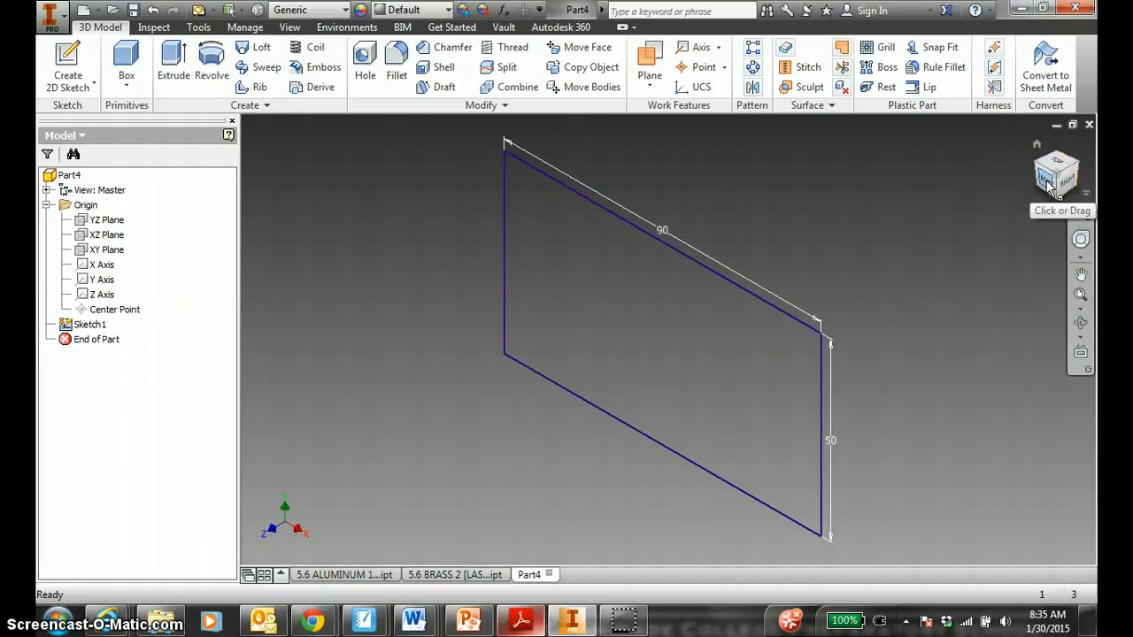
pyautogui.moveTo(788, 208)
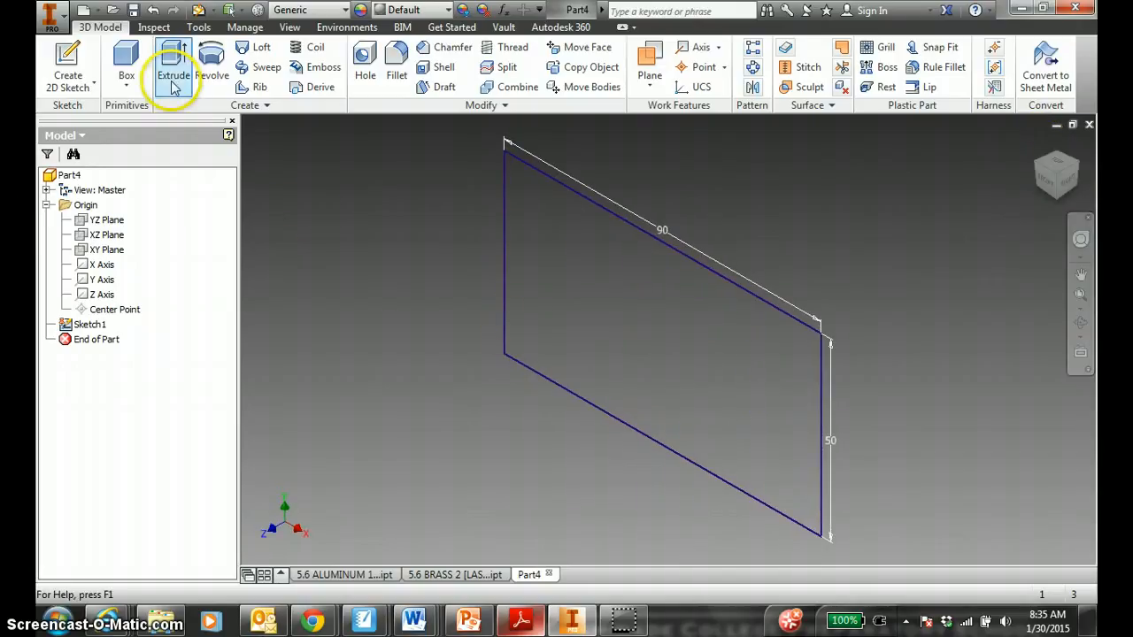
# Extrude the upright rectangle profile into a solid block.
pyautogui.click(173, 67)
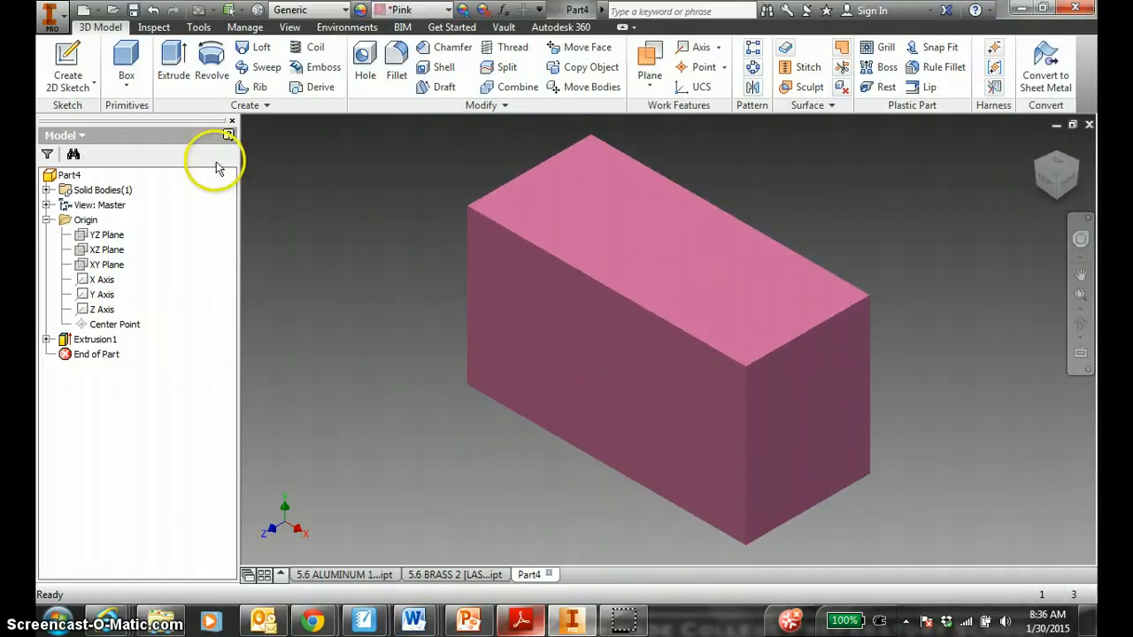
pyautogui.moveTo(68, 53)
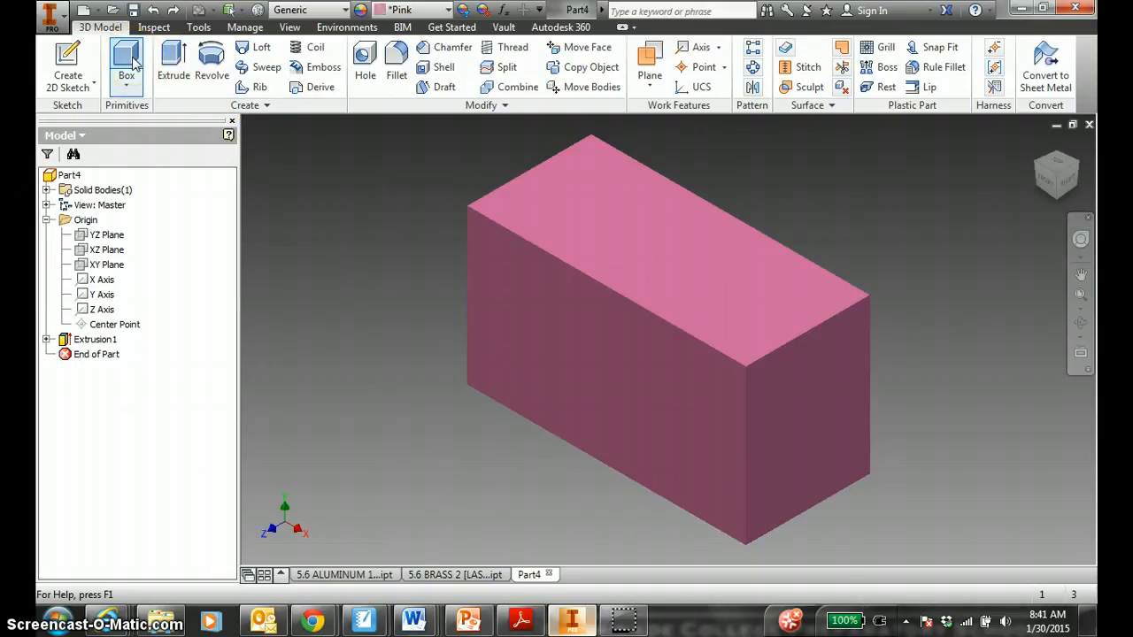
pyautogui.moveTo(125, 57)
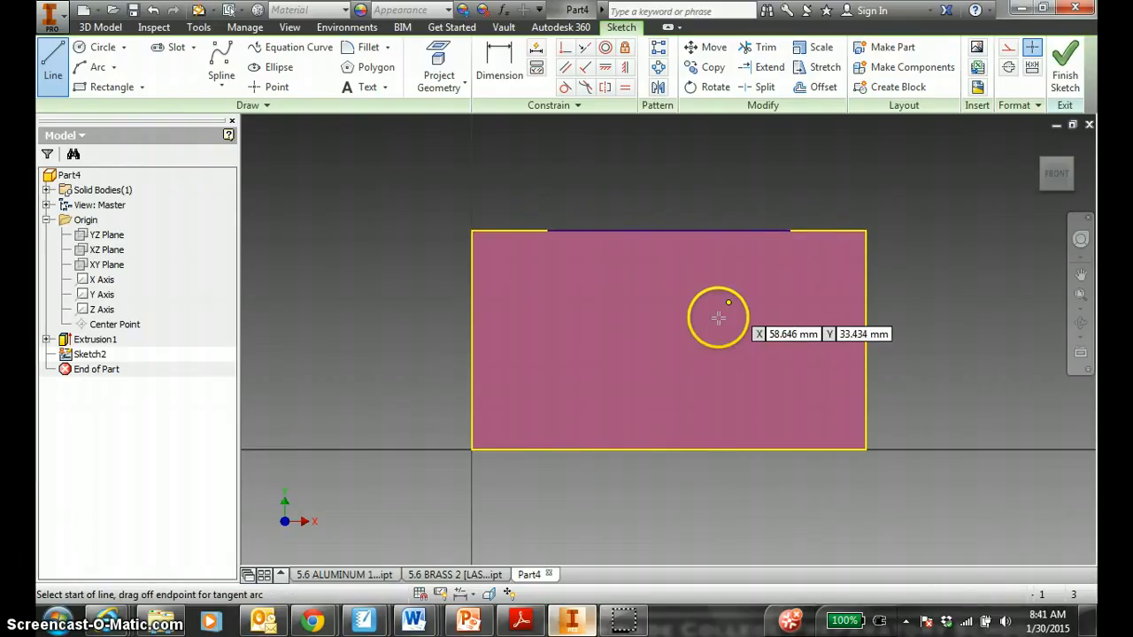
pyautogui.moveTo(787, 232)
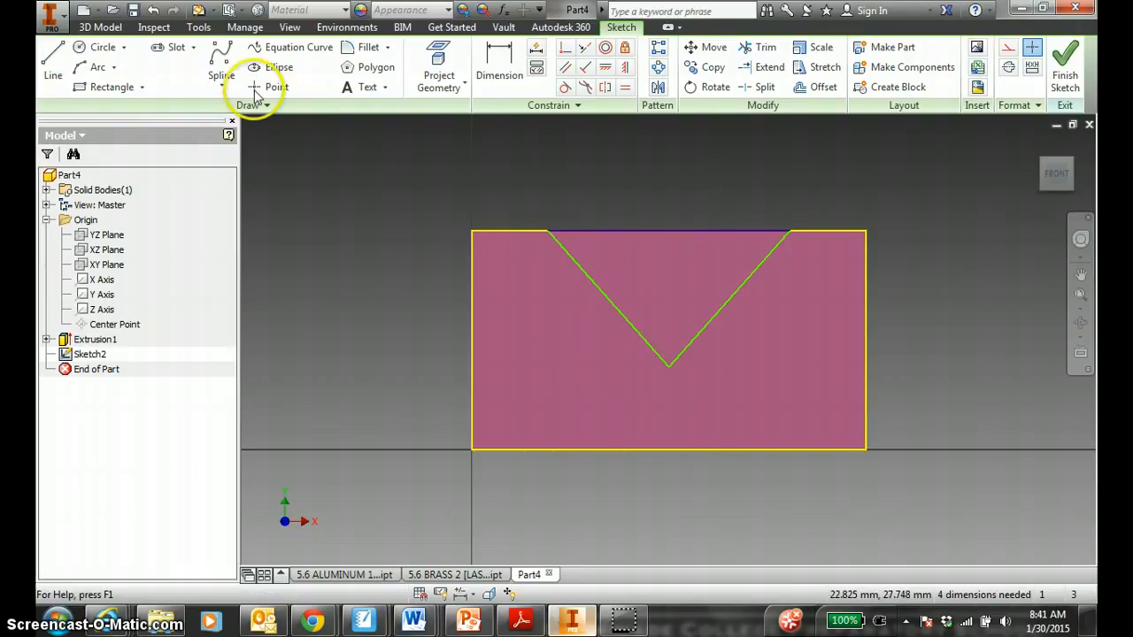
pyautogui.moveTo(149, 80)
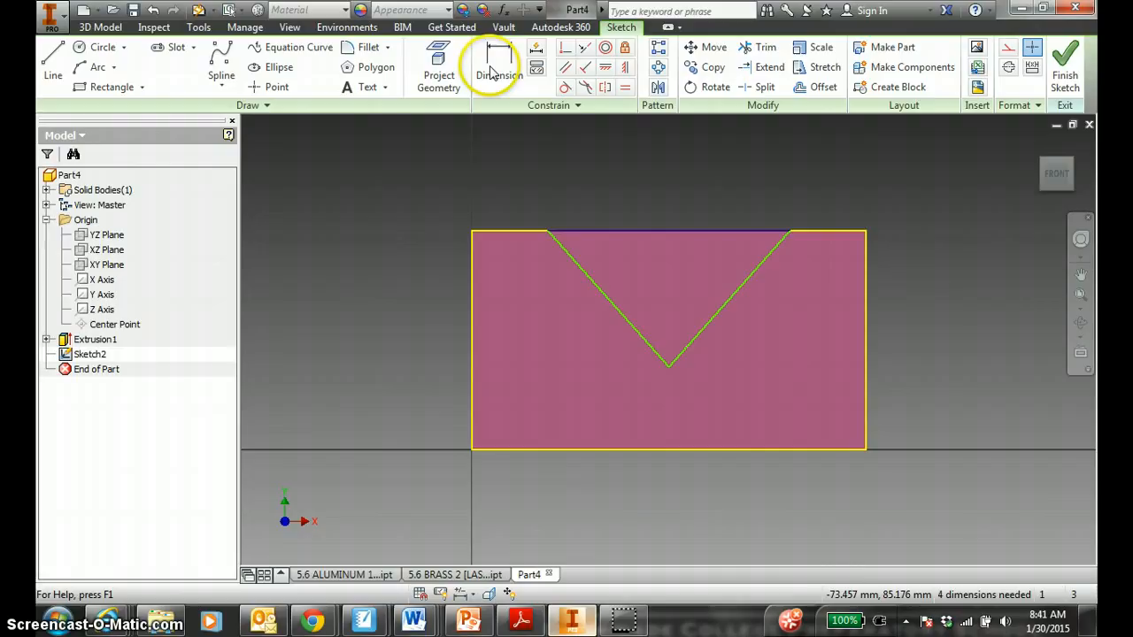
# Dimension the V-notch 10 mm from the corner, set its depth, and finish Sketch2.
pyautogui.click(499, 67)
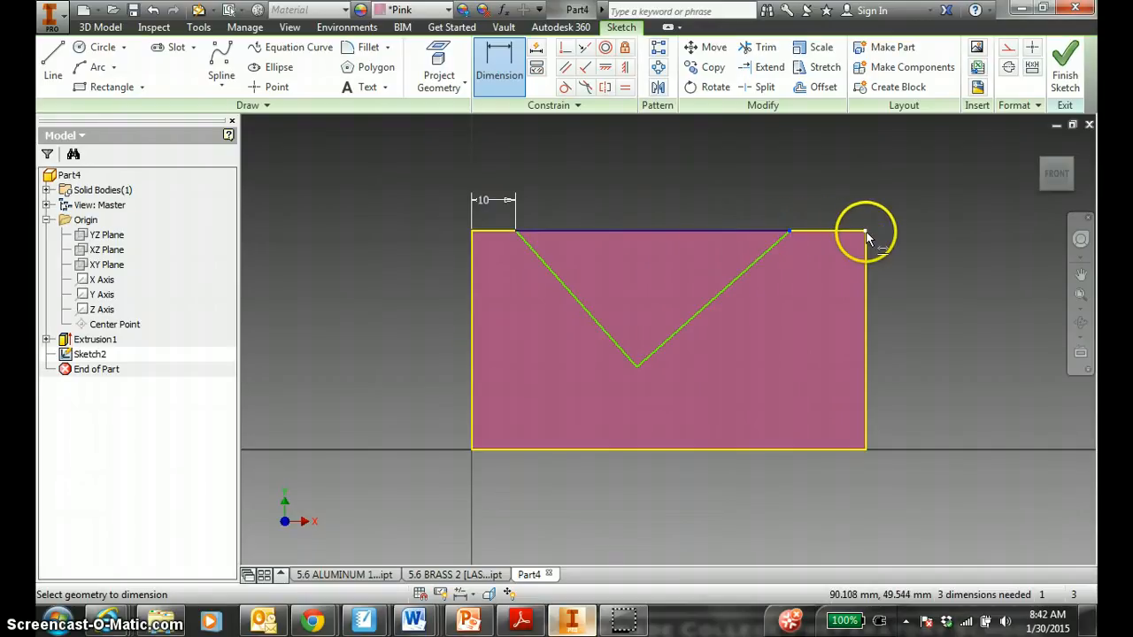
pyautogui.click(832, 232)
pyautogui.write('10')
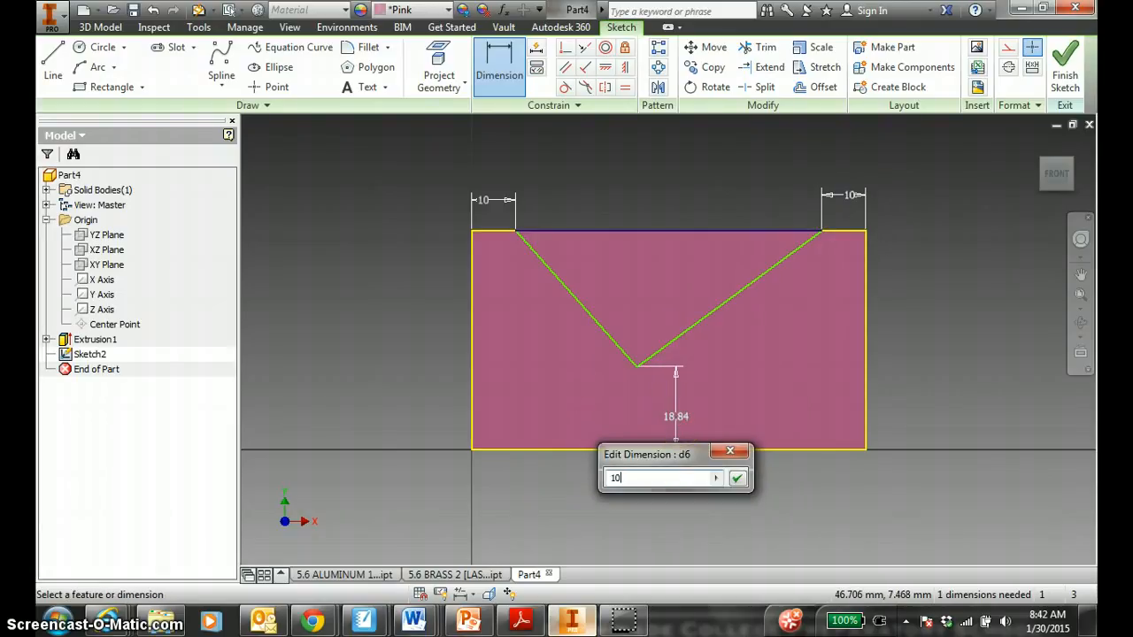
pyautogui.click(736, 478)
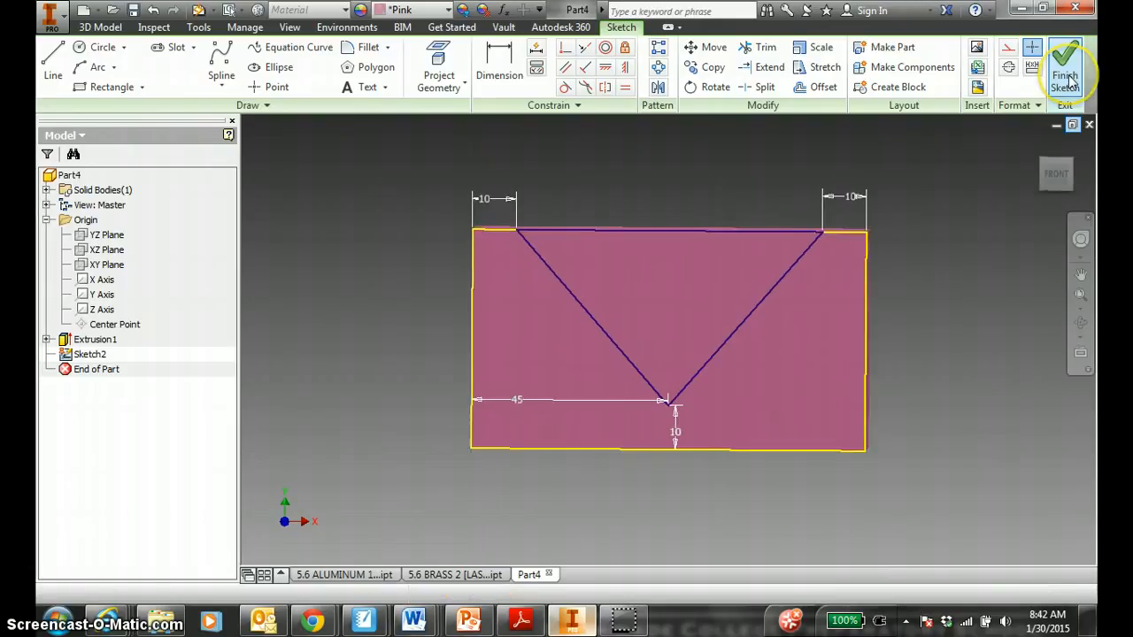
pyautogui.click(1065, 67)
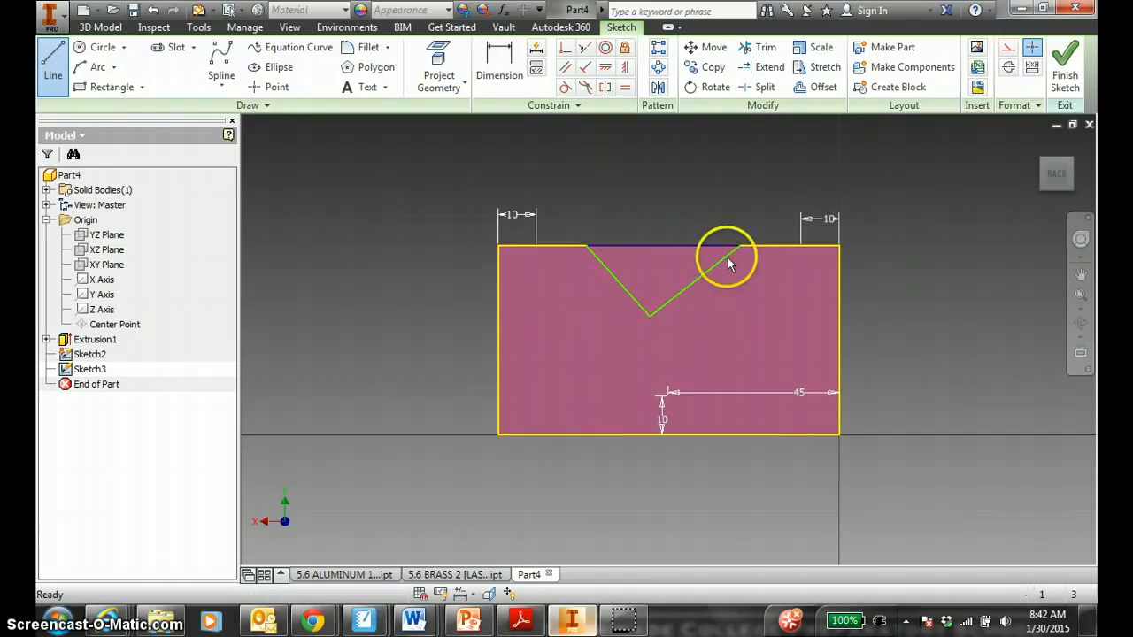
# Dimension the second notch's left end from the top edge and finish Sketch3.
pyautogui.click(499, 74)
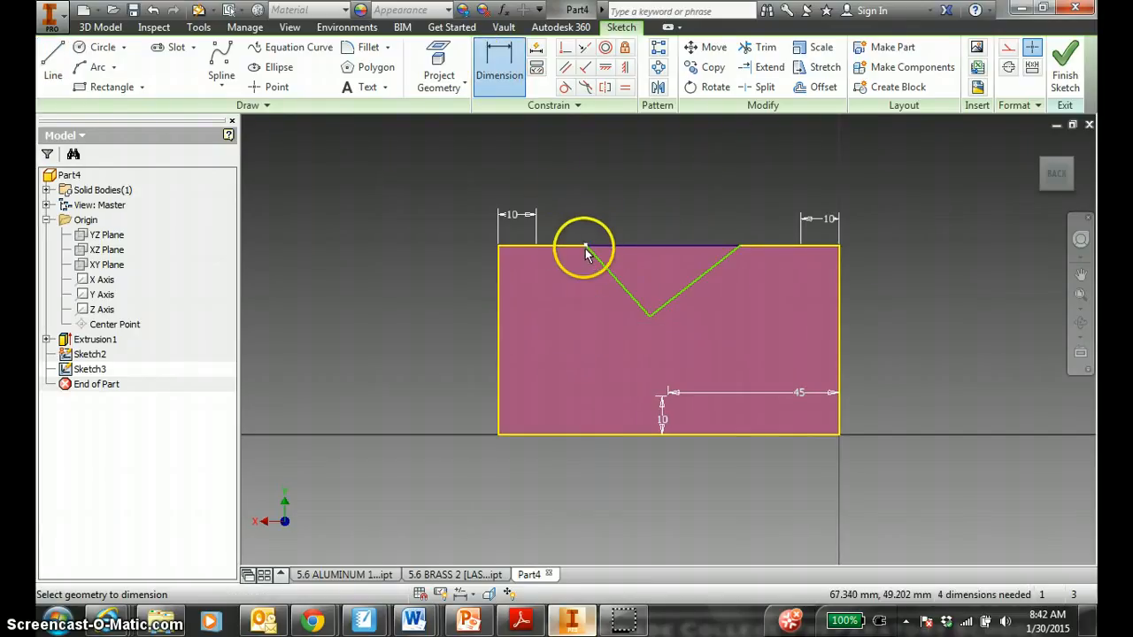
pyautogui.click(534, 284)
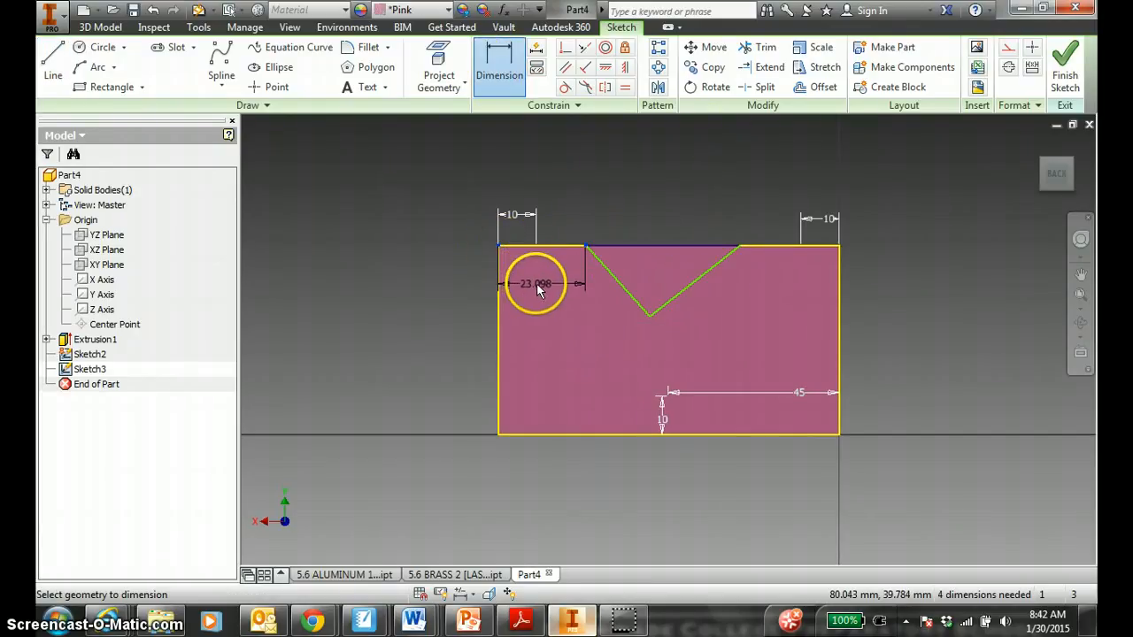
pyautogui.click(535, 283)
pyautogui.write('20')
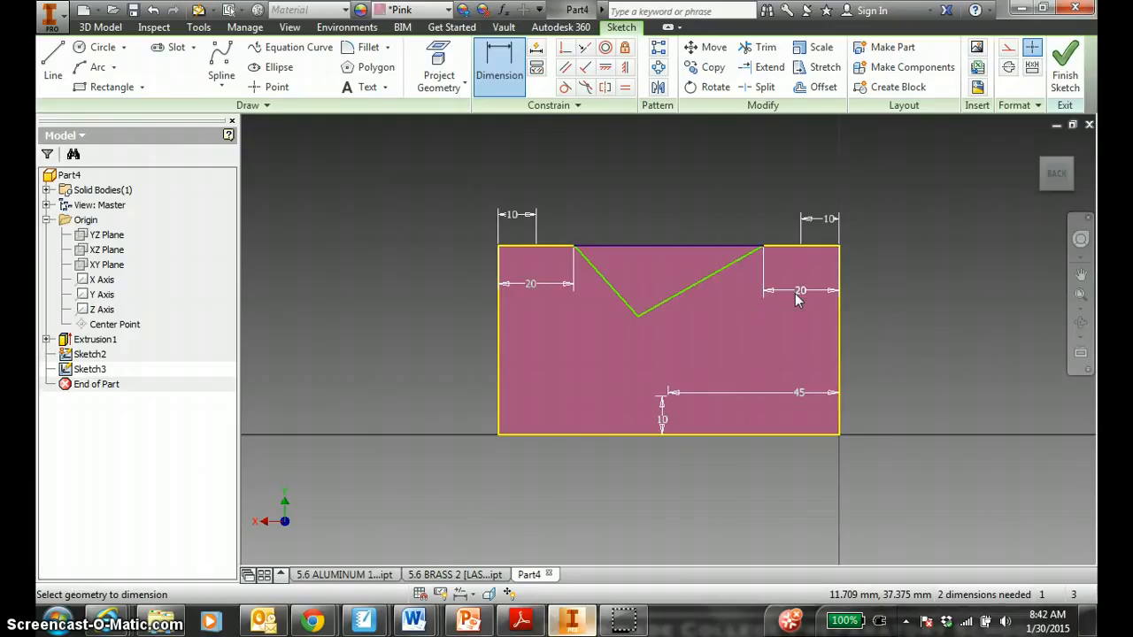
pyautogui.moveTo(639, 252)
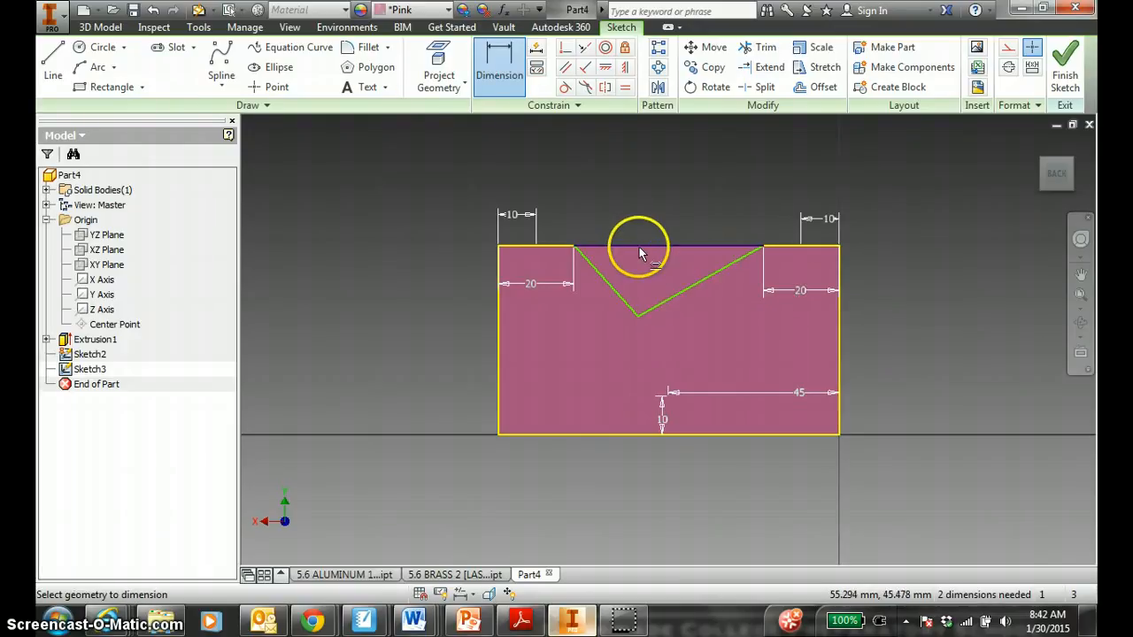
pyautogui.click(641, 248)
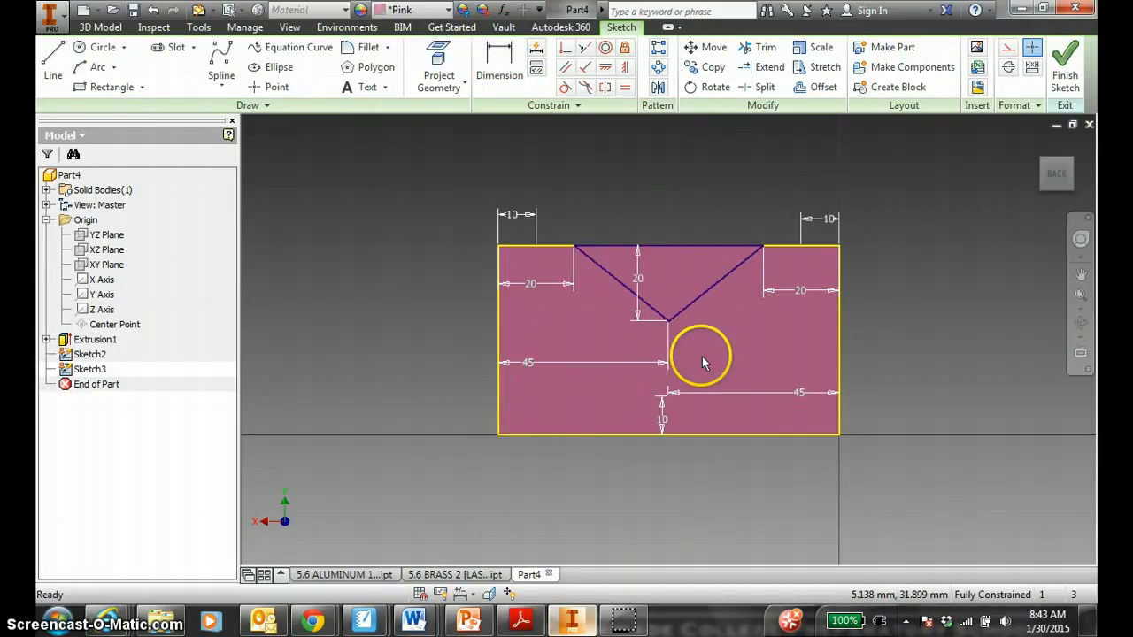
pyautogui.click(1066, 64)
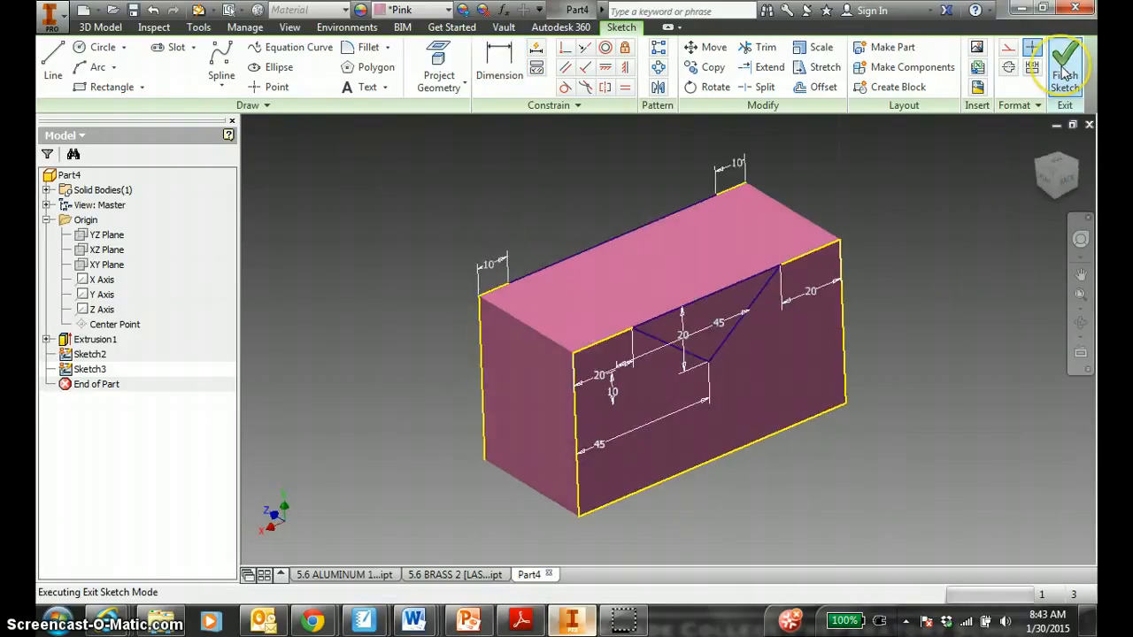
pyautogui.click(1064, 67)
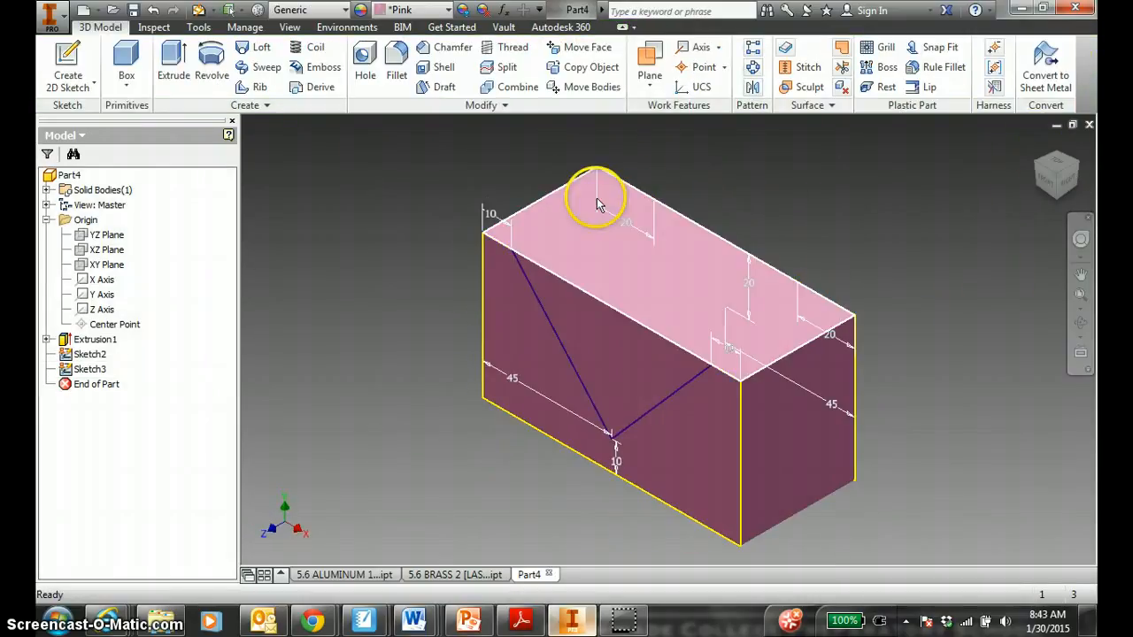
pyautogui.moveTo(735, 345)
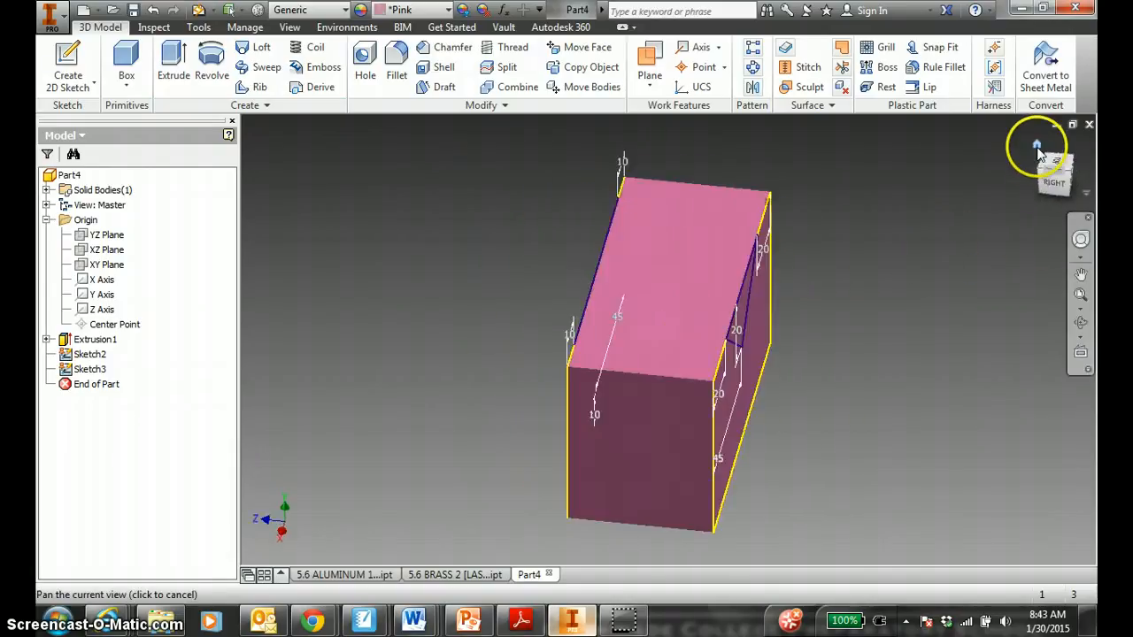
pyautogui.click(262, 46)
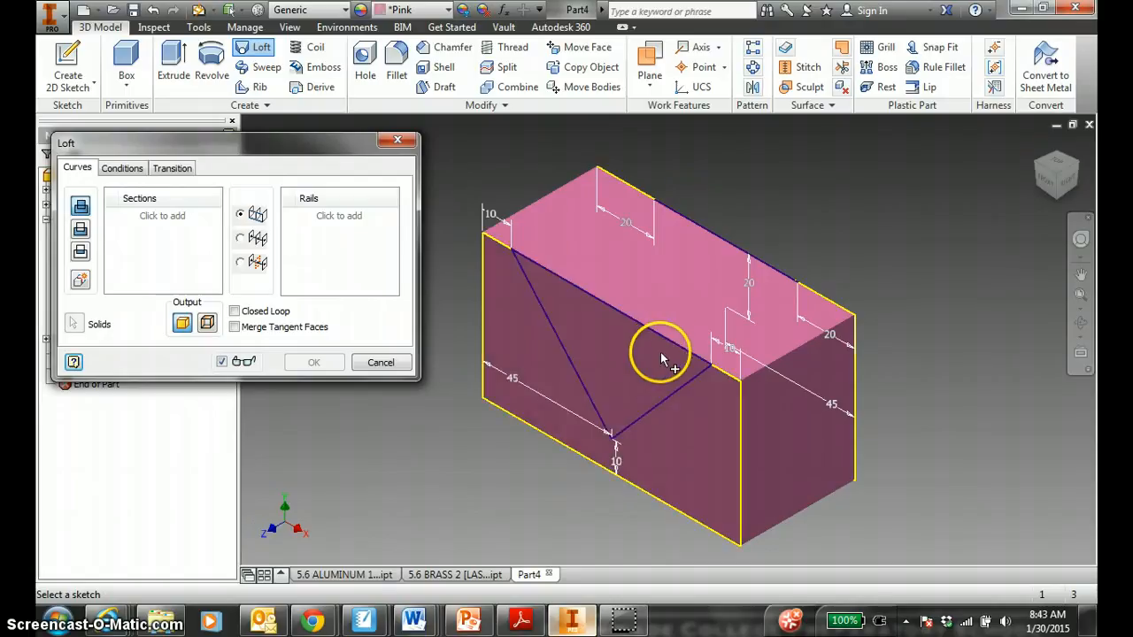
pyautogui.click(659, 351)
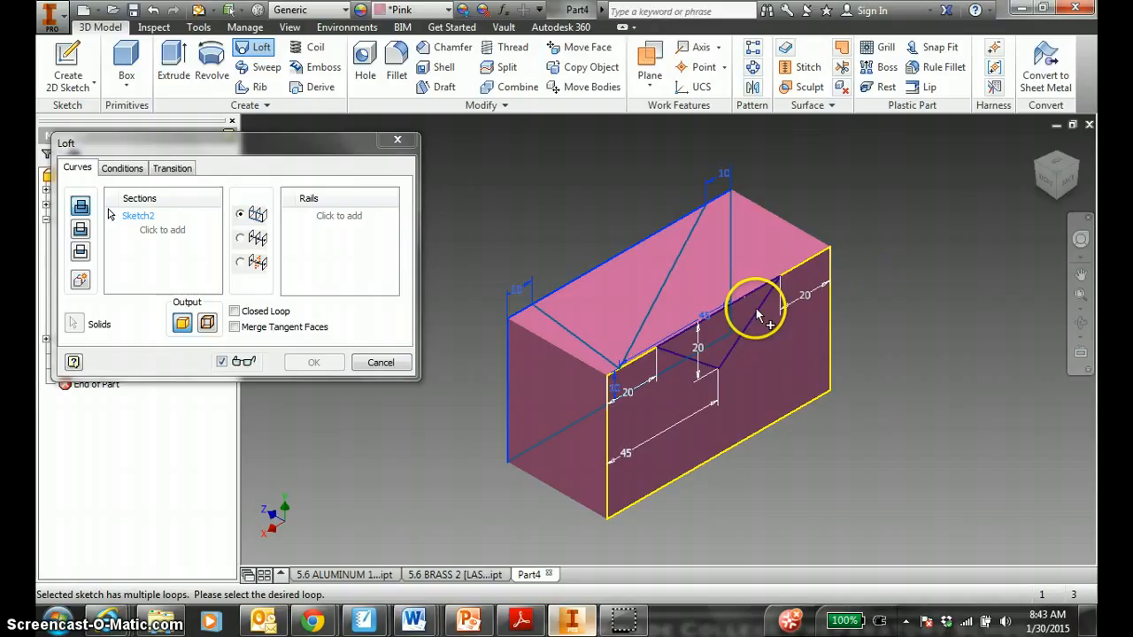
pyautogui.moveTo(700, 371)
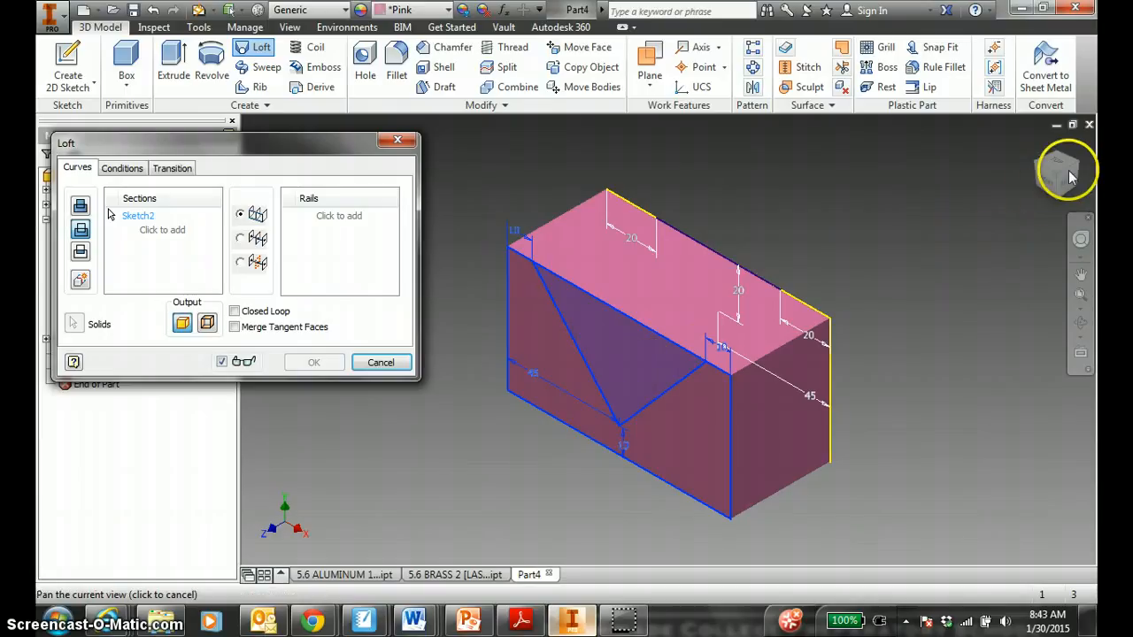
pyautogui.click(381, 361)
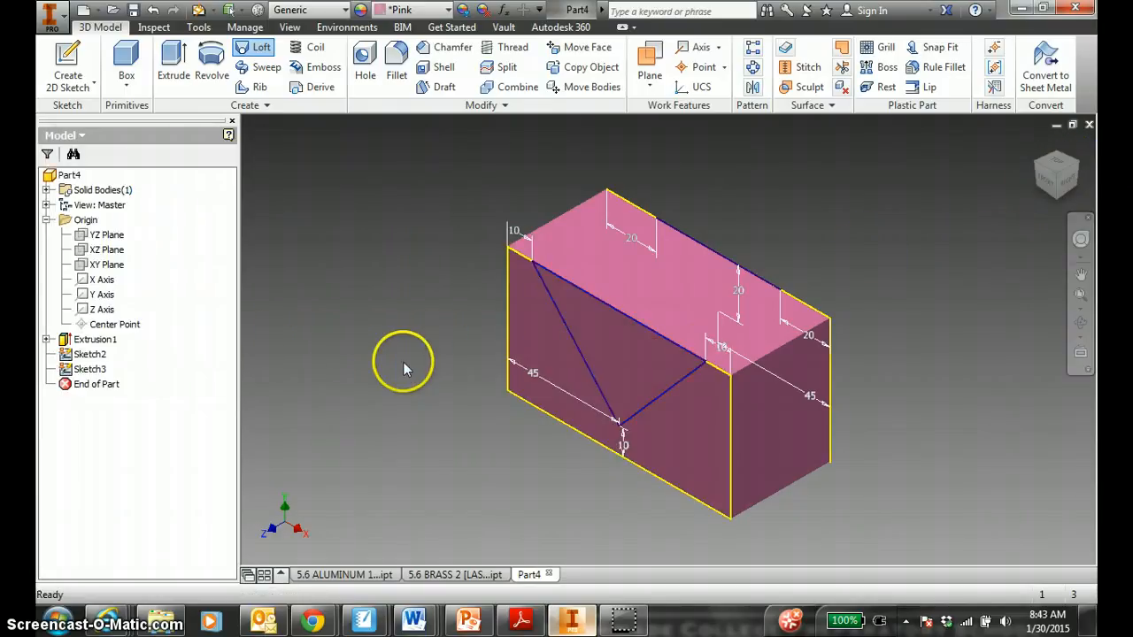
pyautogui.click(255, 46)
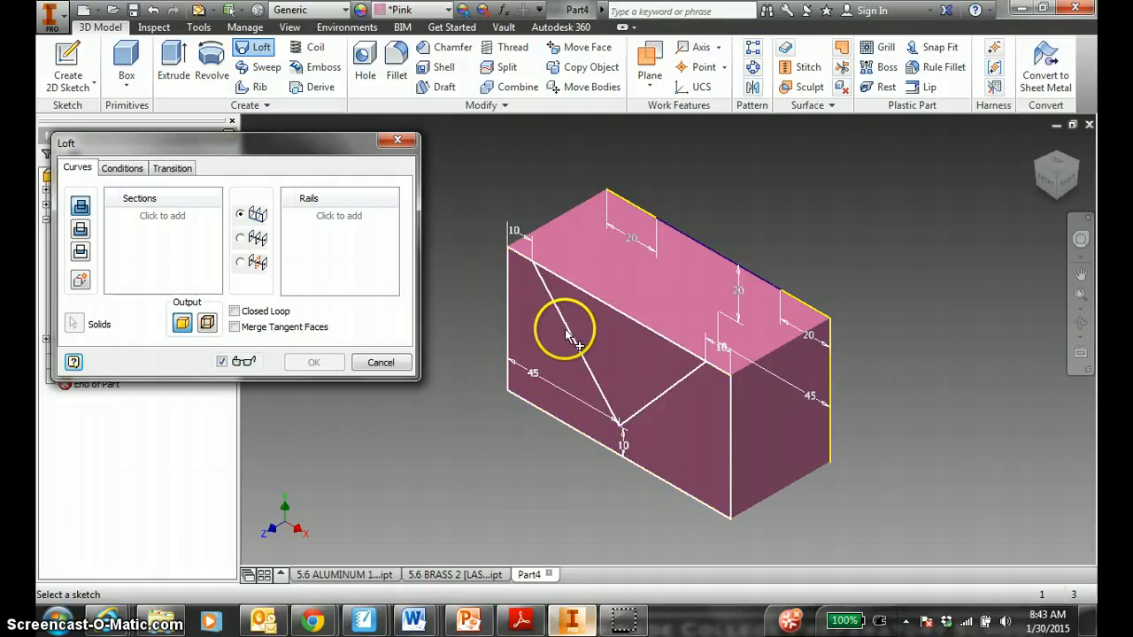
pyautogui.click(576, 346)
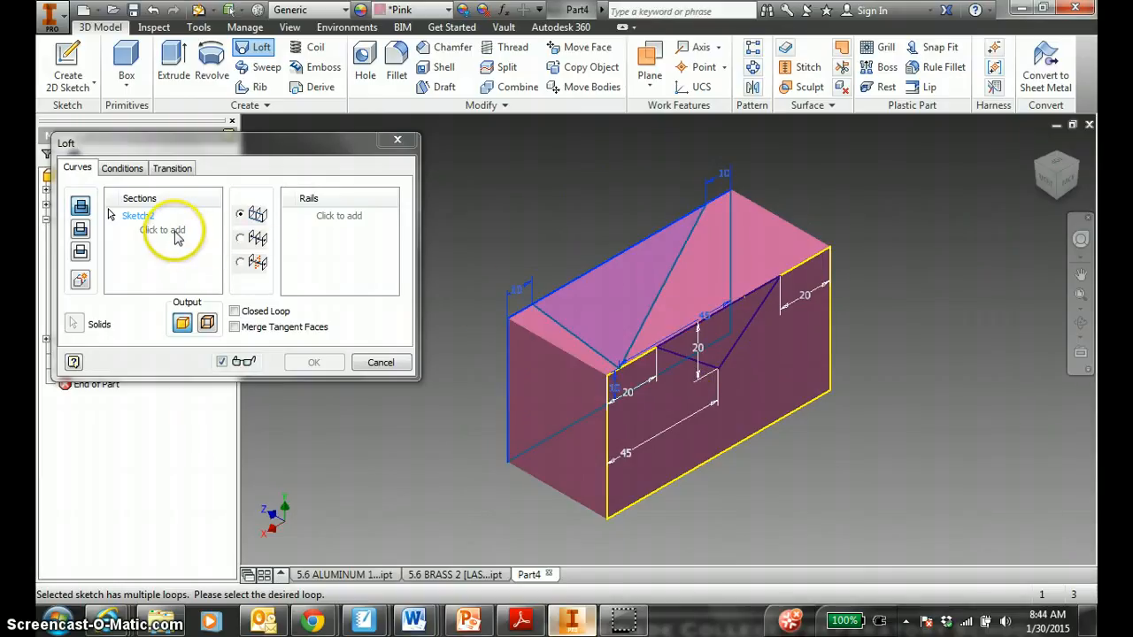
pyautogui.click(691, 358)
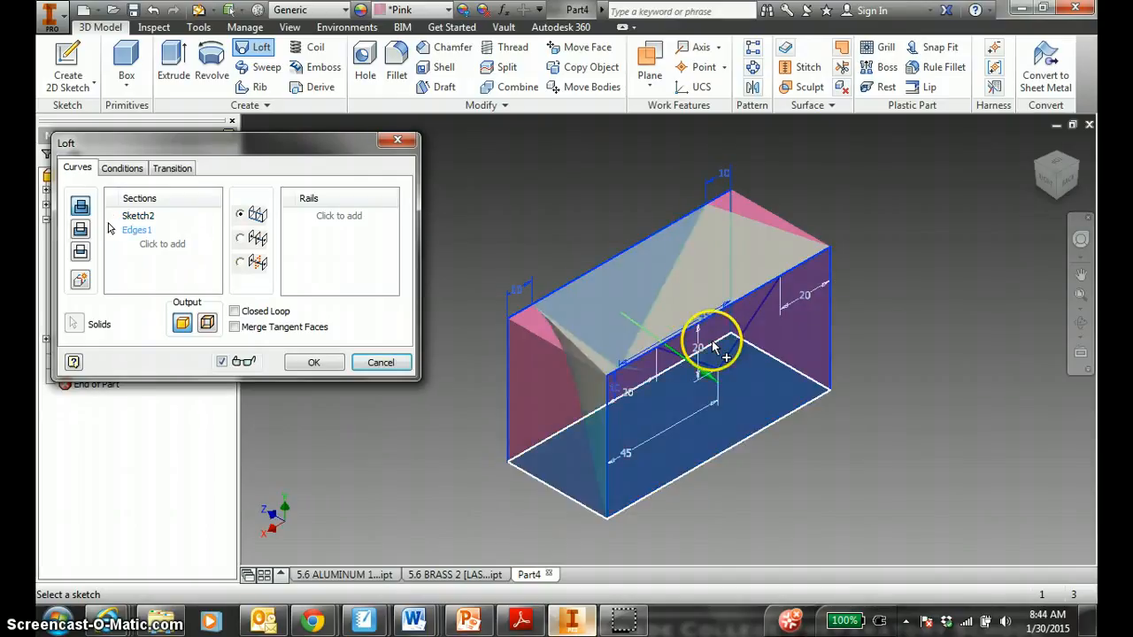
pyautogui.click(381, 361)
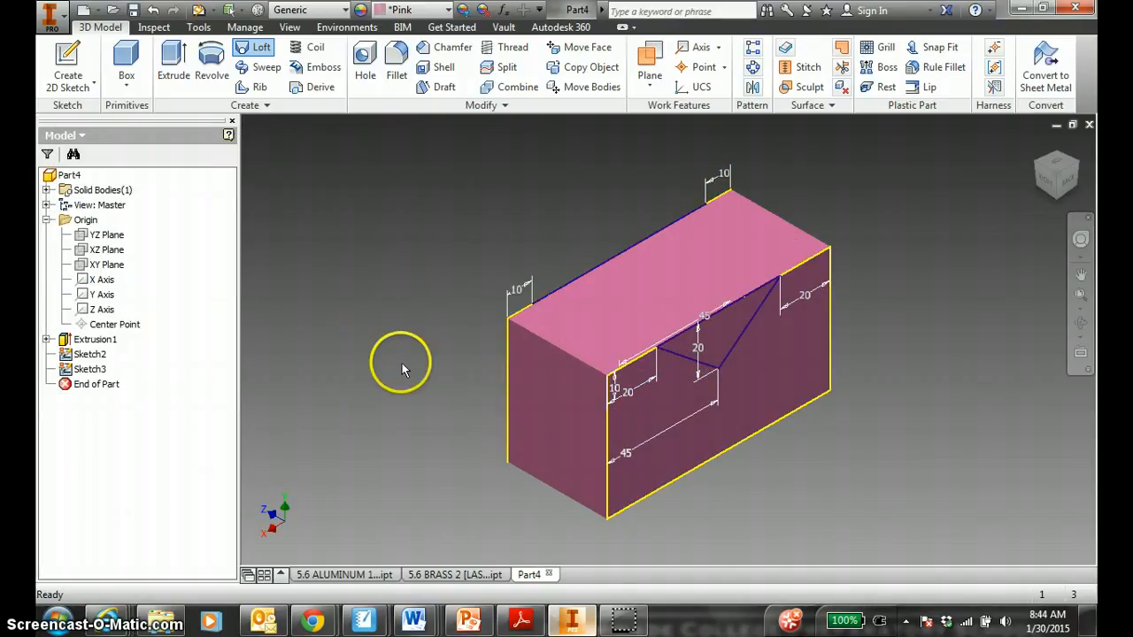
# Loft a cut between Sketch2 and Sketch3 to form the tapered V-notch (Loft1).
pyautogui.click(1035, 145)
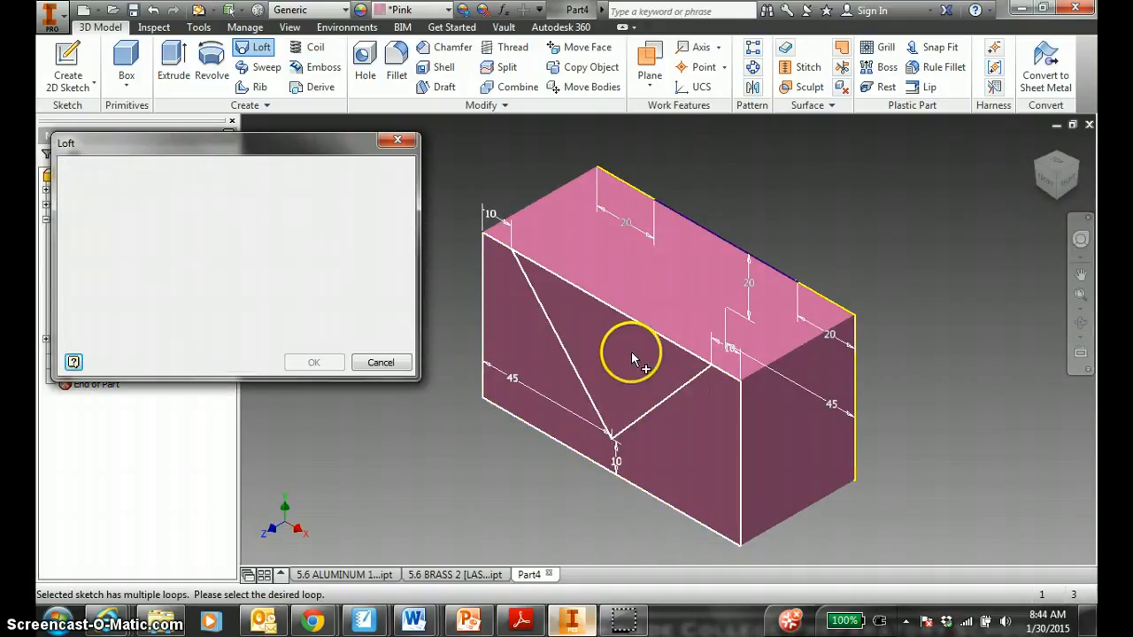
pyautogui.click(634, 354)
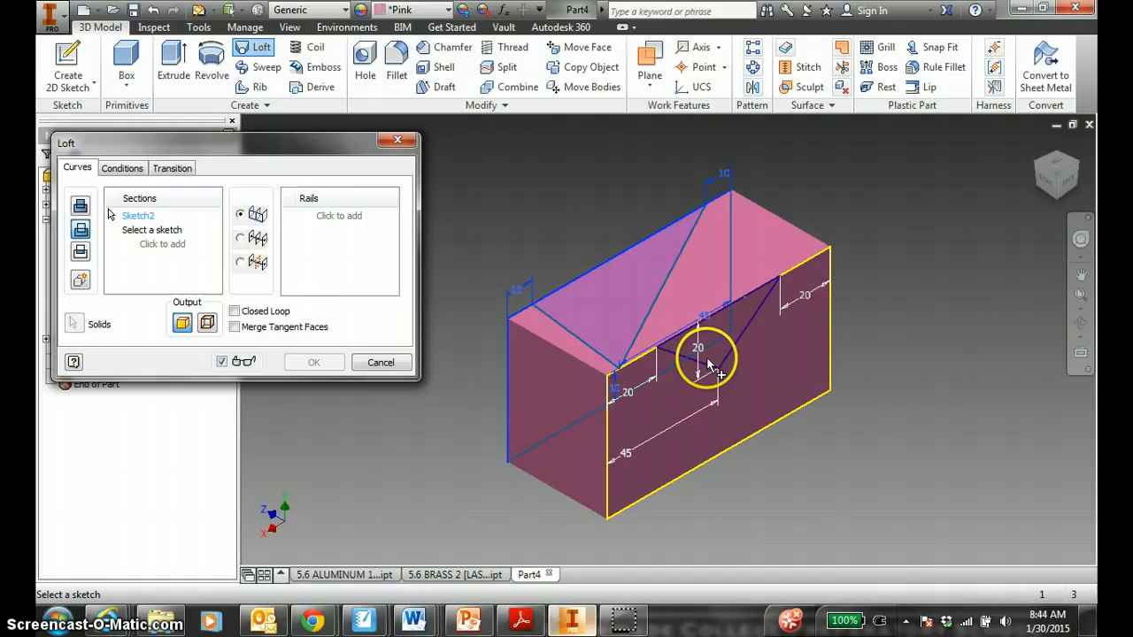
pyautogui.click(705, 358)
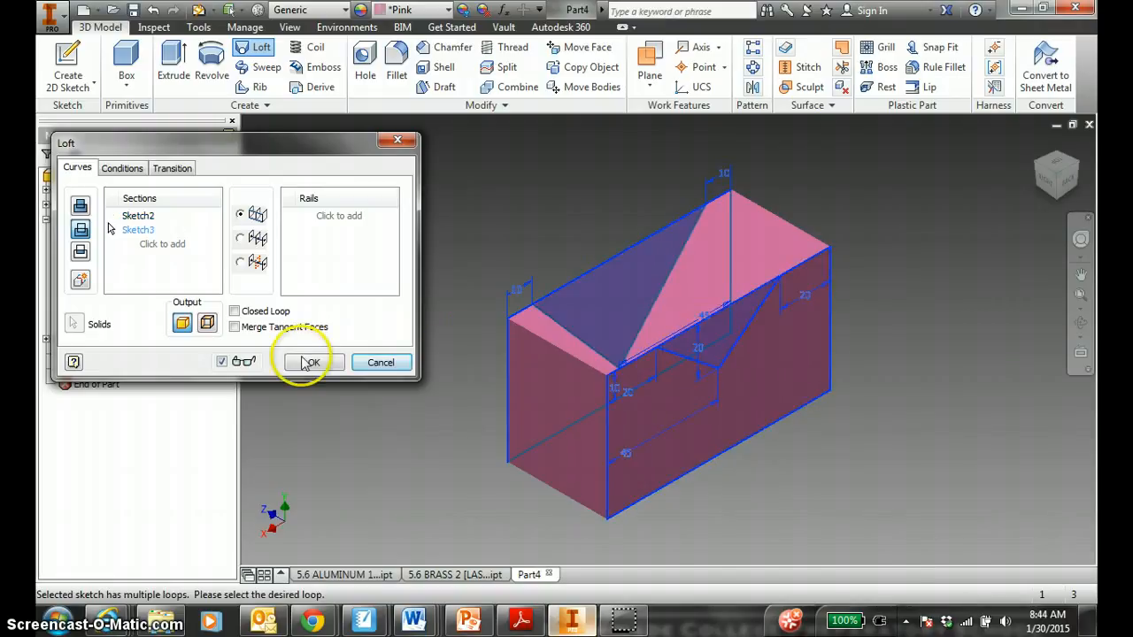
pyautogui.click(311, 361)
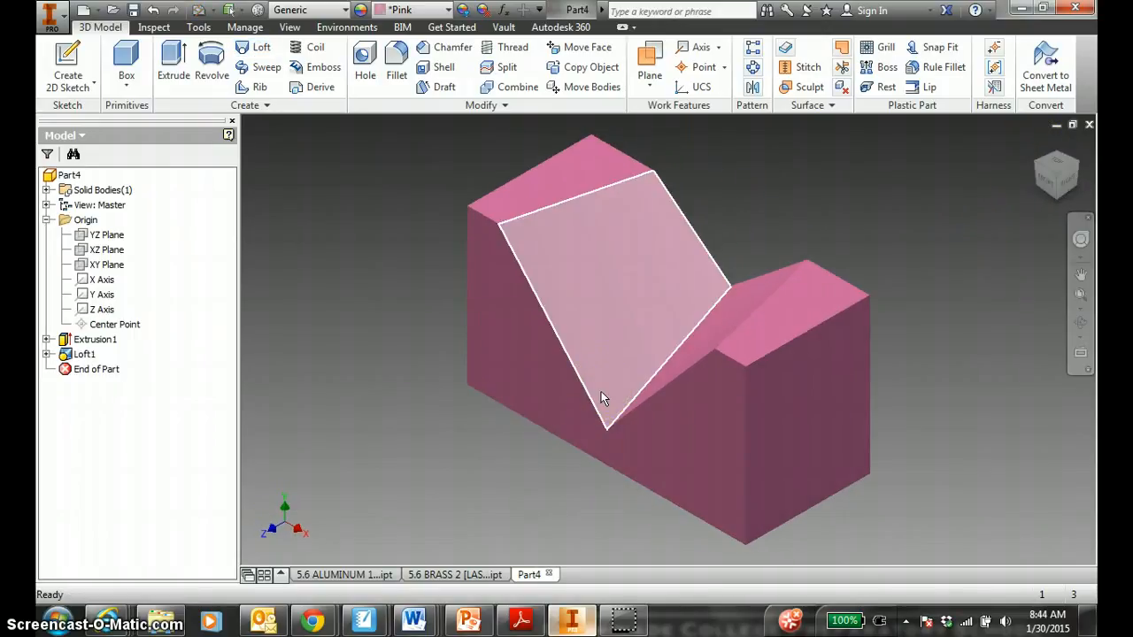
pyautogui.click(609, 358)
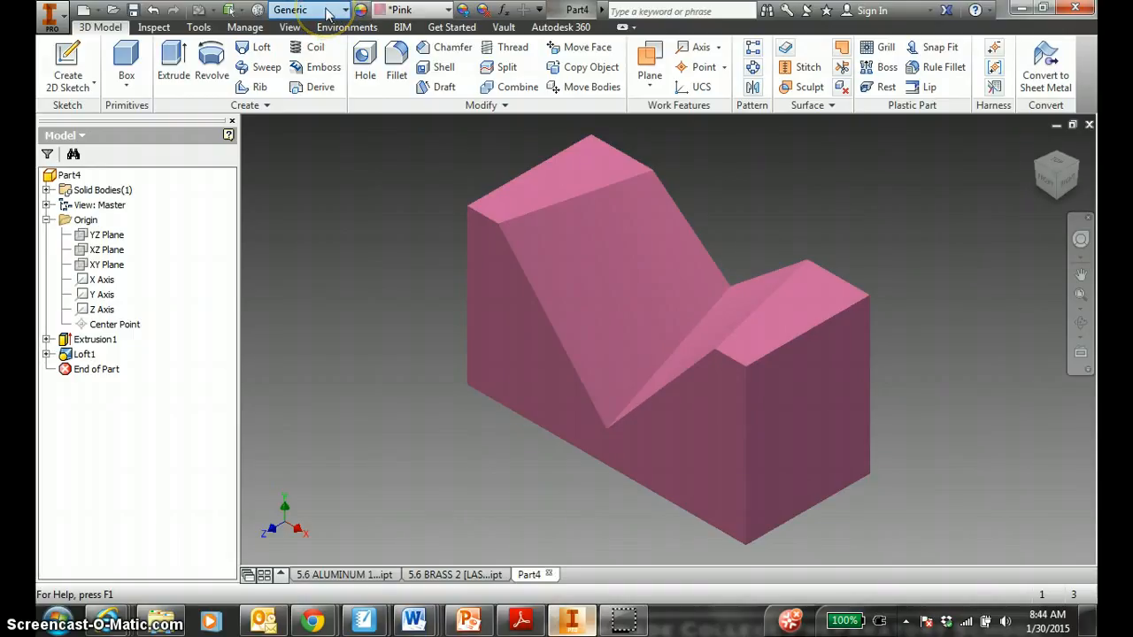
# Assign Polyethylene, High Density as the notched block's material.
pyautogui.click(305, 11)
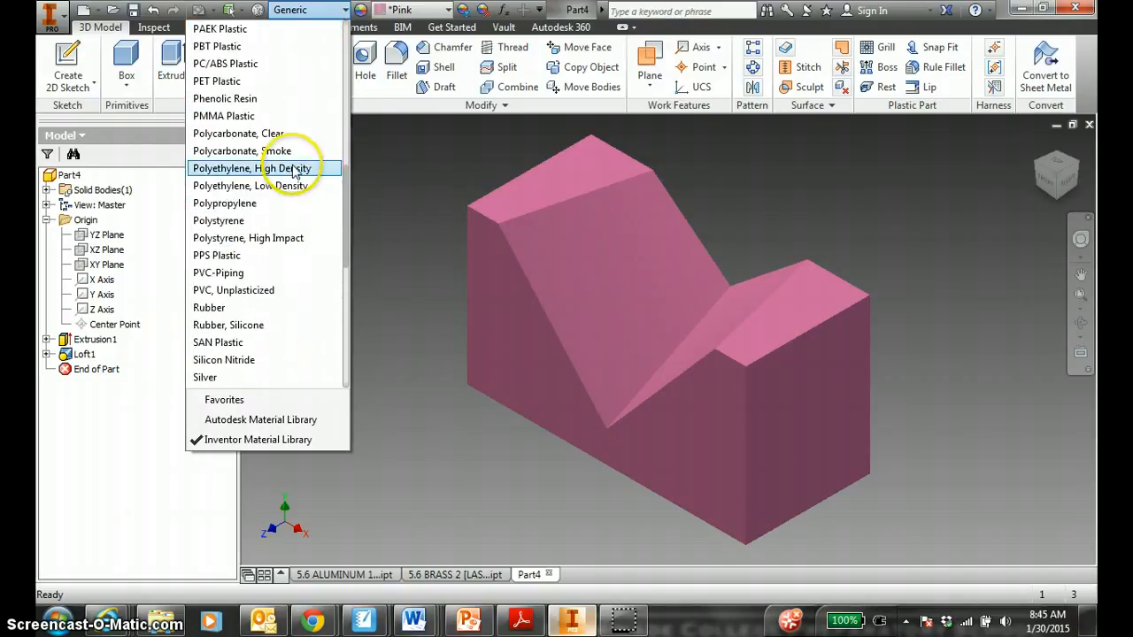
pyautogui.click(252, 168)
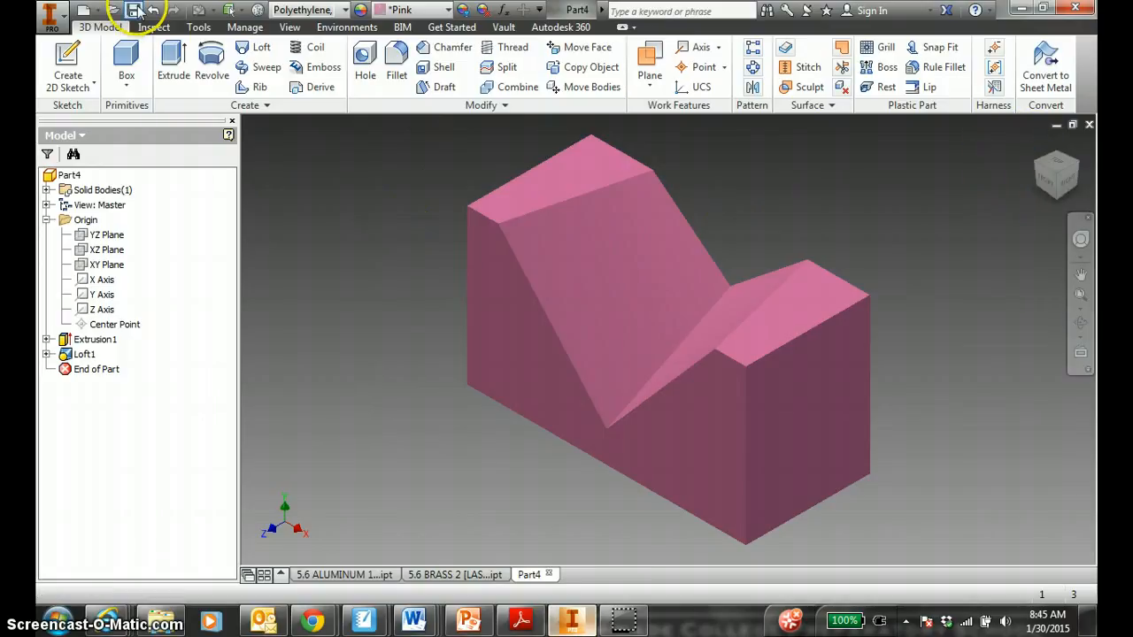
# Save the notched part as a new file named 5.6 HIGH DEN POLY [LAST NAME].
pyautogui.click(134, 11)
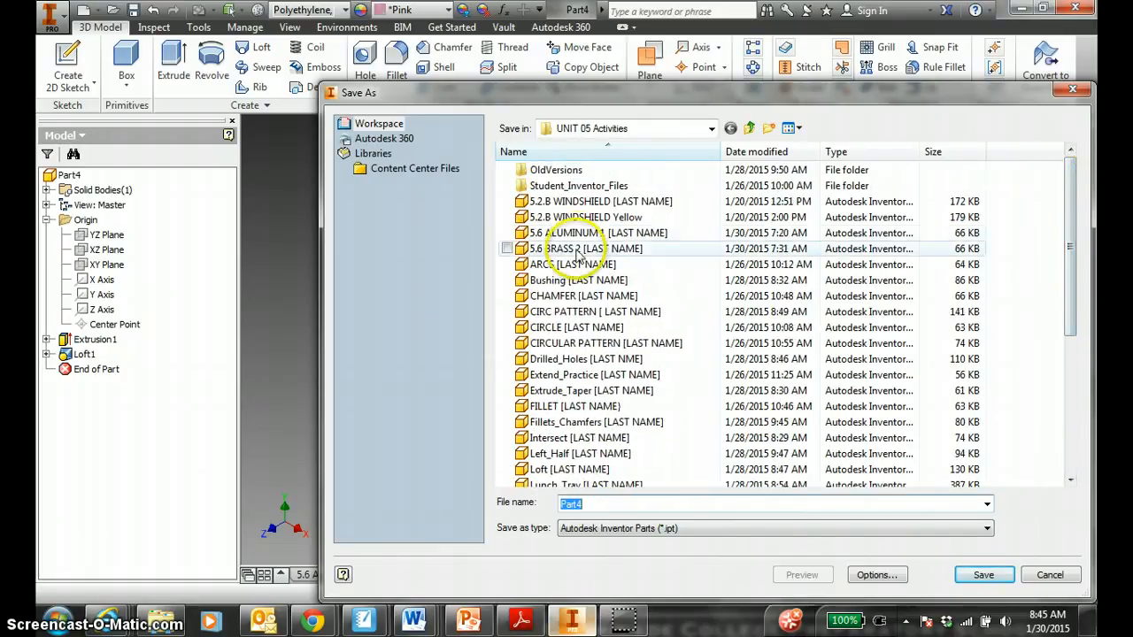
pyautogui.click(585, 248)
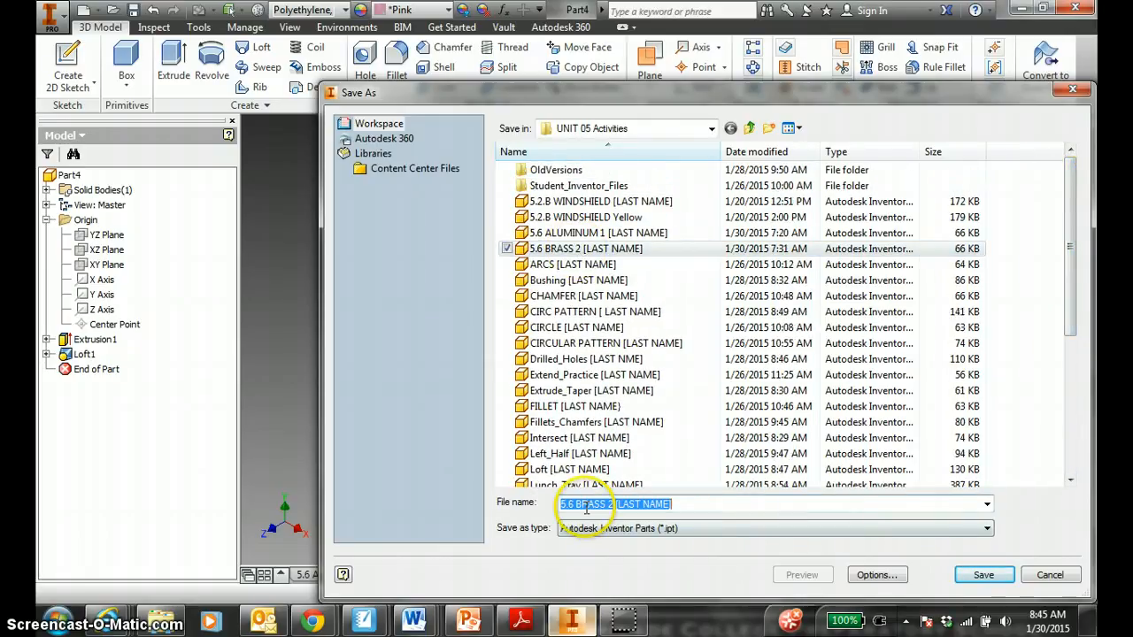
pyautogui.write('5.6 B')
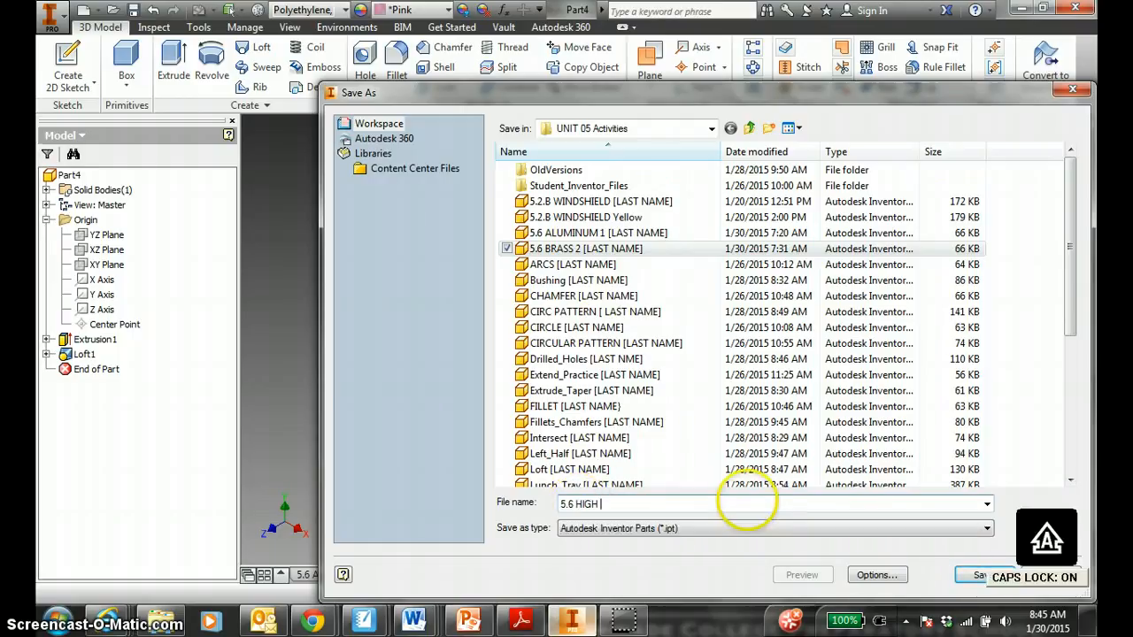
pyautogui.write('DEN POLY')
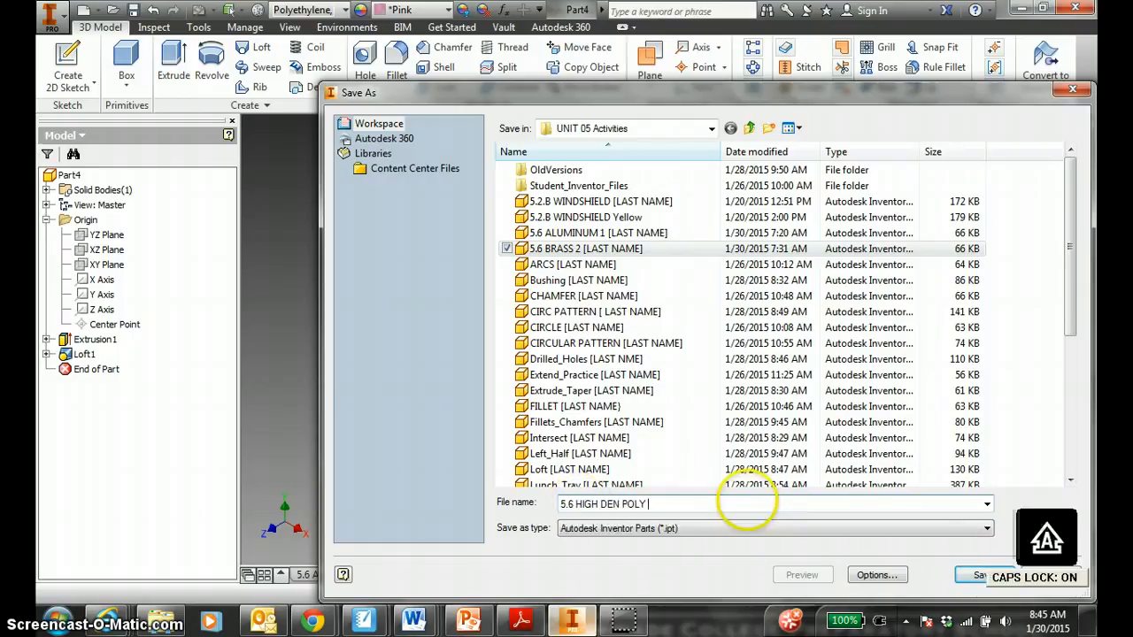
pyautogui.write('[LAS')
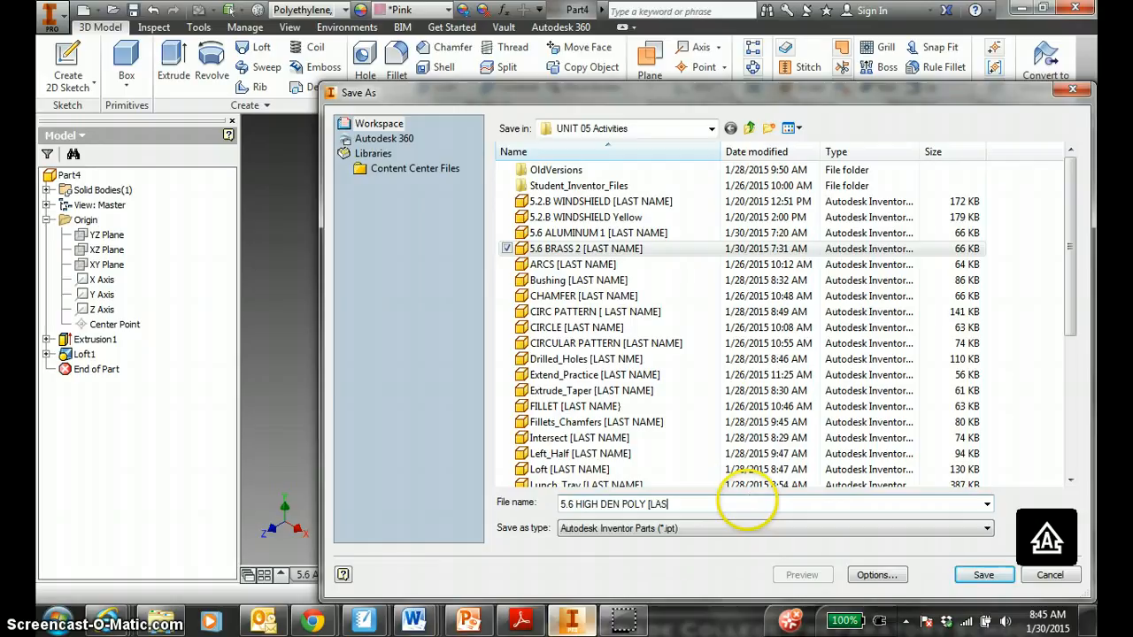
pyautogui.click(983, 574)
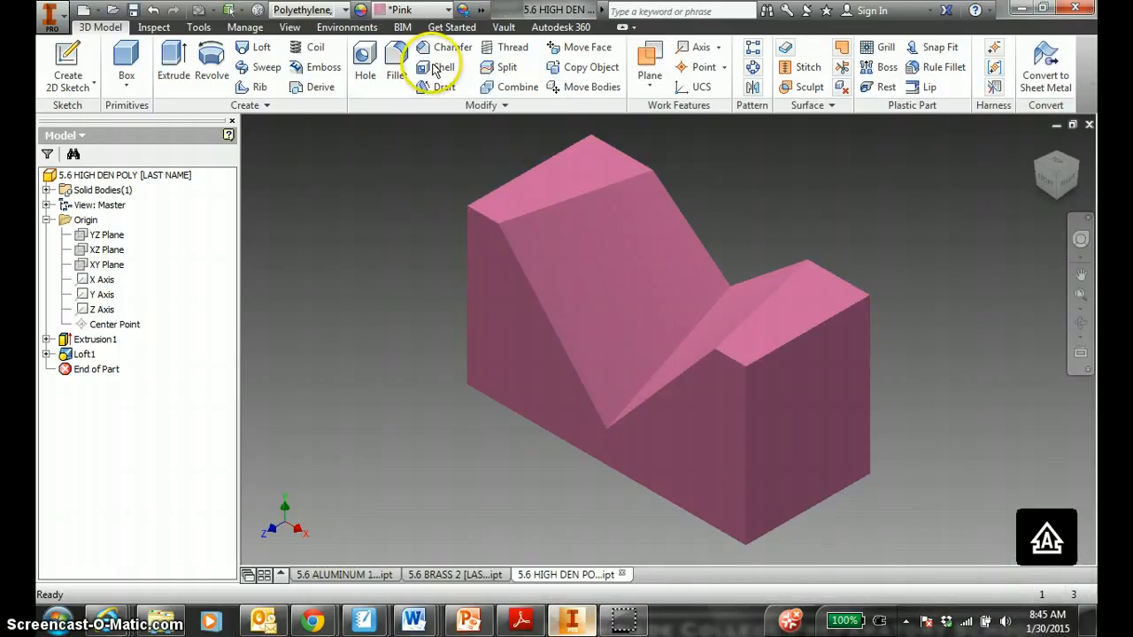
# Update the Physical iProperties to show mass 0.136 kg, area 19419 mm² and volume 143333 mm³.
pyautogui.click(304, 10)
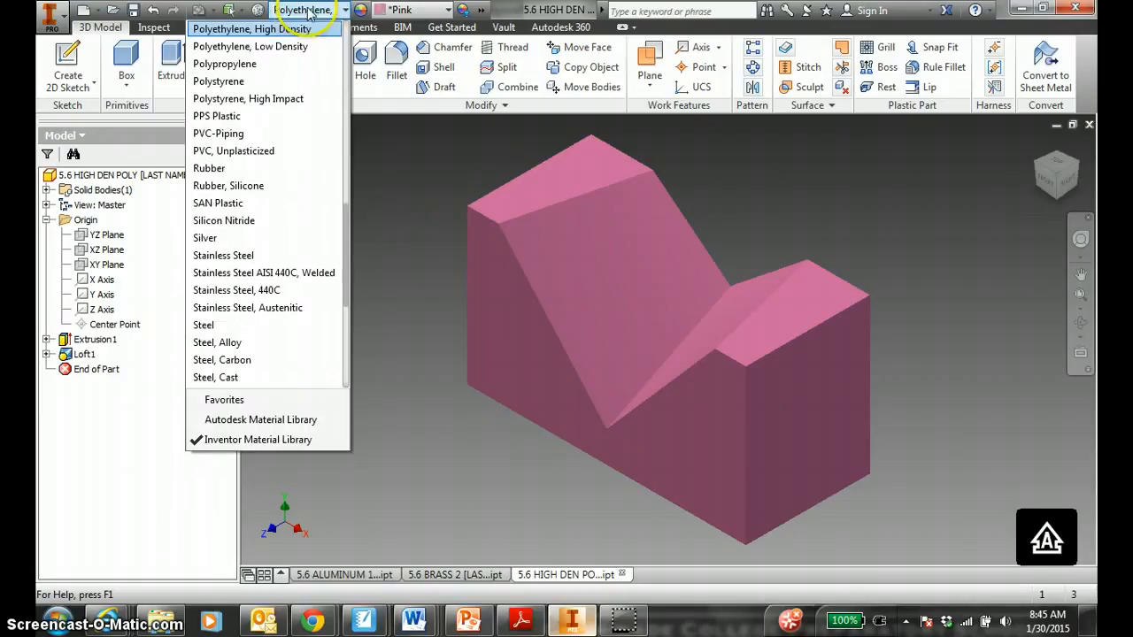
pyautogui.click(52, 16)
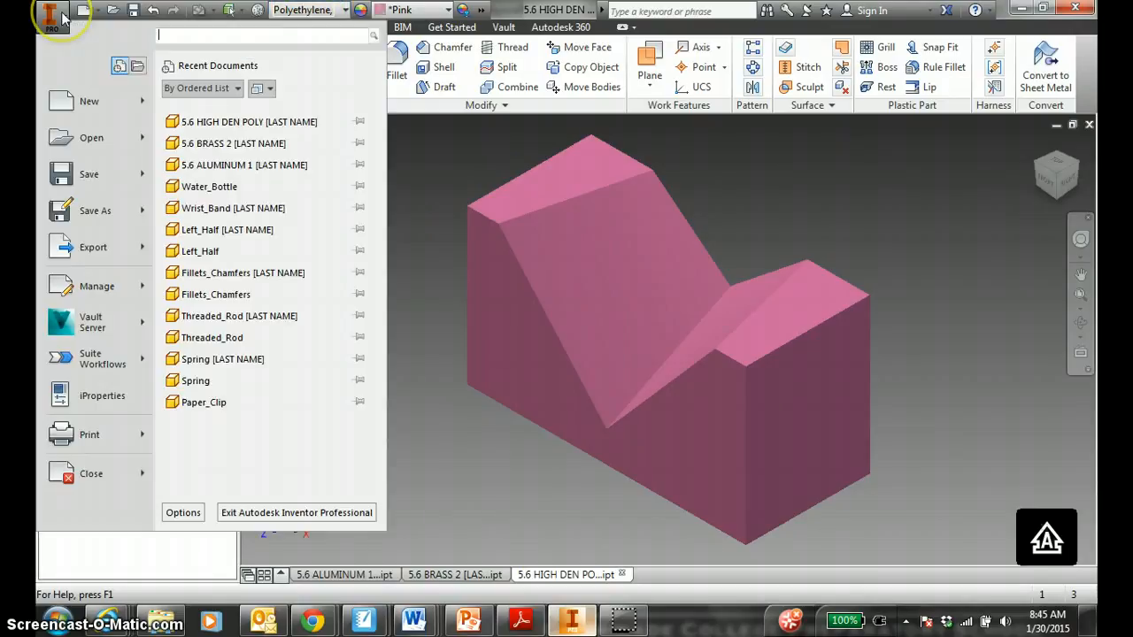
pyautogui.moveTo(102, 395)
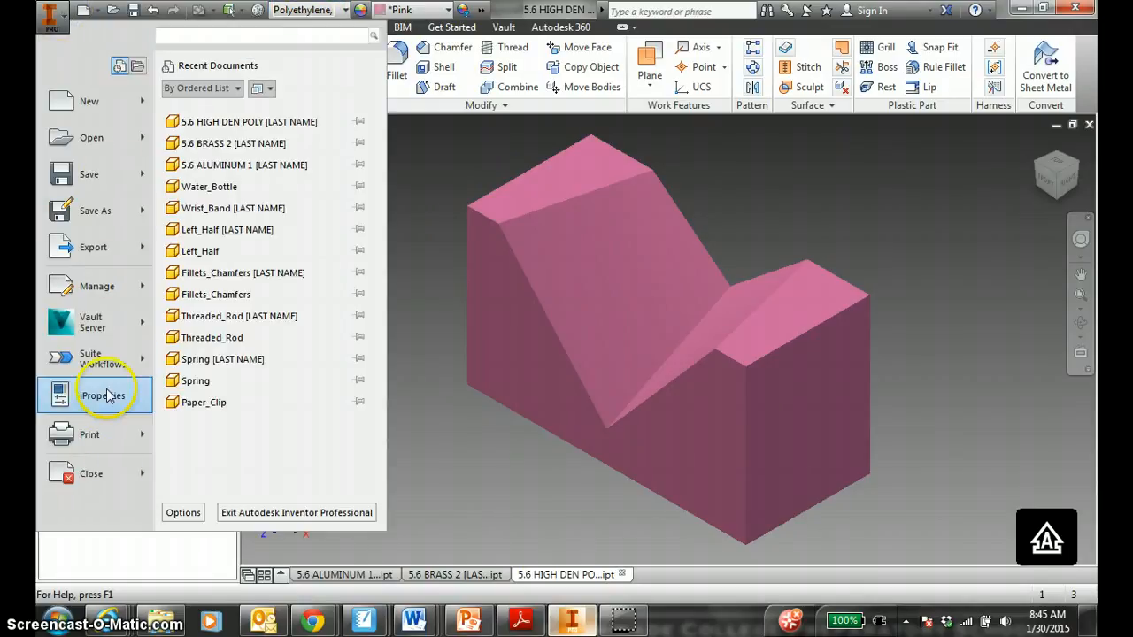
pyautogui.click(102, 395)
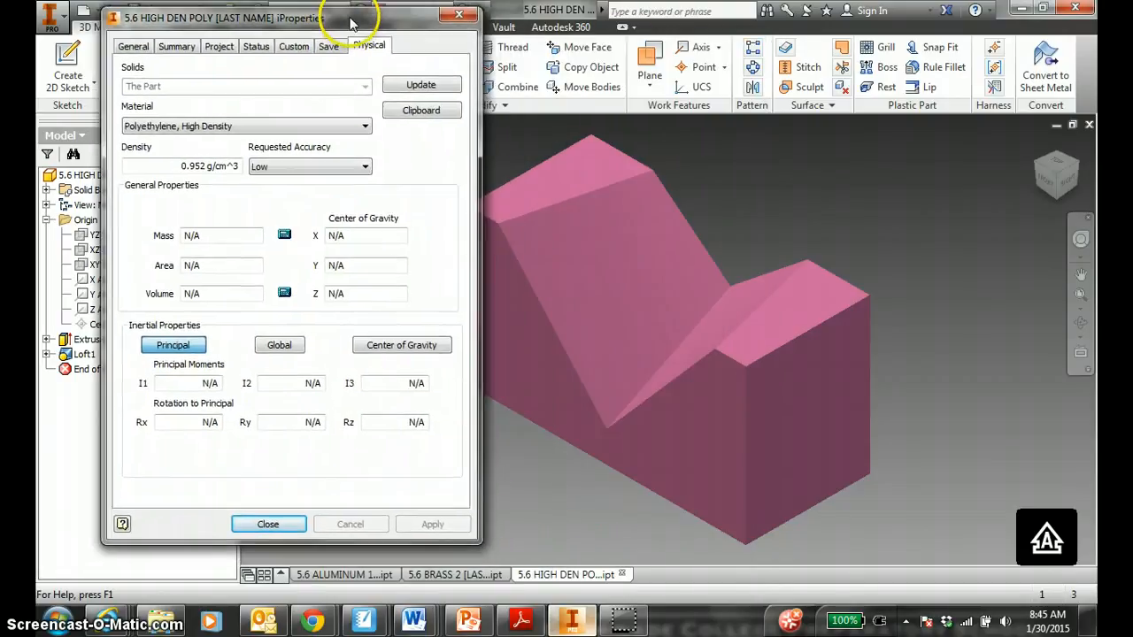
pyautogui.click(422, 85)
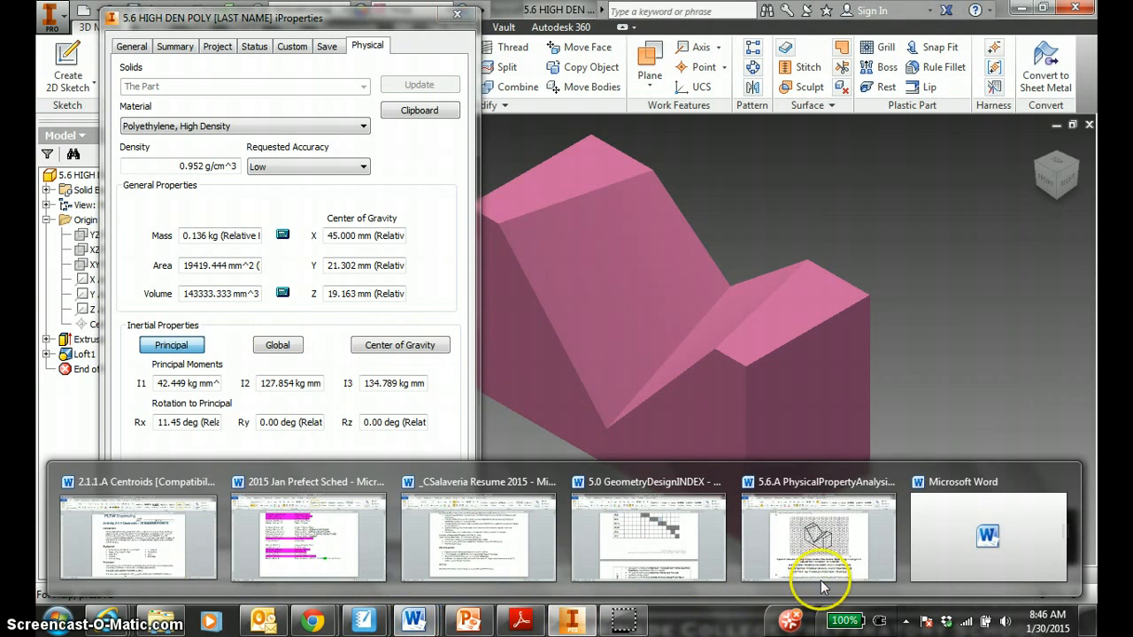
pyautogui.click(818, 531)
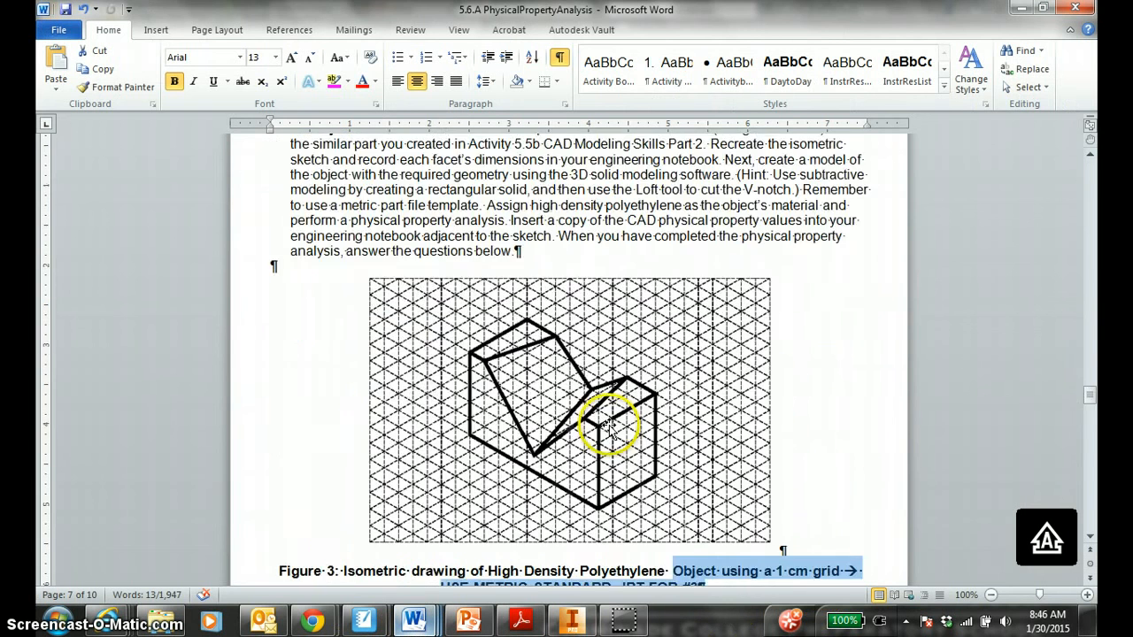
pyautogui.scroll(-3)
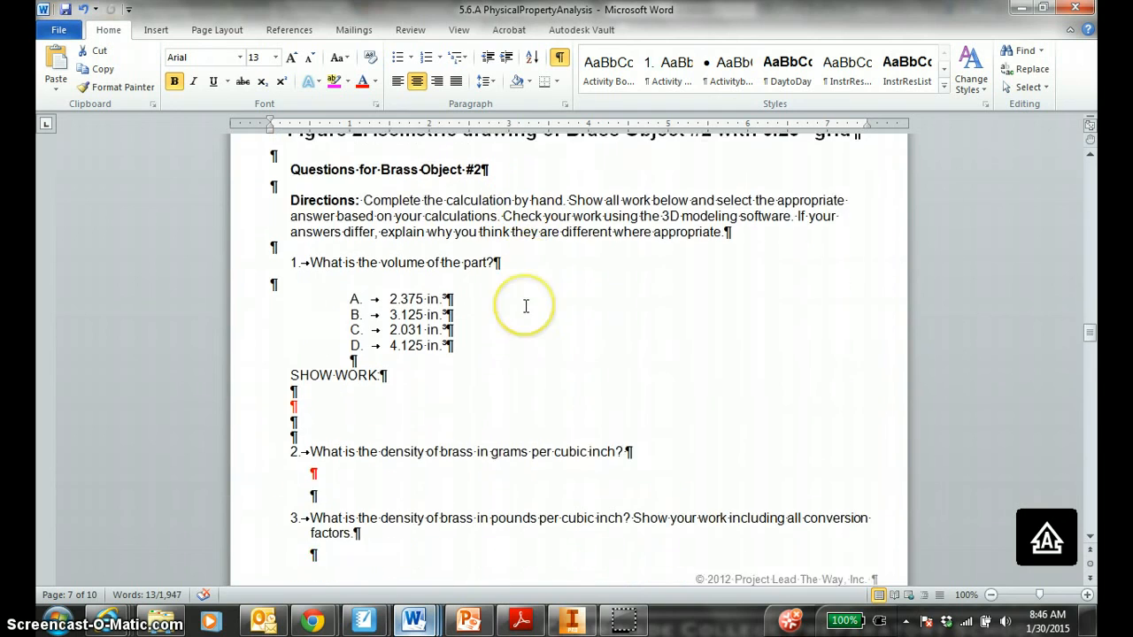
pyautogui.scroll(-3)
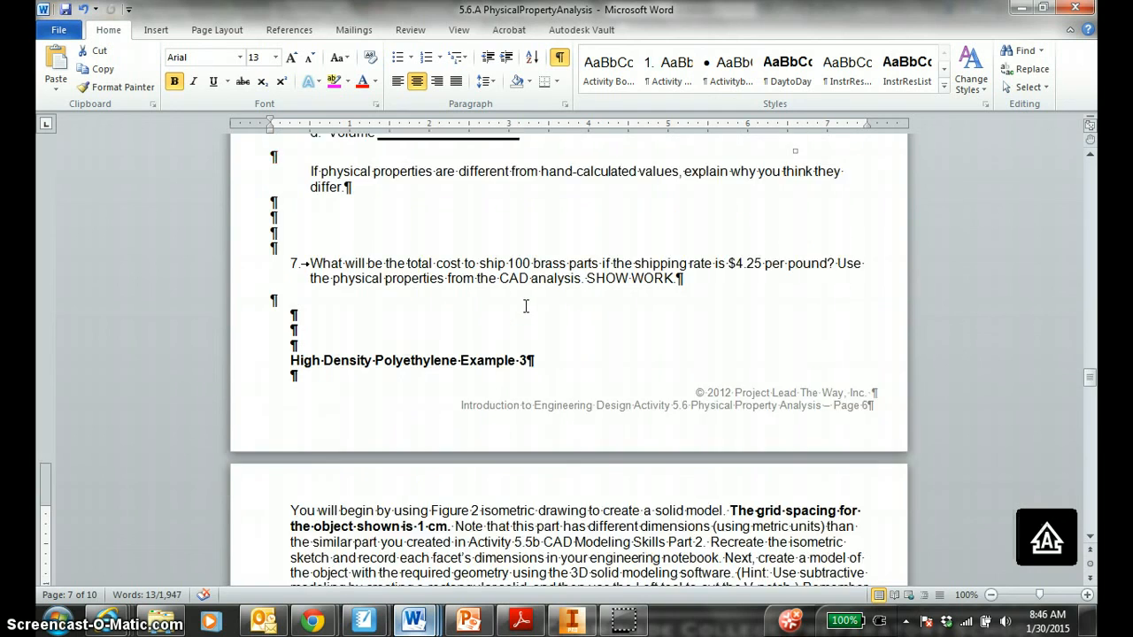
pyautogui.scroll(-3)
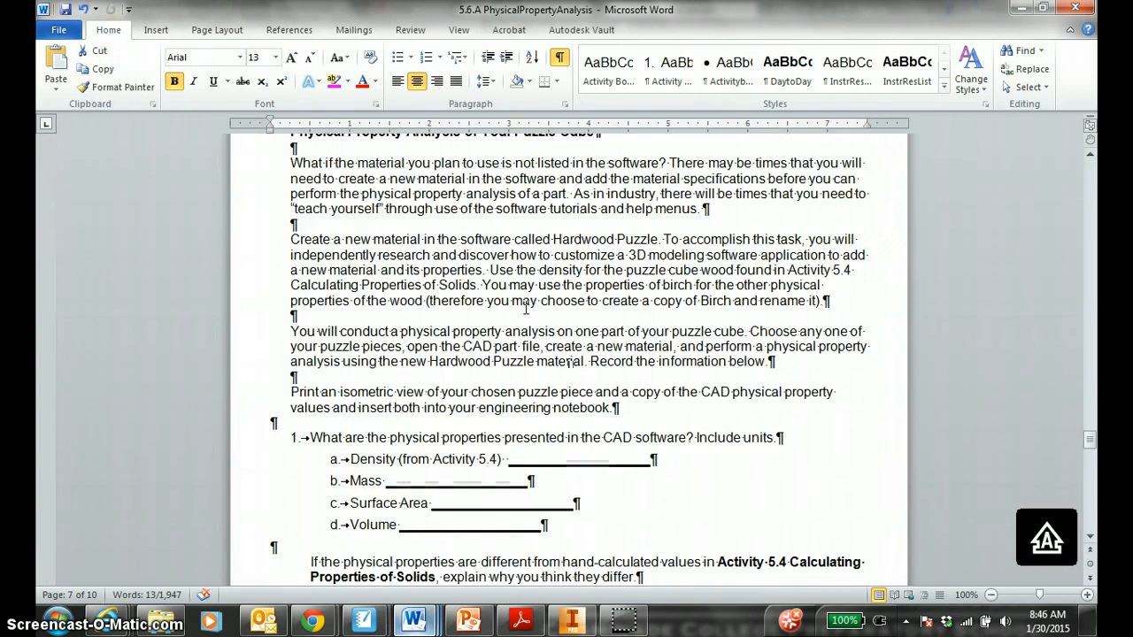
pyautogui.scroll(-3)
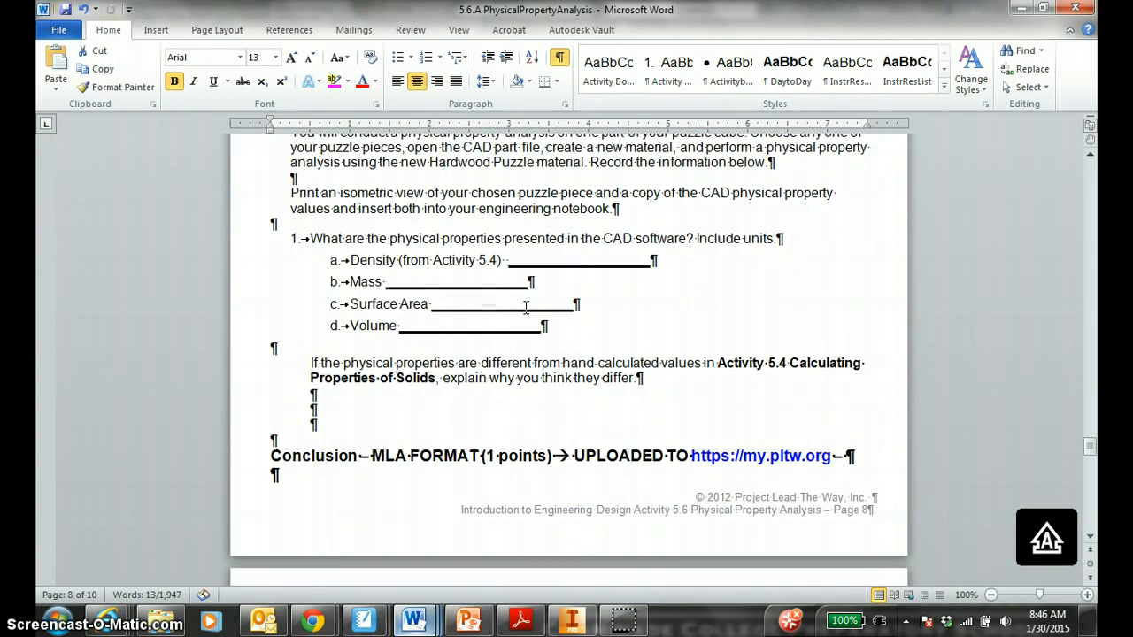
pyautogui.scroll(-3)
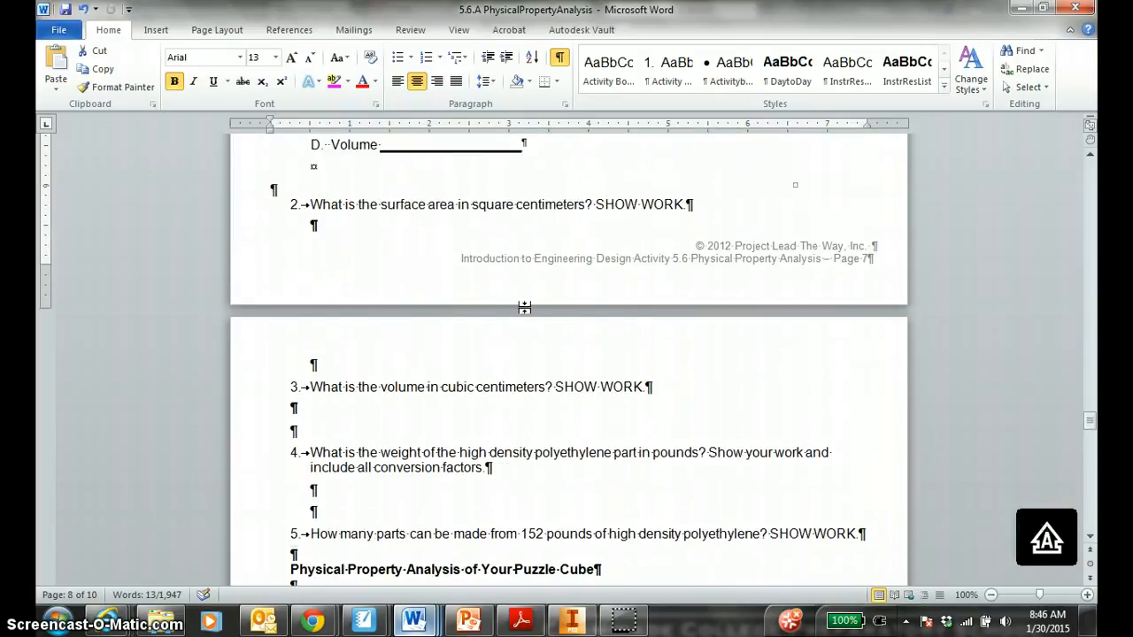
pyautogui.scroll(-3)
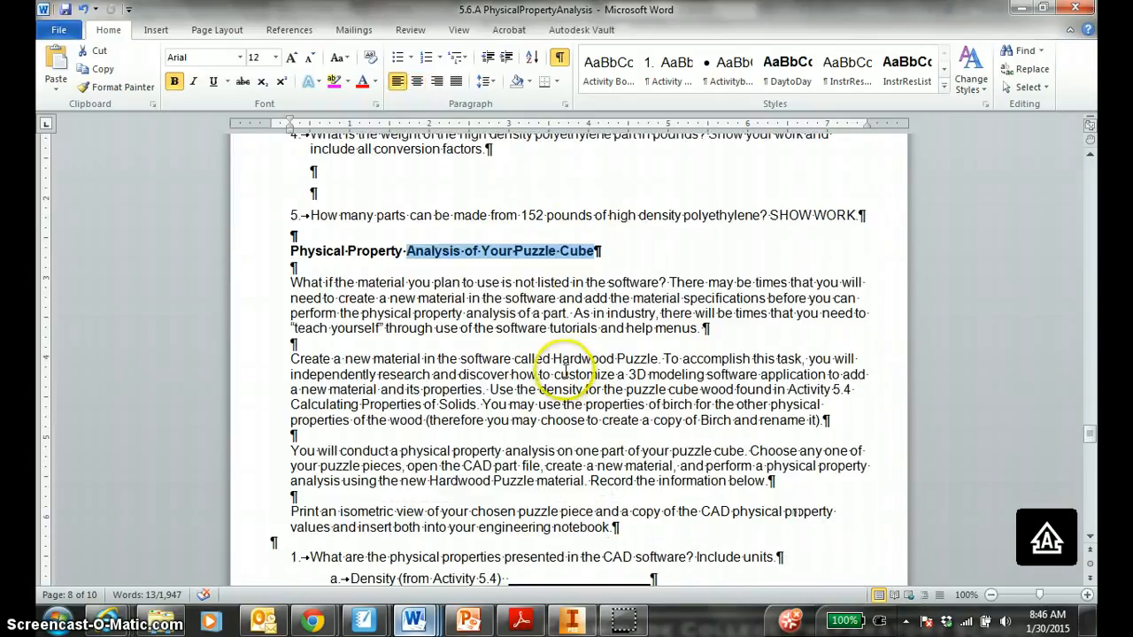
pyautogui.scroll(-3)
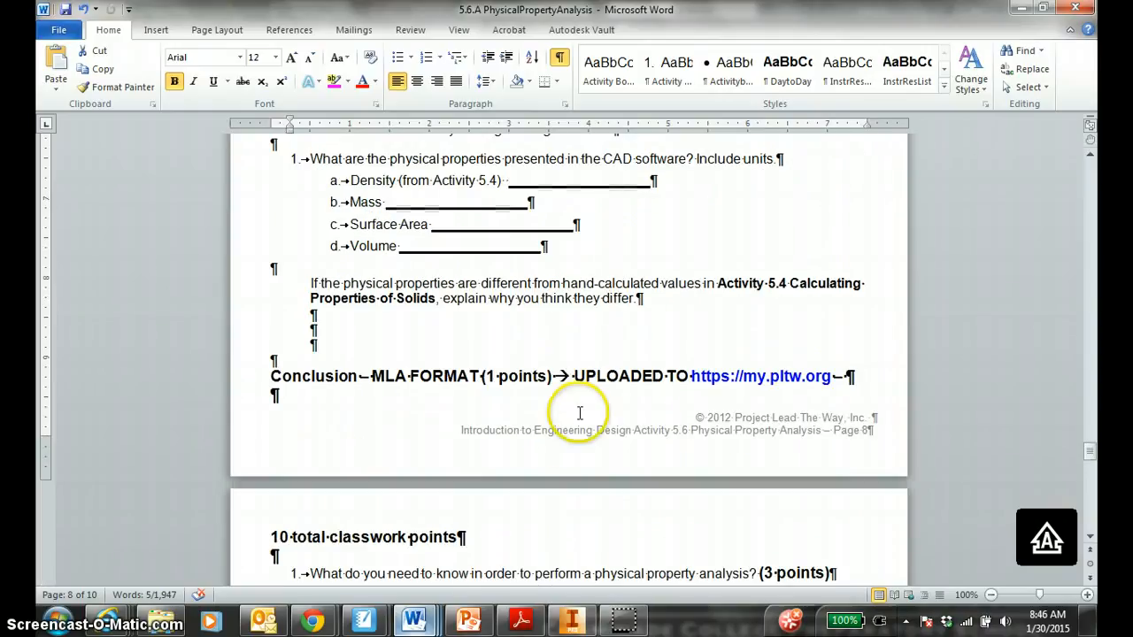
pyautogui.scroll(-3)
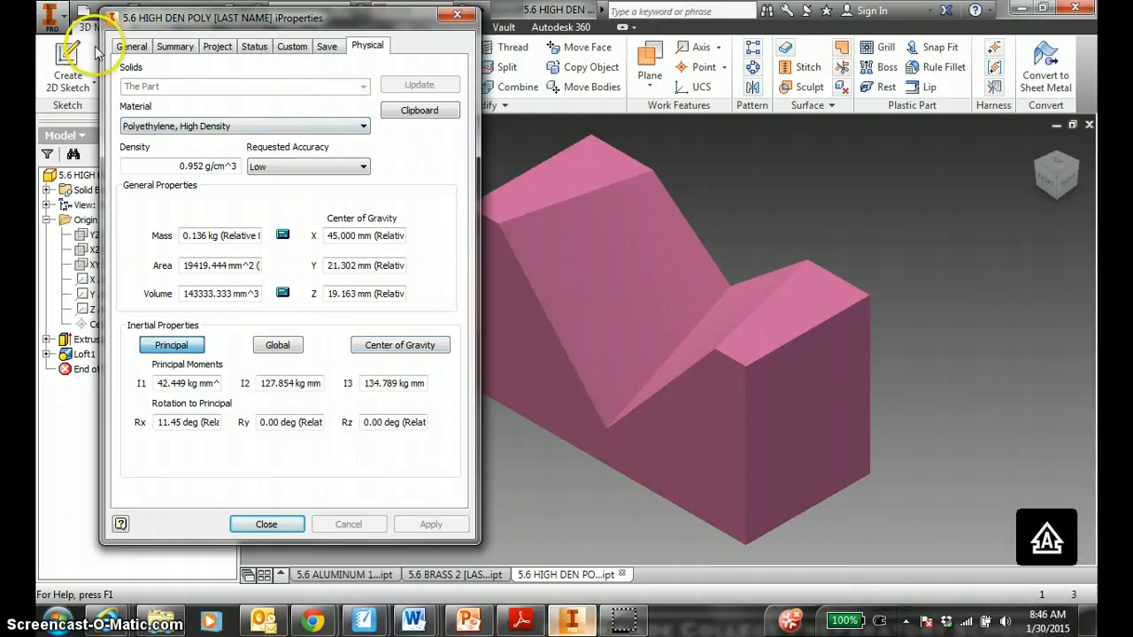
# Close iProperties and reopen the part's Physical properties from the application menu.
pyautogui.click(266, 524)
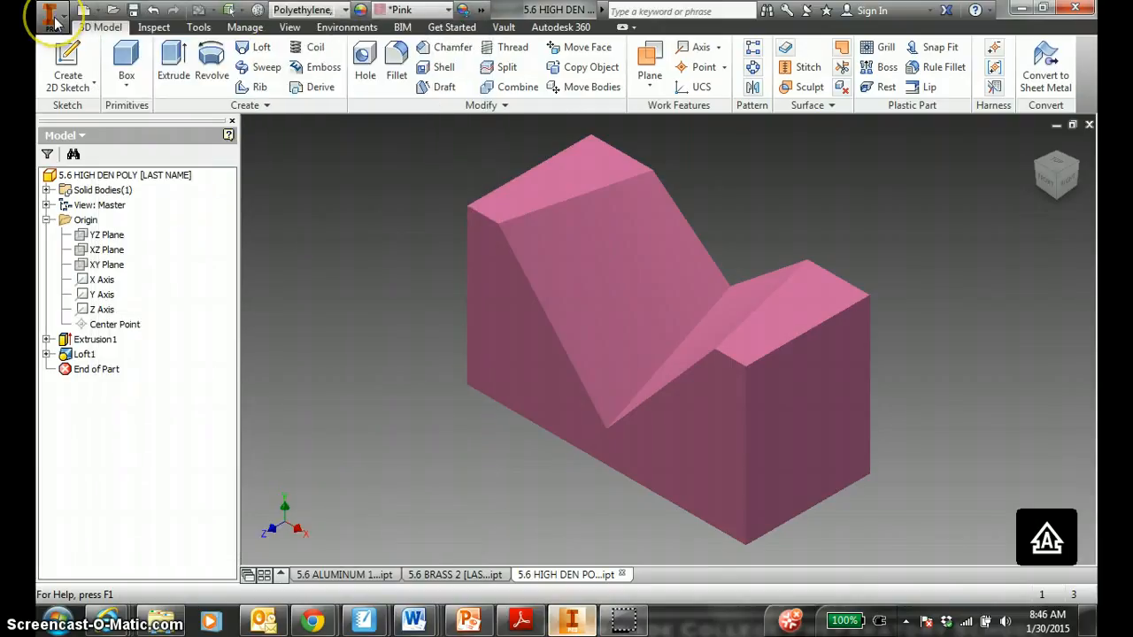
pyautogui.click(49, 16)
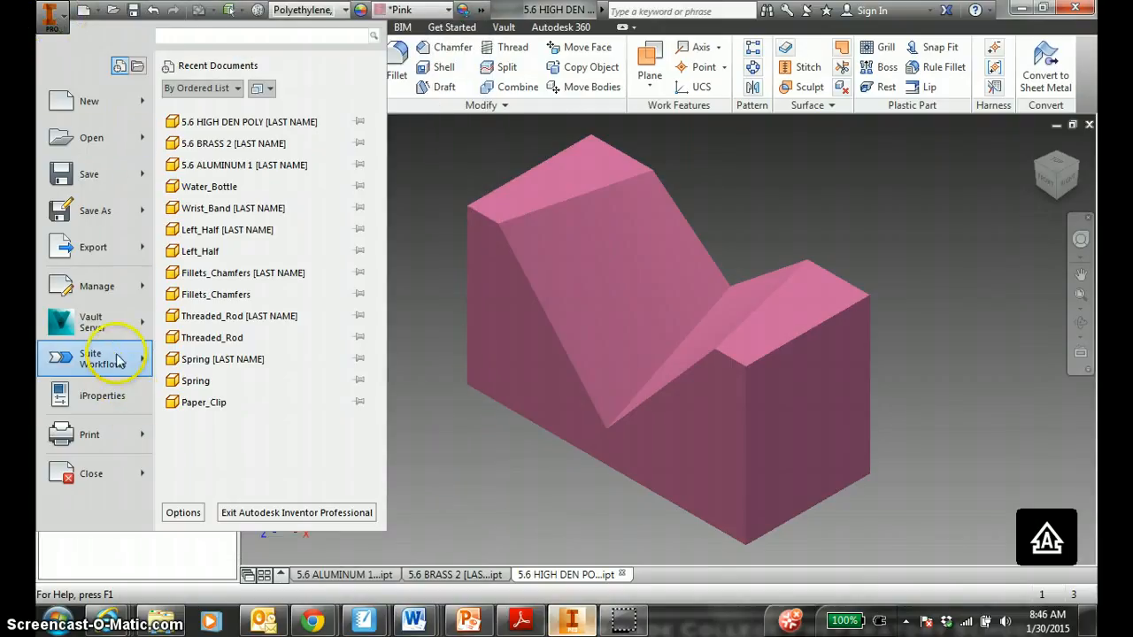
pyautogui.click(102, 396)
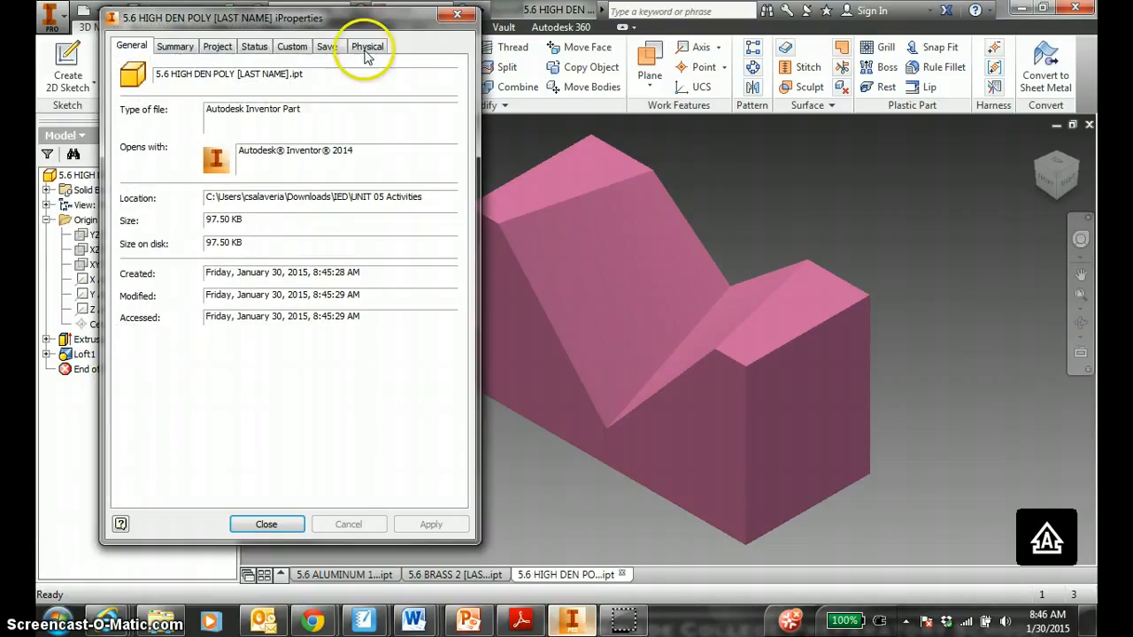
pyautogui.click(369, 46)
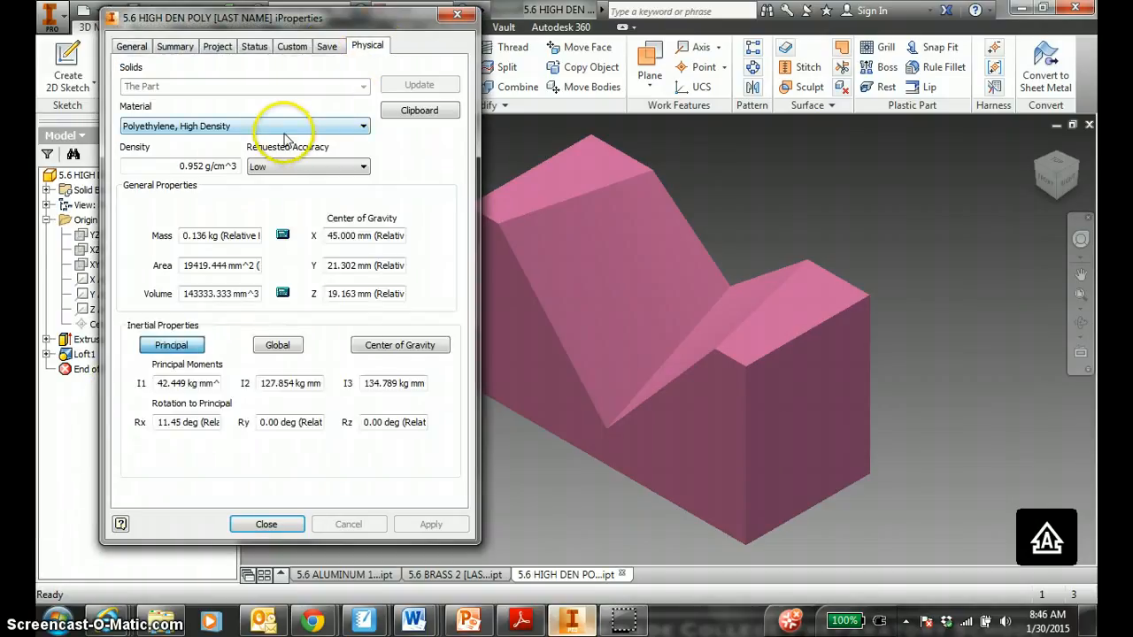
# Compare ABS Plastic as material, restore Polyethylene High Density, and close the properties.
pyautogui.click(245, 125)
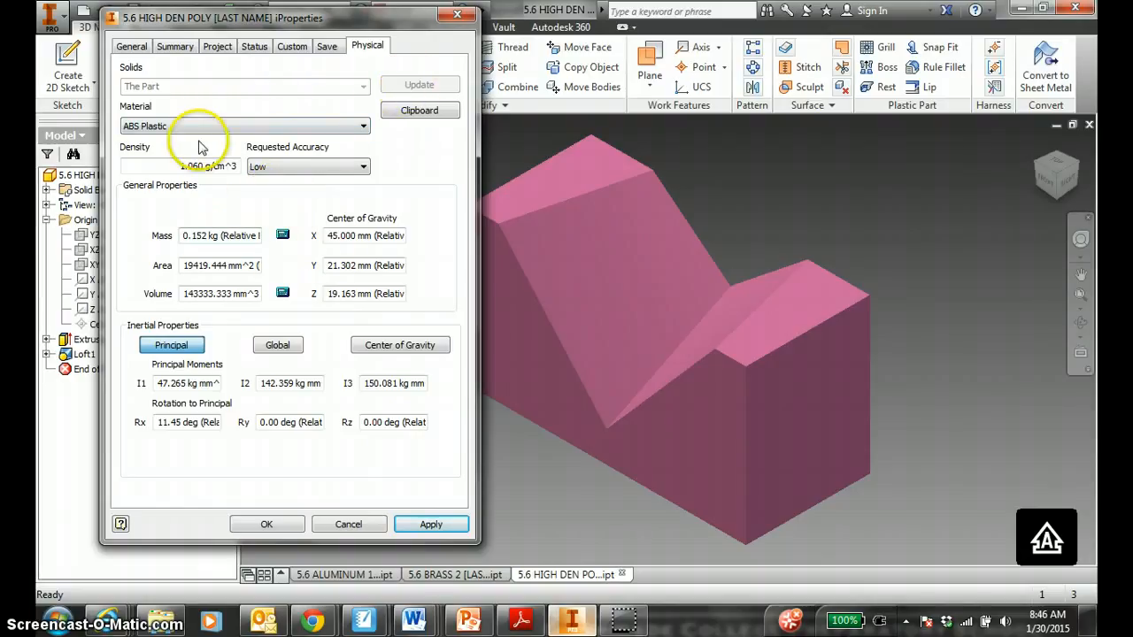
pyautogui.click(363, 125)
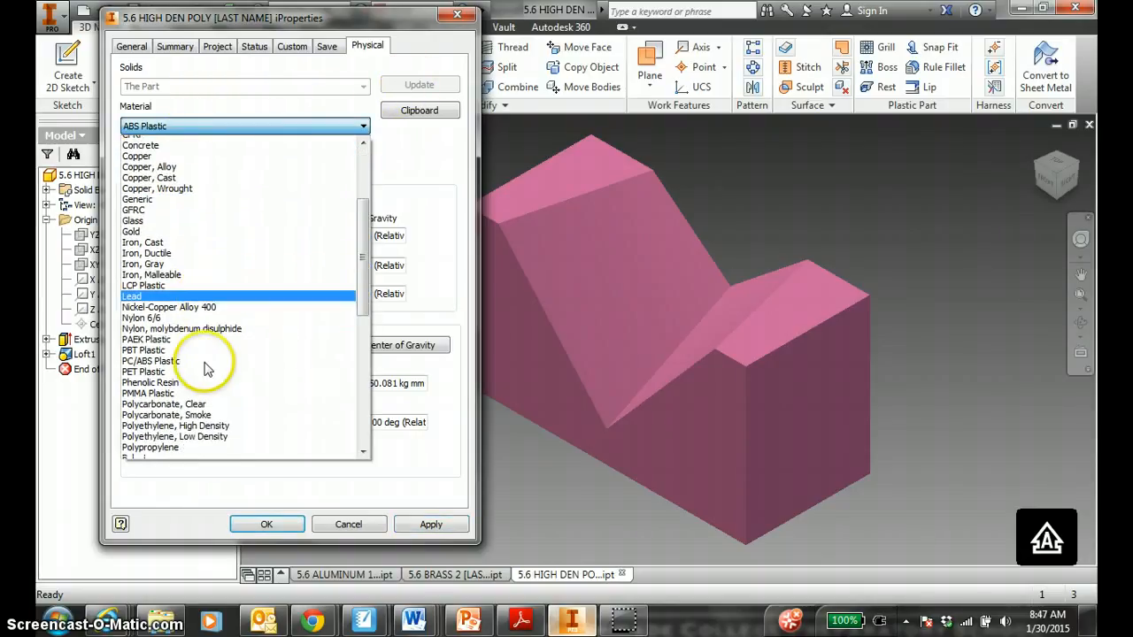
pyautogui.click(175, 425)
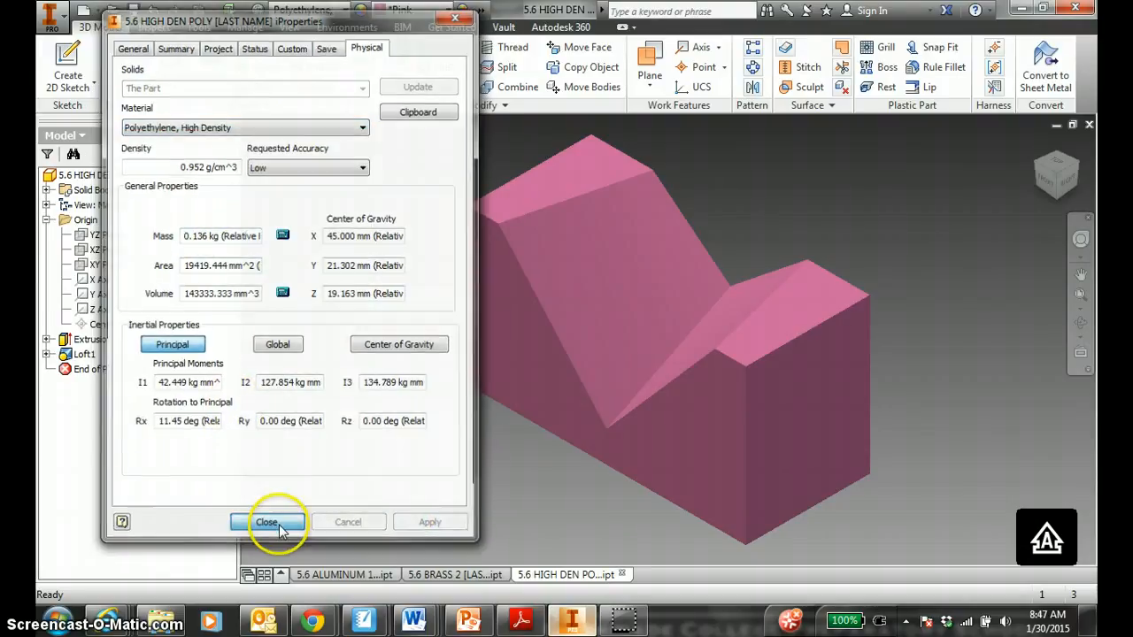
pyautogui.click(266, 521)
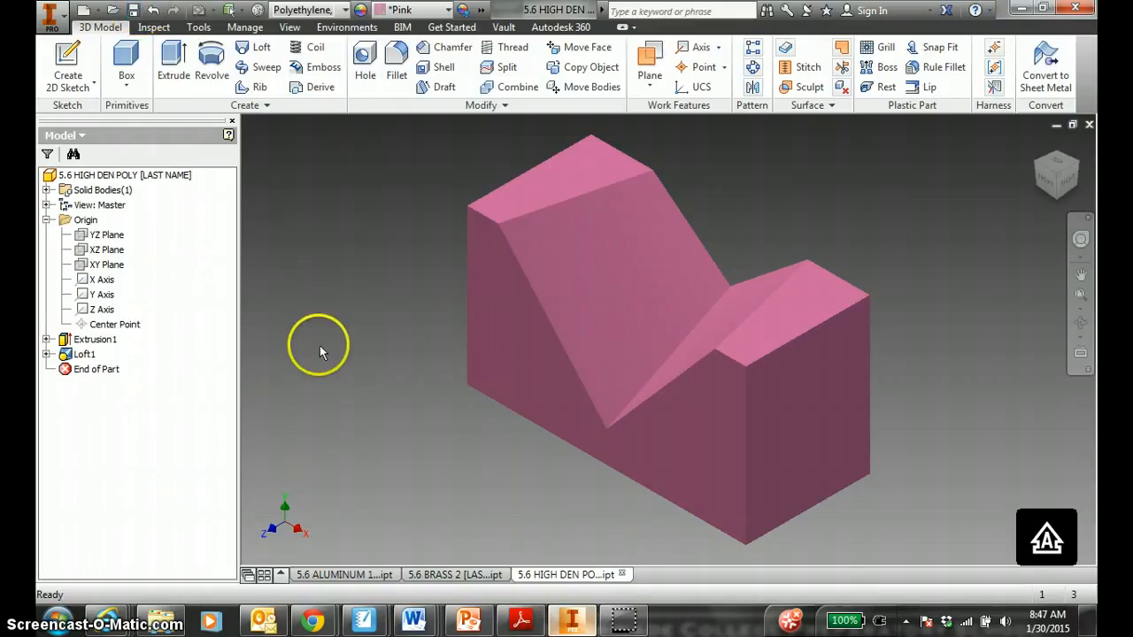